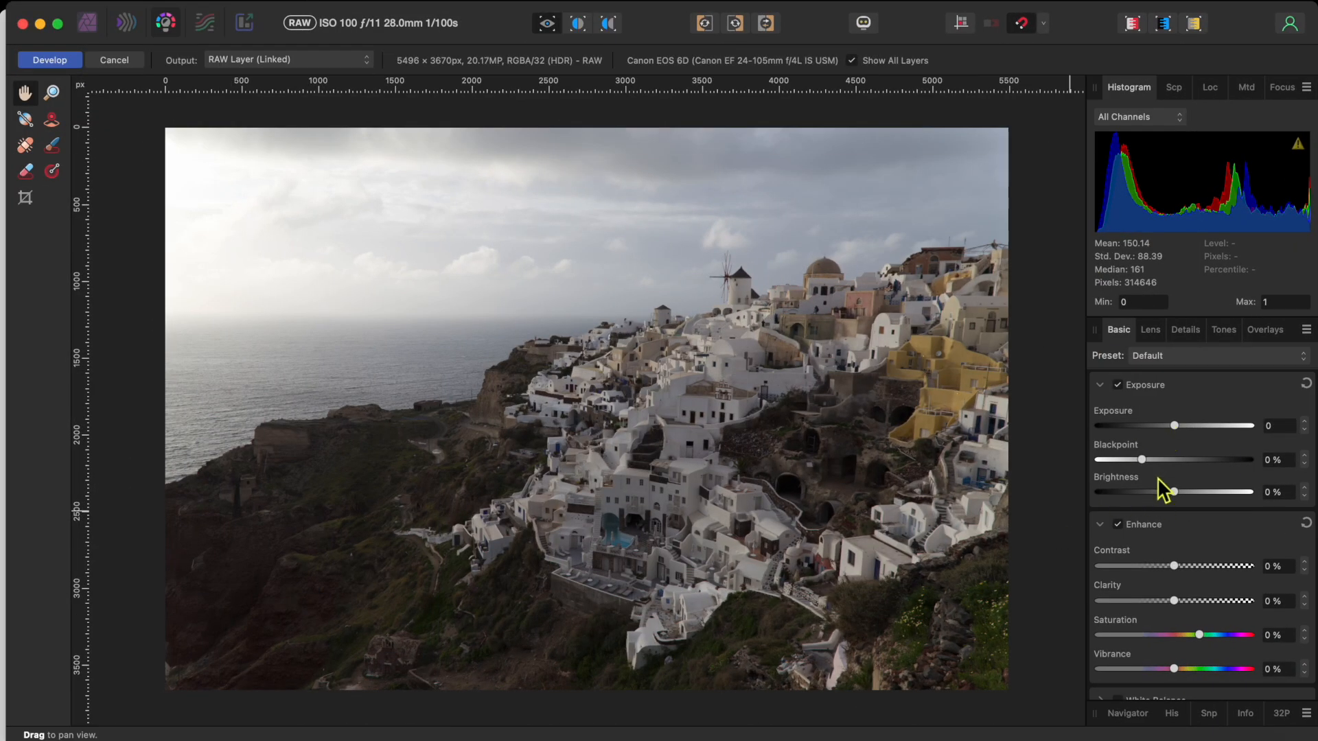
- Lower Exposure to about -0.2 and raise Blackpoint to 2% on the whole photo
{"action": "left_click_drag", "start_coordinate": [1175, 425], "coordinate": [1174, 426]}
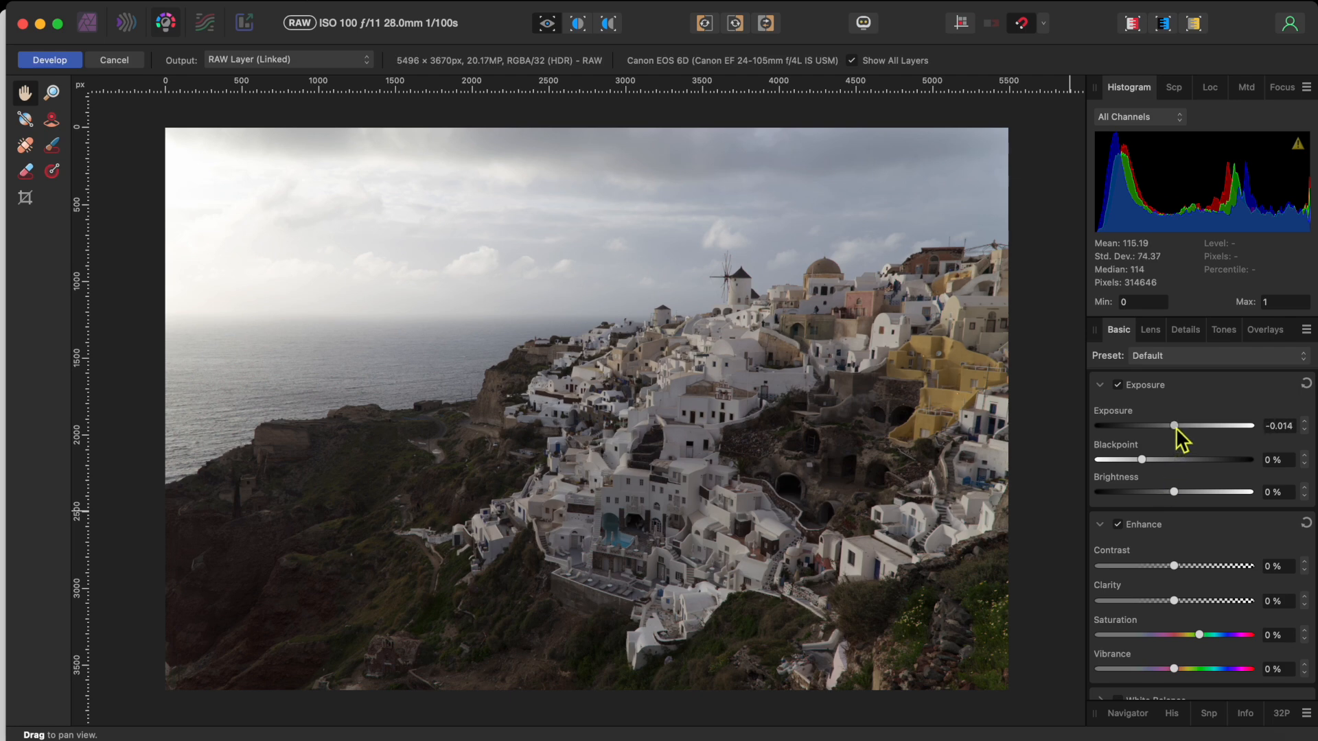
{"action": "left_click_drag", "start_coordinate": [1175, 425], "coordinate": [1171, 426]}
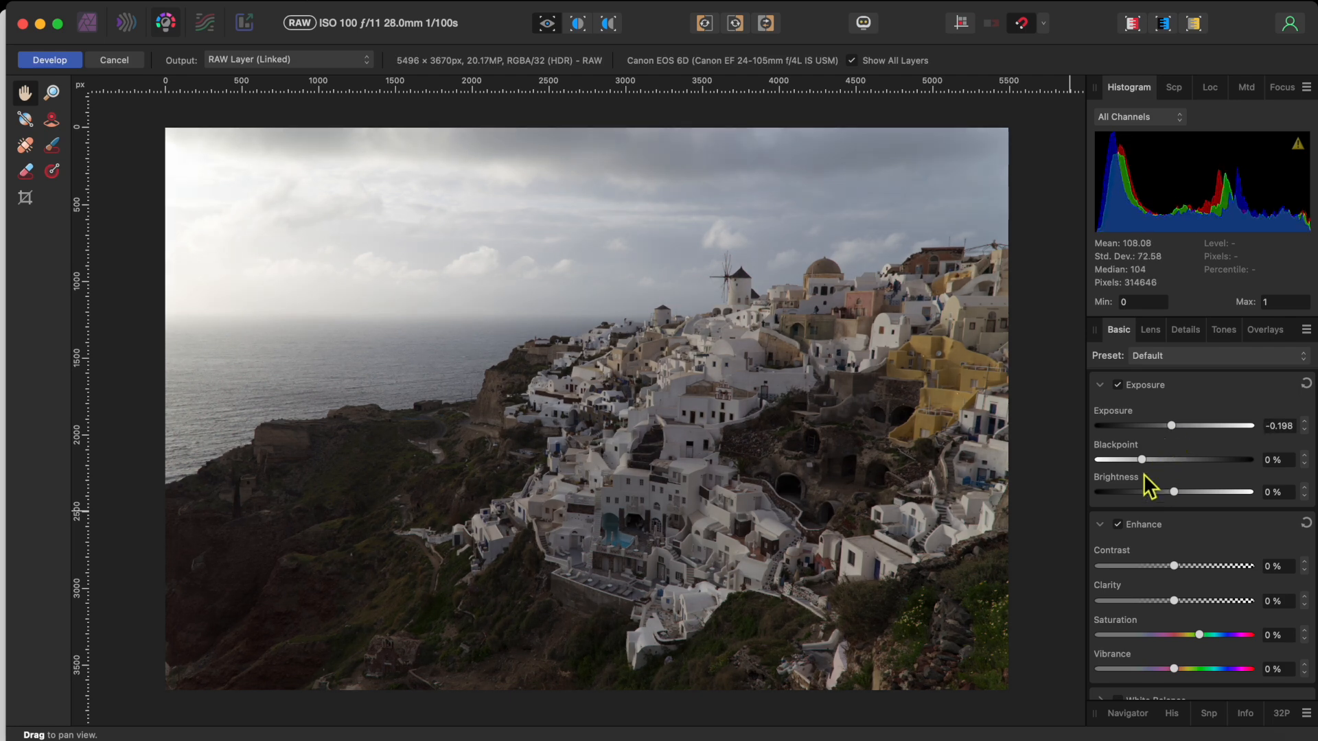
{"action": "left_click_drag", "start_coordinate": [1141, 458], "coordinate": [1149, 458]}
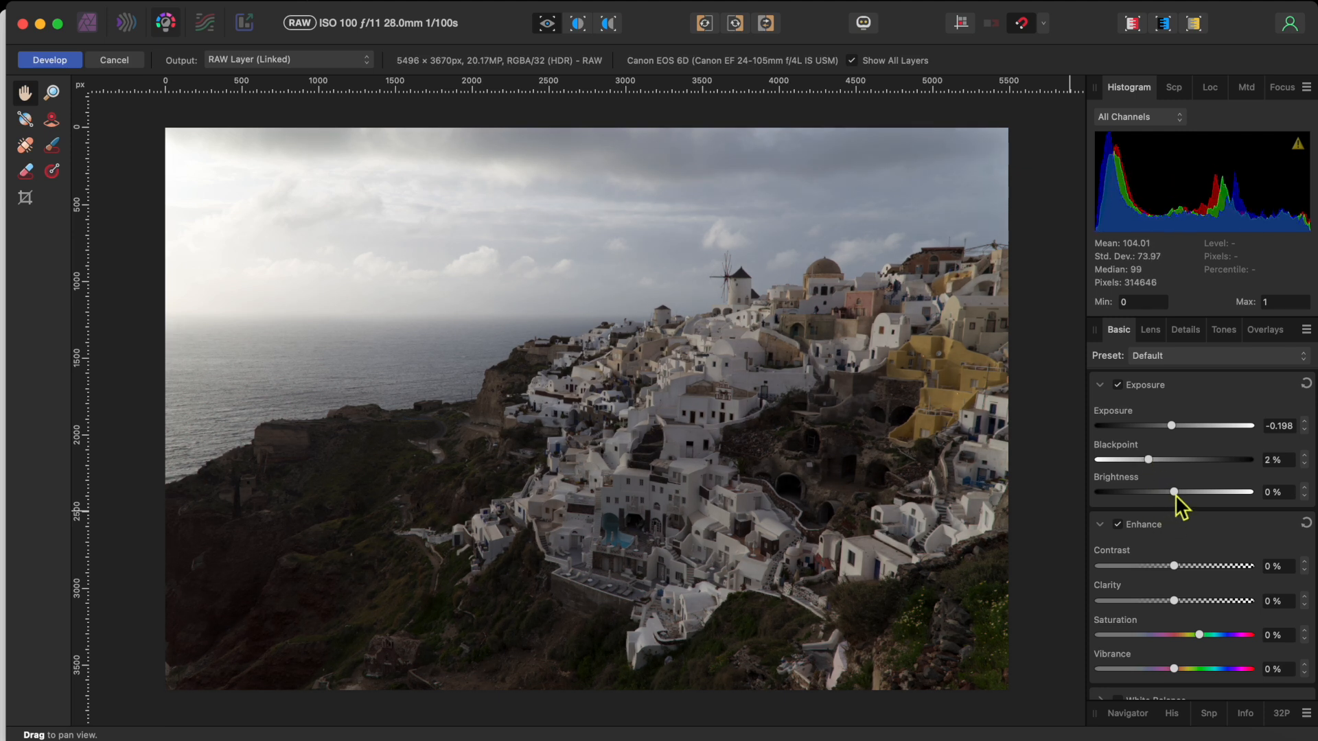
{"action": "mouse_move", "coordinate": [166, 164]}
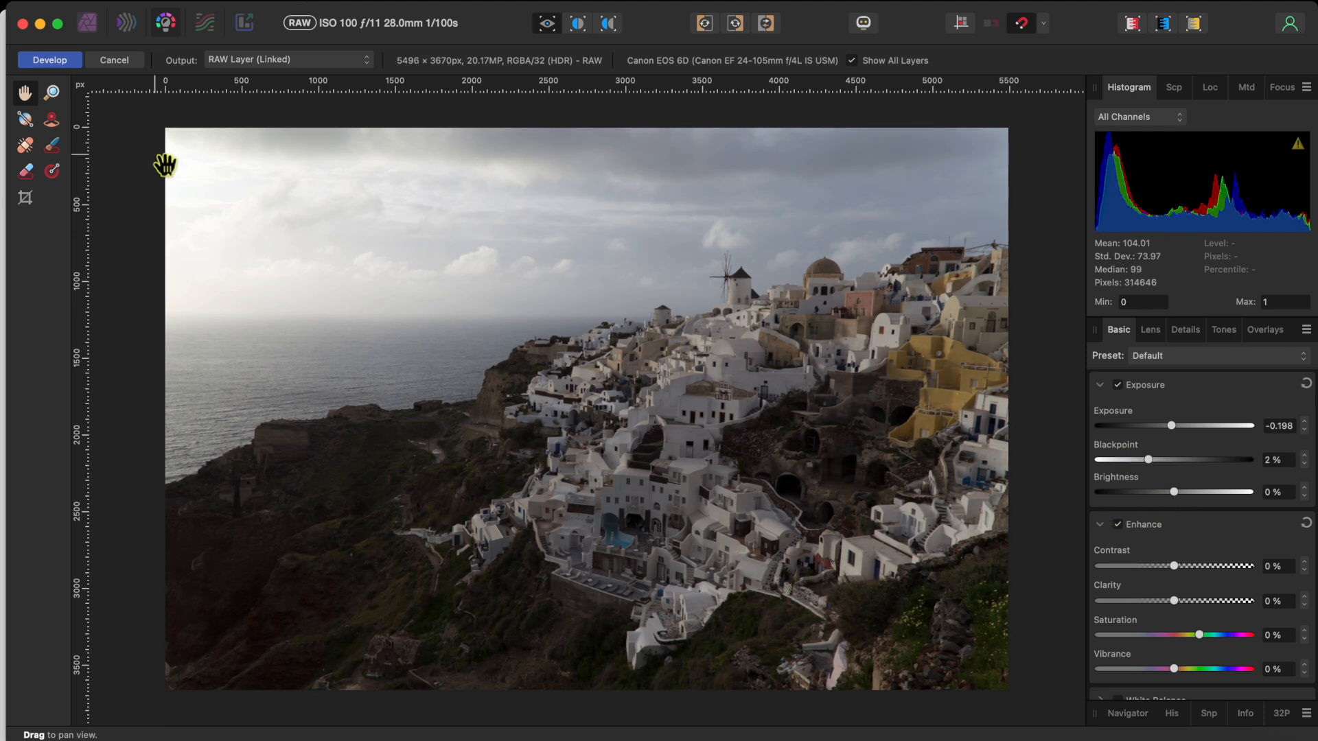
- Draw a Graduated Filter from the upper-left sky toward the coastline and set its type to Elliptical
{"action": "left_click", "coordinate": [52, 170]}
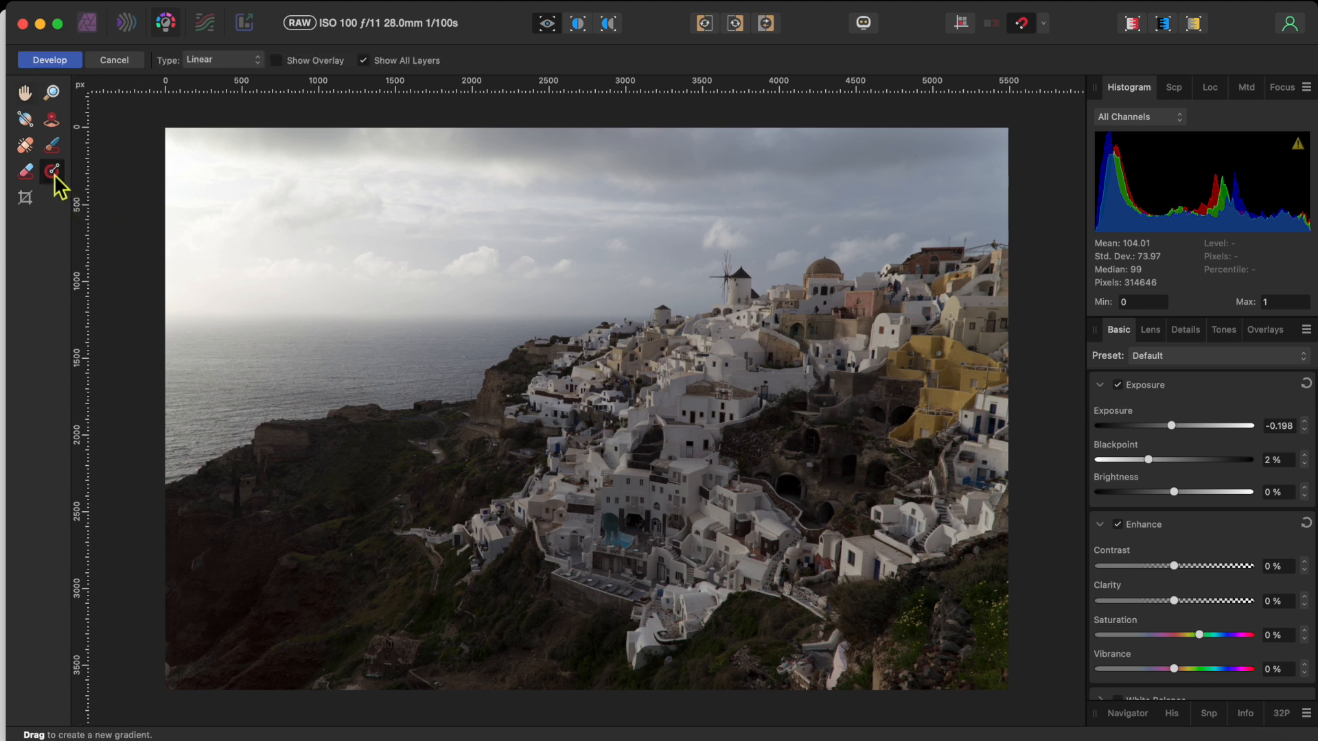
{"action": "left_click_drag", "start_coordinate": [241, 186], "coordinate": [354, 231]}
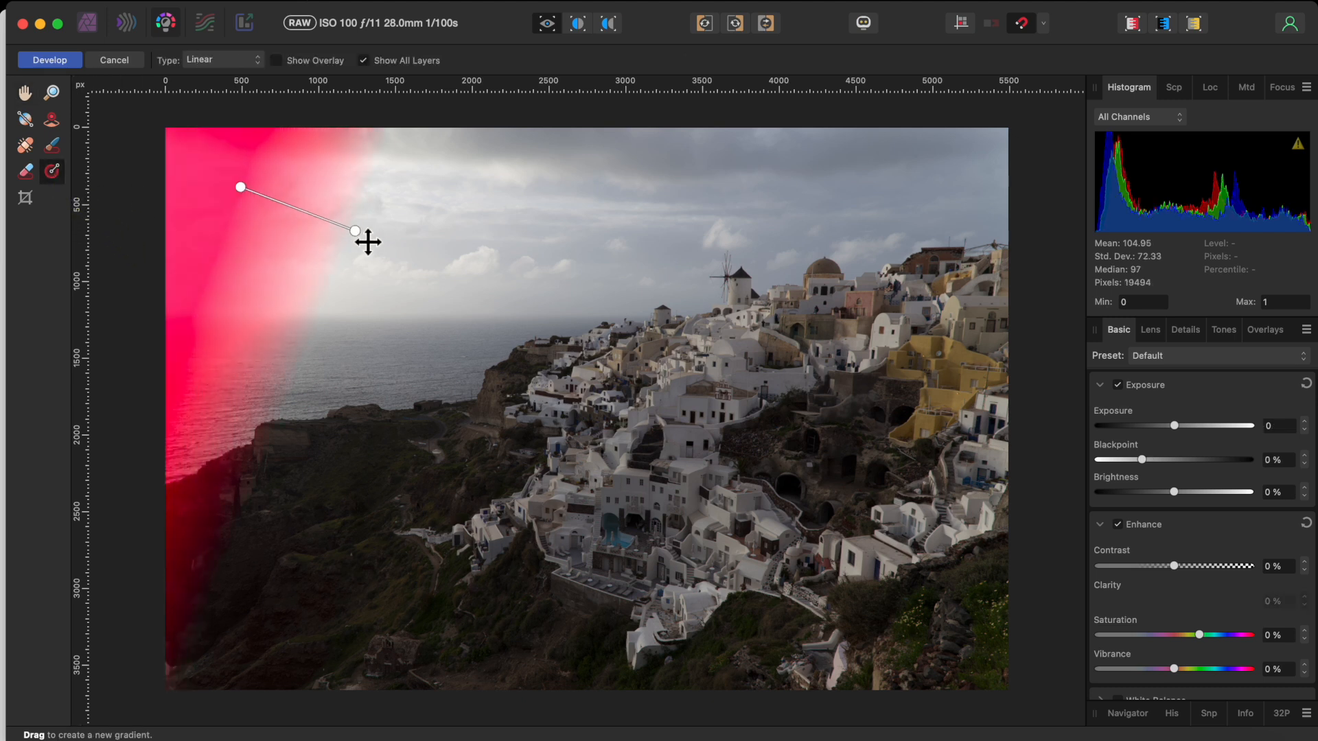
{"action": "left_click_drag", "start_coordinate": [354, 231], "coordinate": [491, 361]}
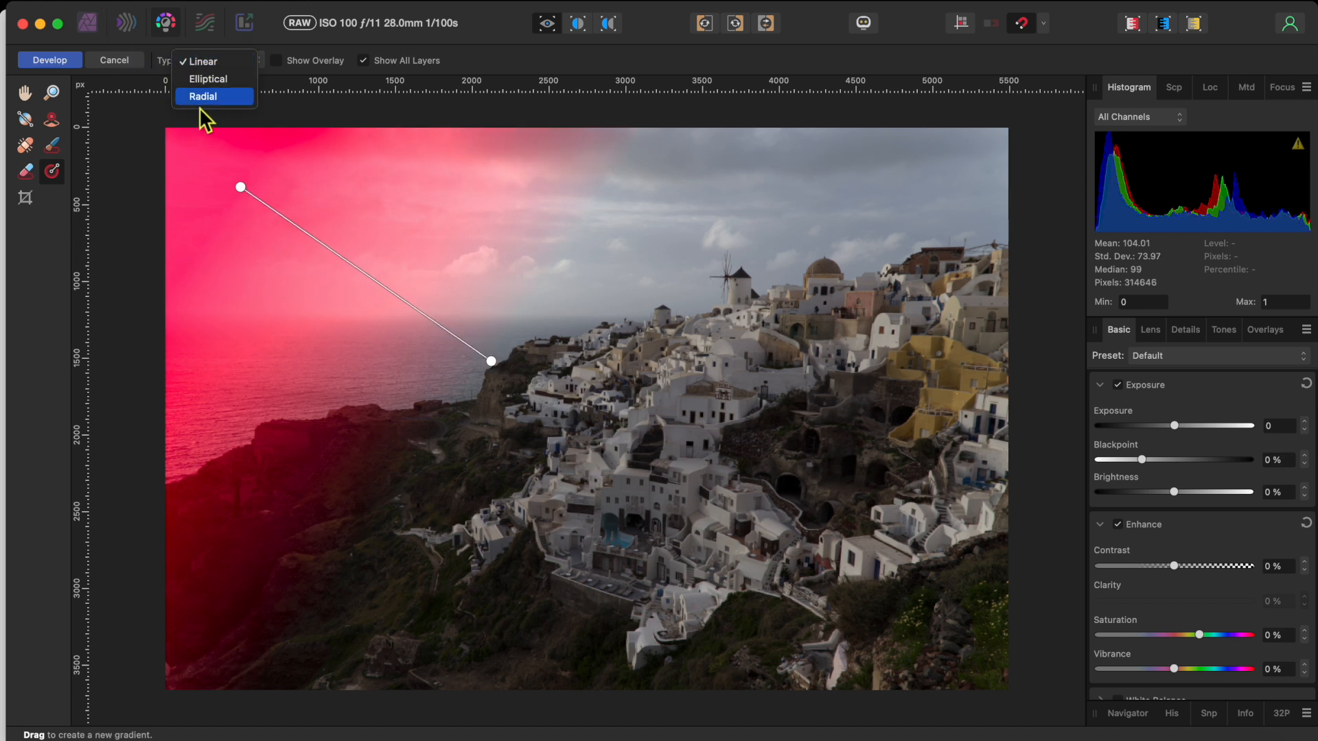
{"action": "left_click", "coordinate": [203, 96]}
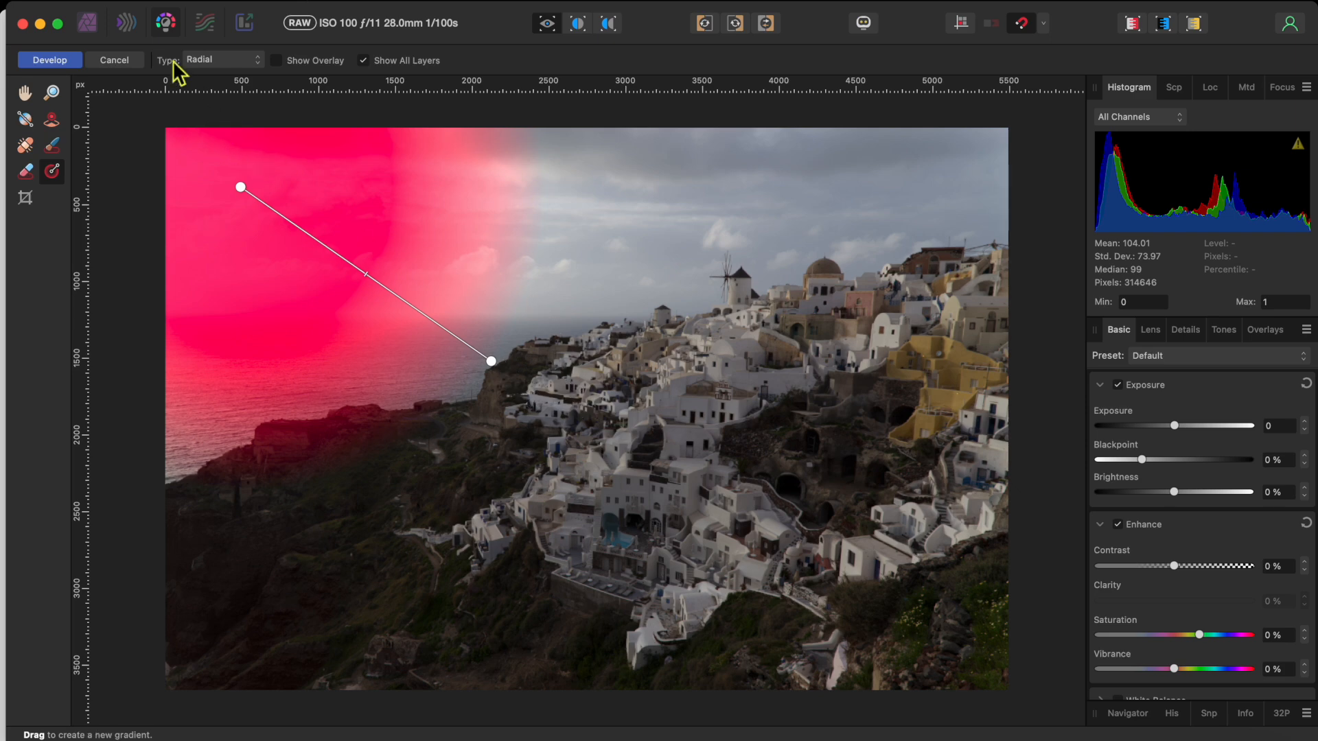
{"action": "left_click", "coordinate": [221, 59]}
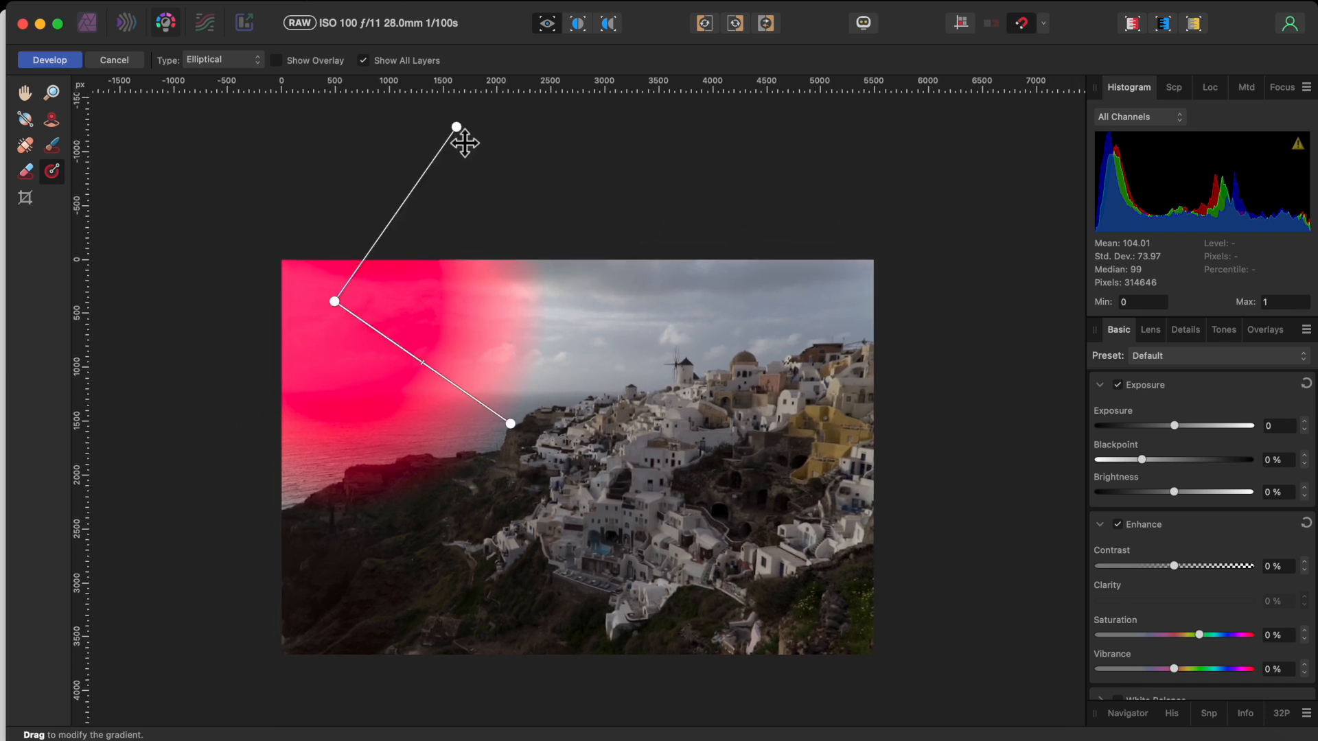
- Reshape the ellipse to cover the left sky and sea, its edge reaching up near the windmill
{"action": "left_click_drag", "start_coordinate": [456, 128], "coordinate": [410, 198]}
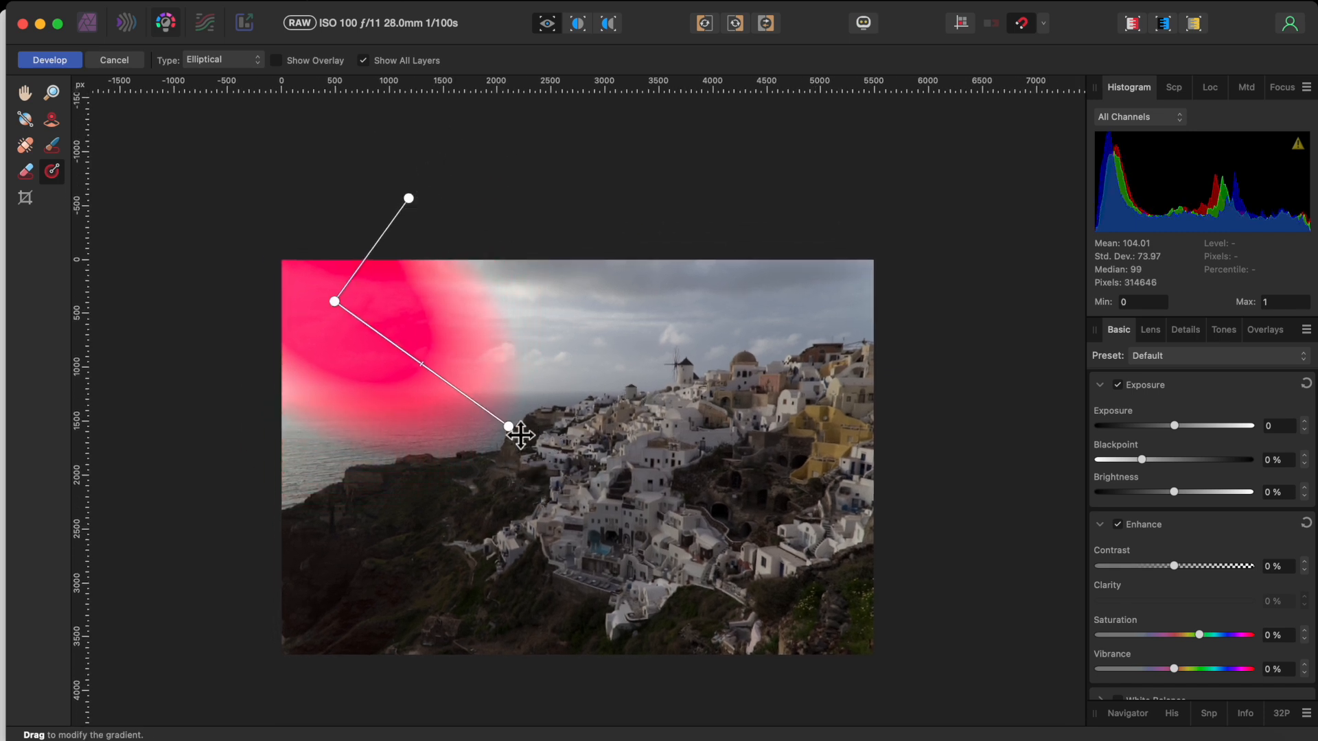
{"action": "left_click_drag", "start_coordinate": [506, 427], "coordinate": [683, 394]}
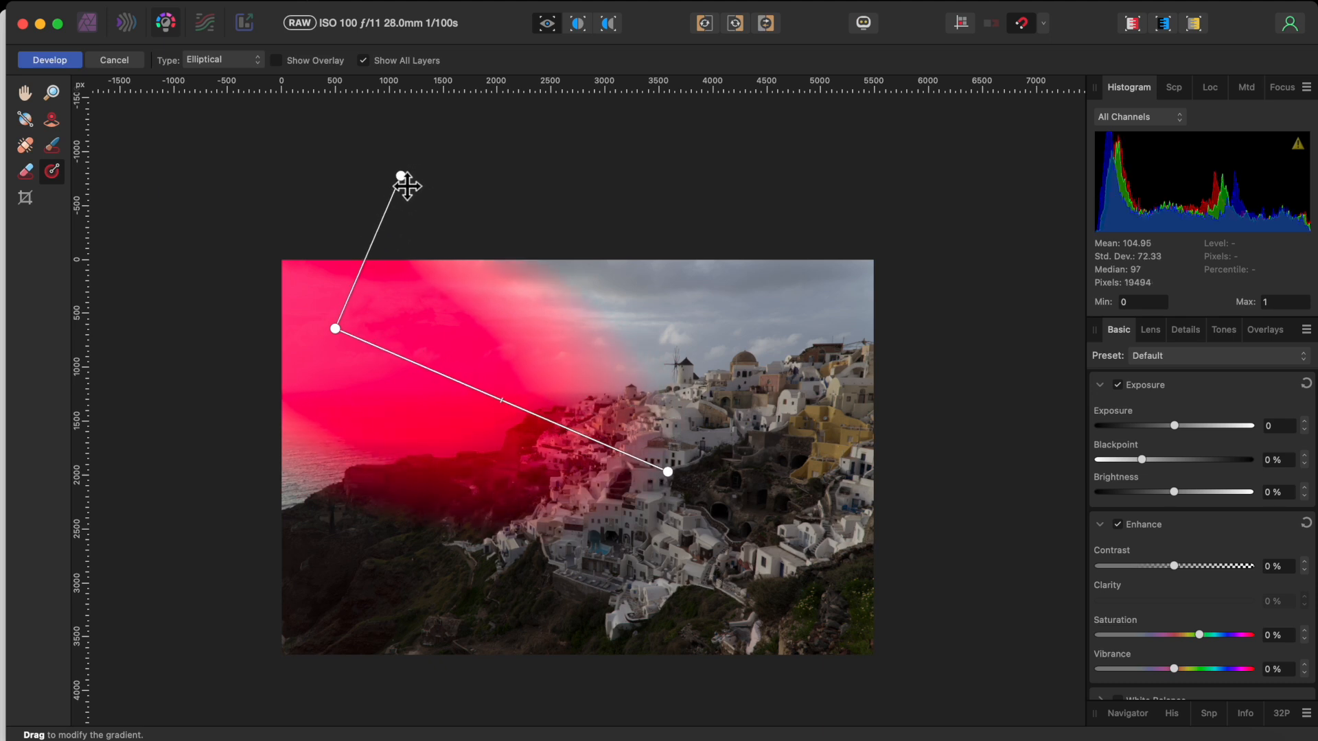
{"action": "left_click_drag", "start_coordinate": [668, 471], "coordinate": [694, 373]}
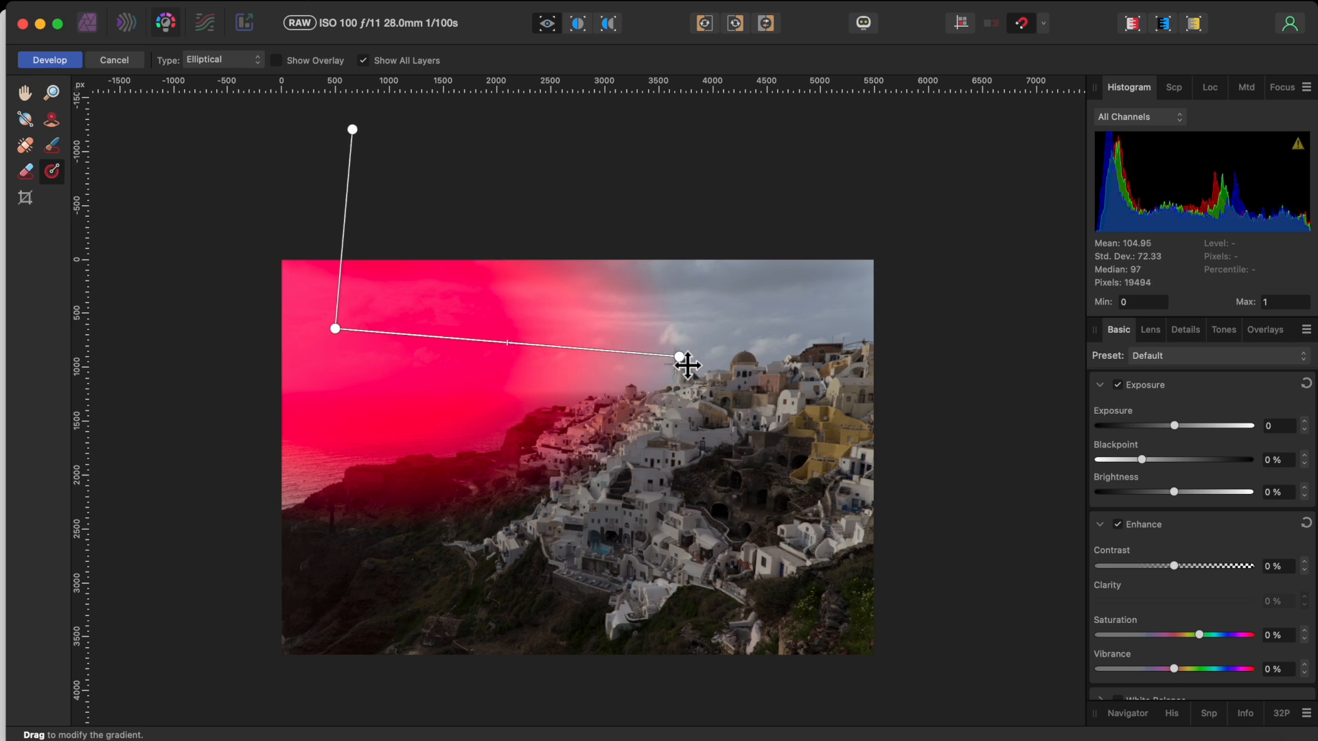
{"action": "left_click_drag", "start_coordinate": [678, 357], "coordinate": [641, 357]}
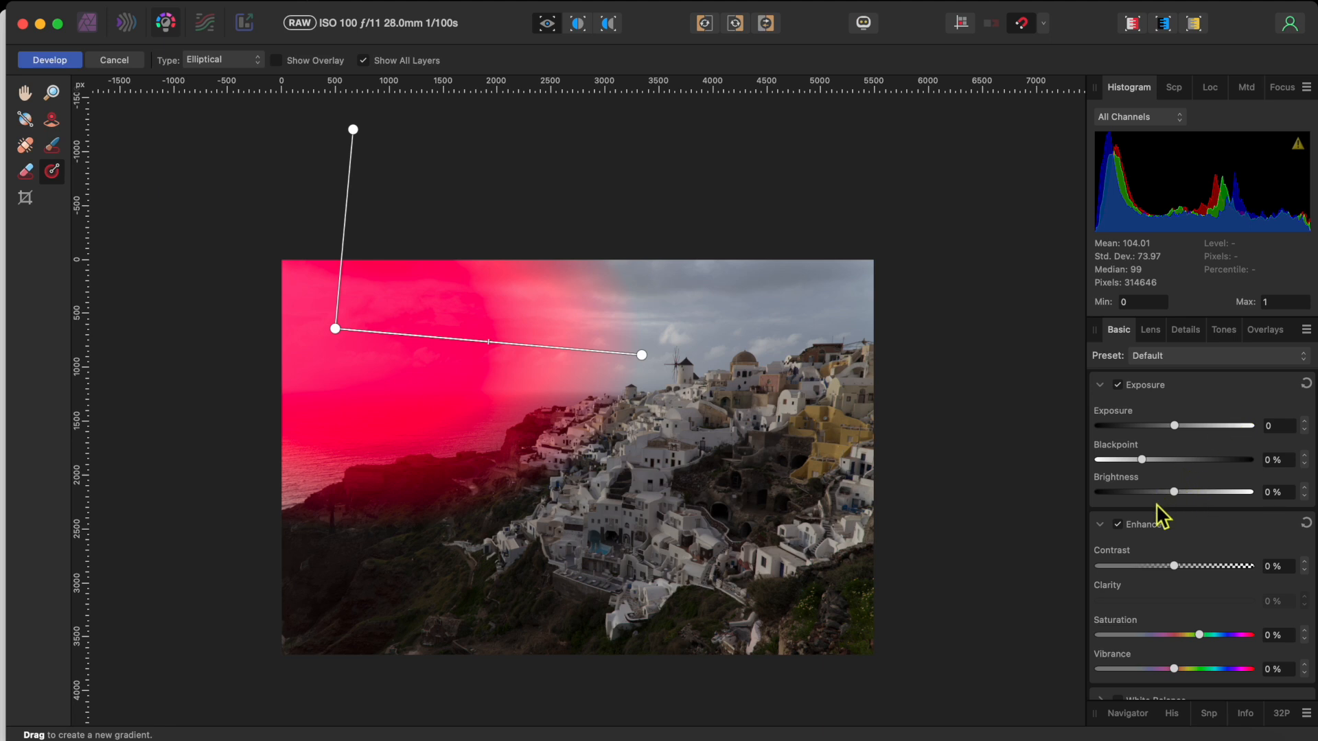
{"action": "mouse_move", "coordinate": [1172, 499]}
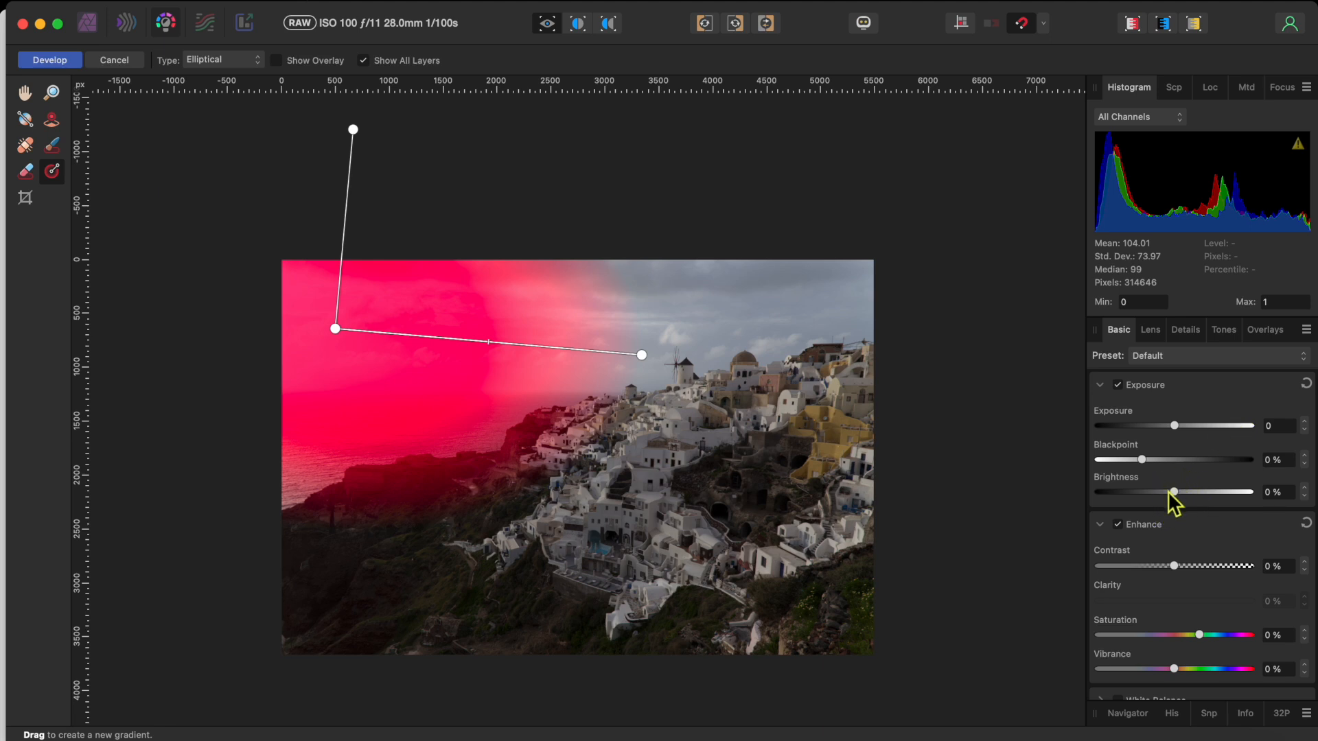
- Raise the gradient's Blackpoint to 21% for deeper blacks in the left sky
{"action": "left_click_drag", "start_coordinate": [1144, 458], "coordinate": [1165, 459]}
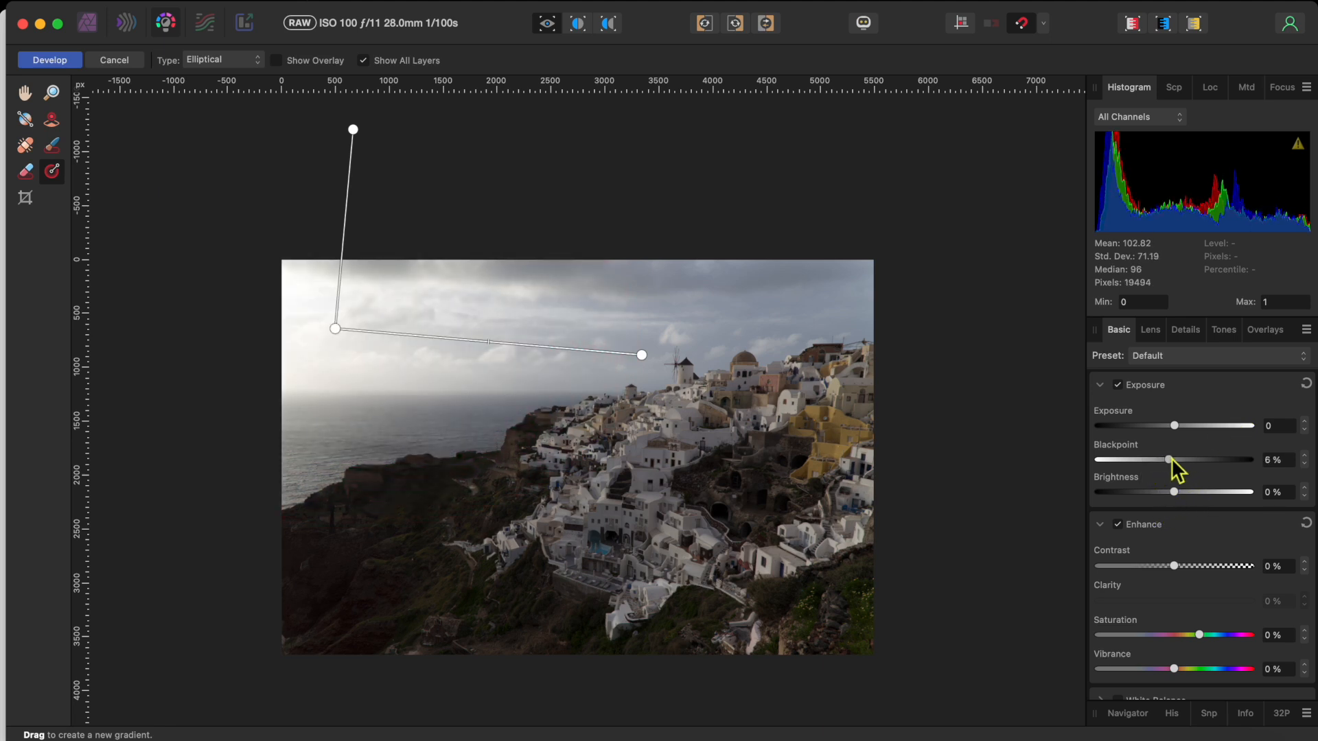
{"action": "left_click_drag", "start_coordinate": [1167, 458], "coordinate": [1211, 458]}
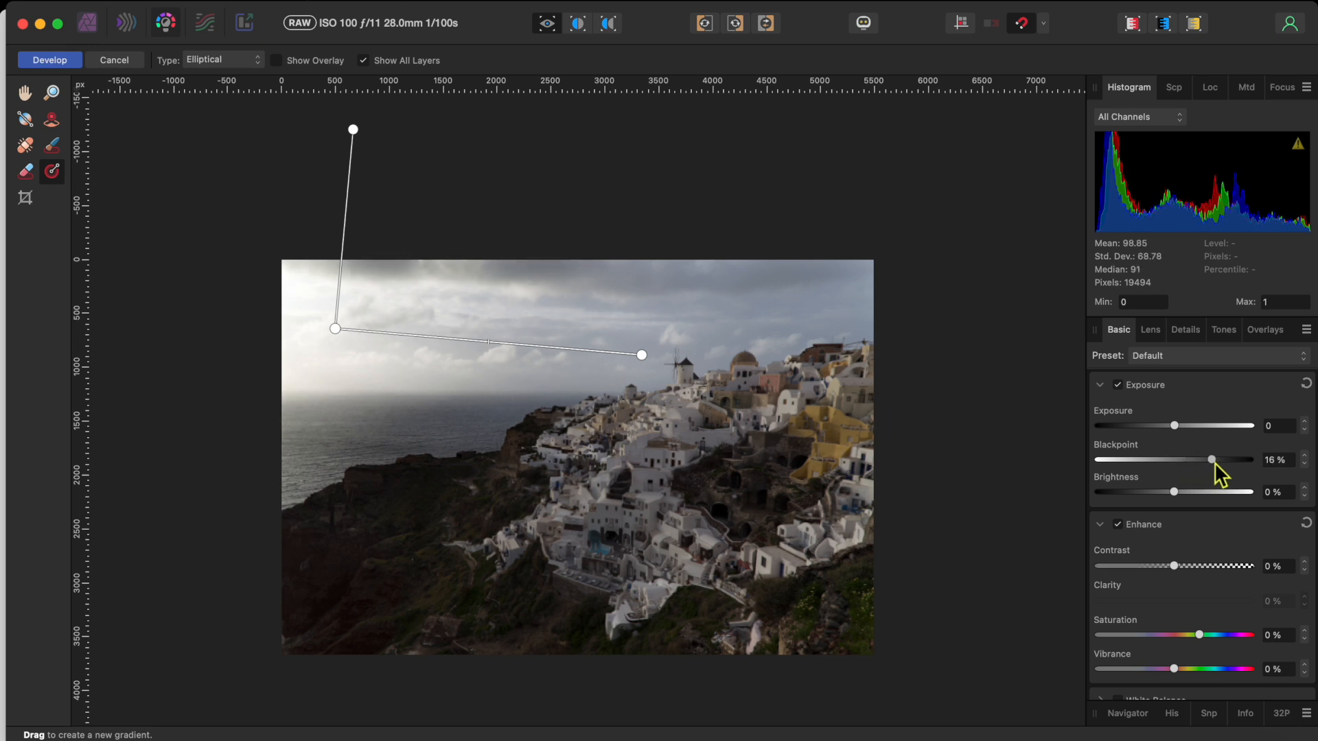
{"action": "left_click_drag", "start_coordinate": [1212, 459], "coordinate": [1225, 459]}
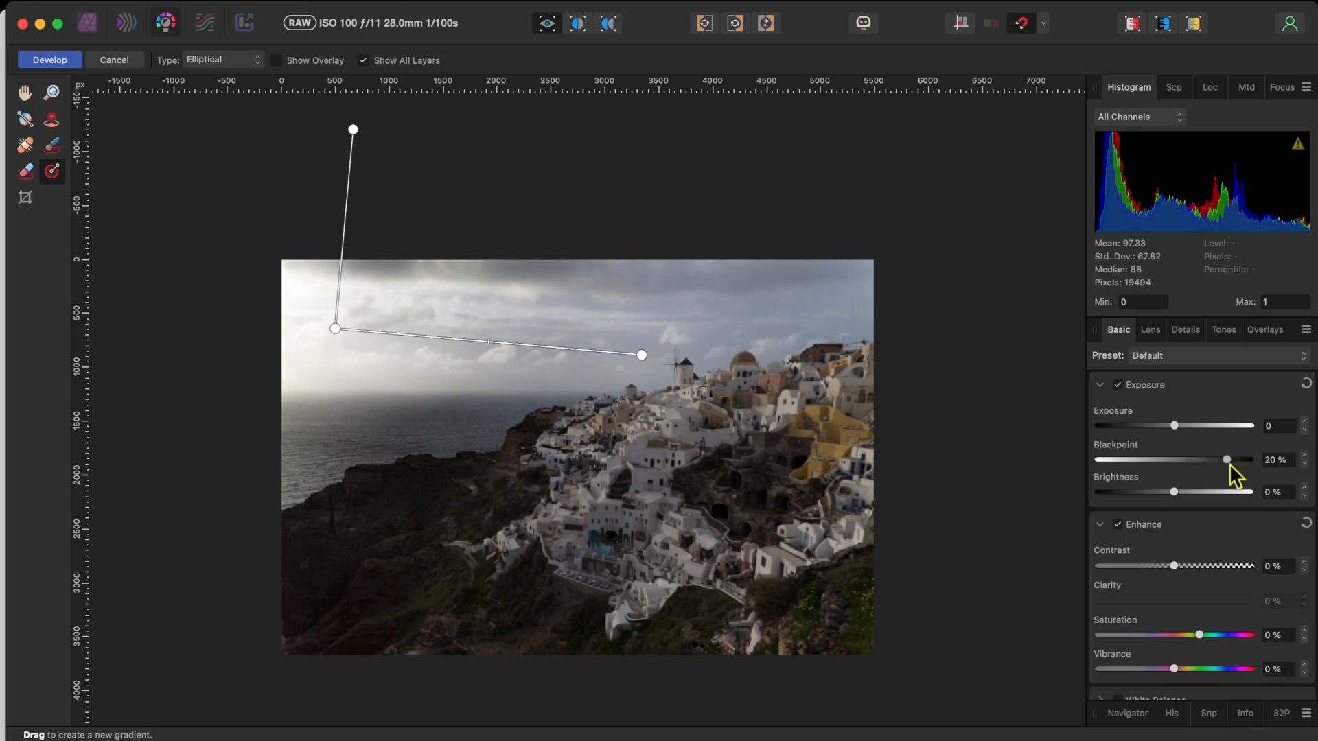
{"action": "left_click_drag", "start_coordinate": [1225, 460], "coordinate": [1231, 460]}
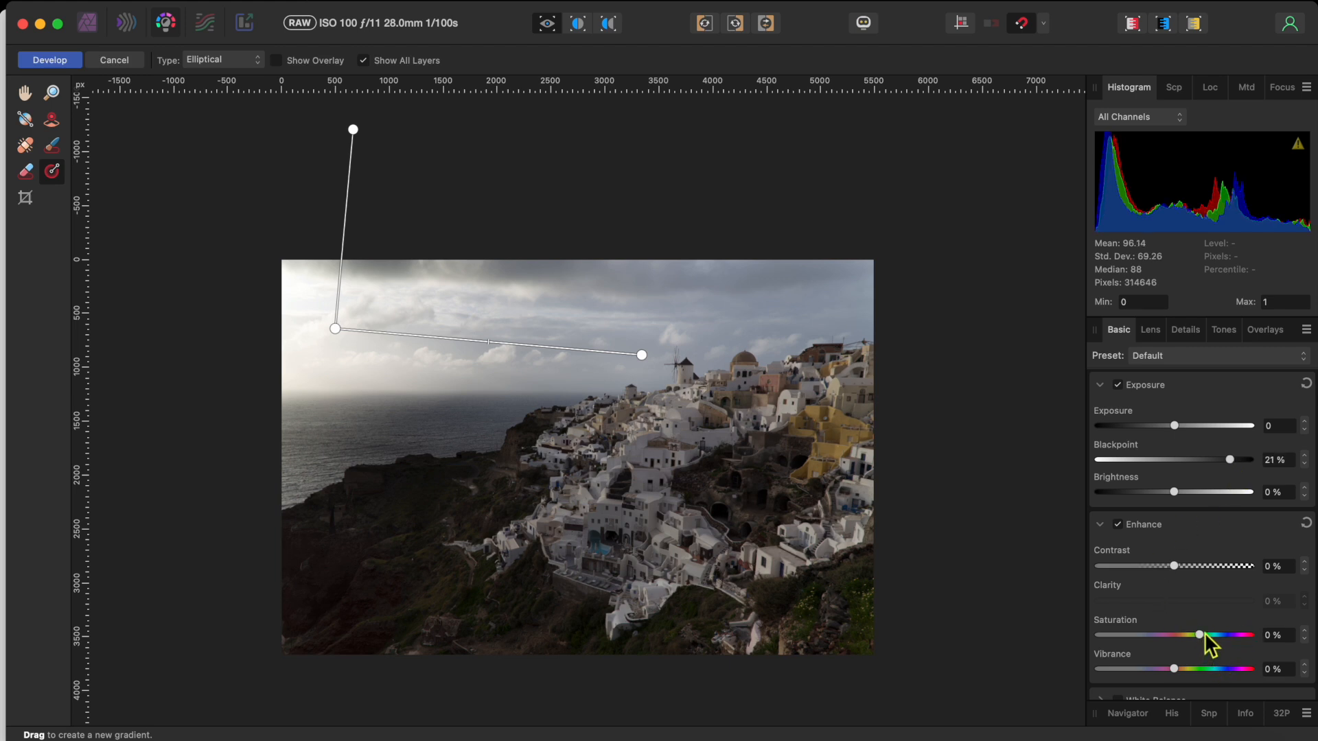
- Set the gradient's Saturation and Vibrance to 50% and warm Temperature to 32%
{"action": "left_click_drag", "start_coordinate": [1197, 634], "coordinate": [1249, 634]}
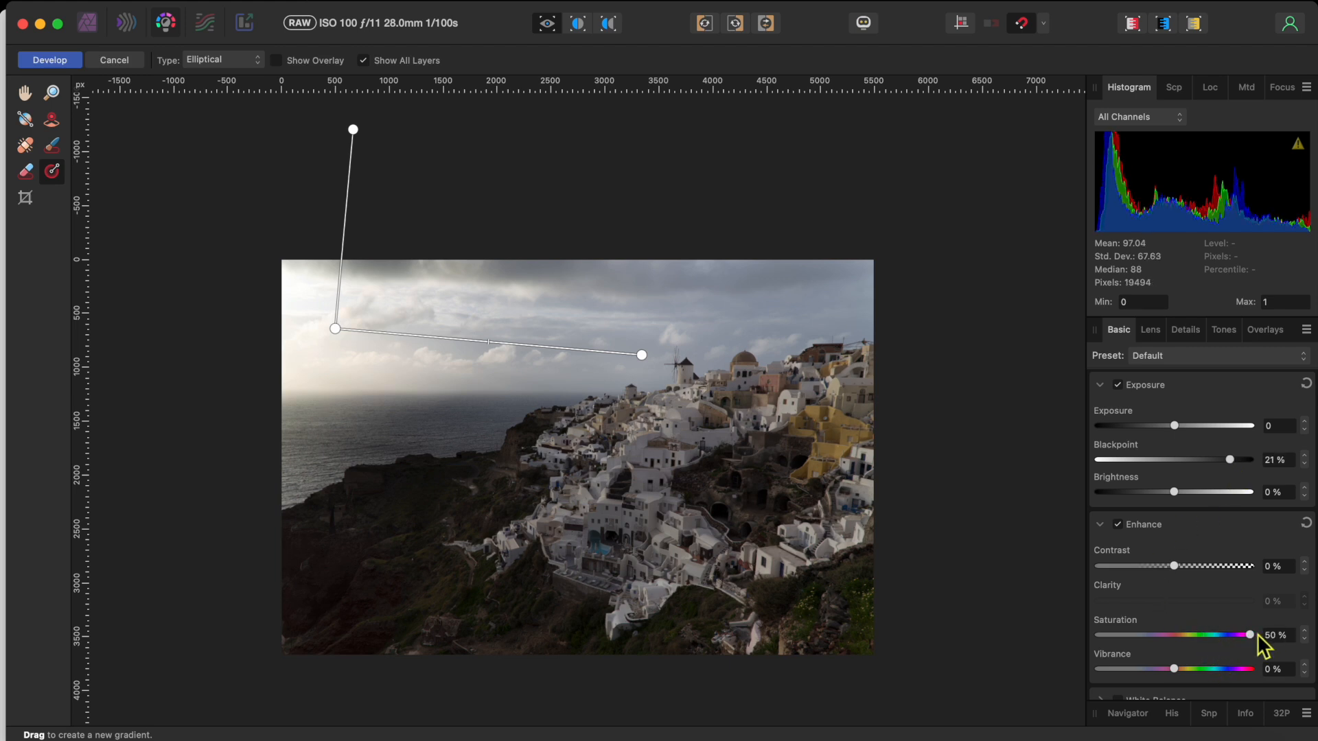
{"action": "left_click_drag", "start_coordinate": [1174, 669], "coordinate": [1198, 668]}
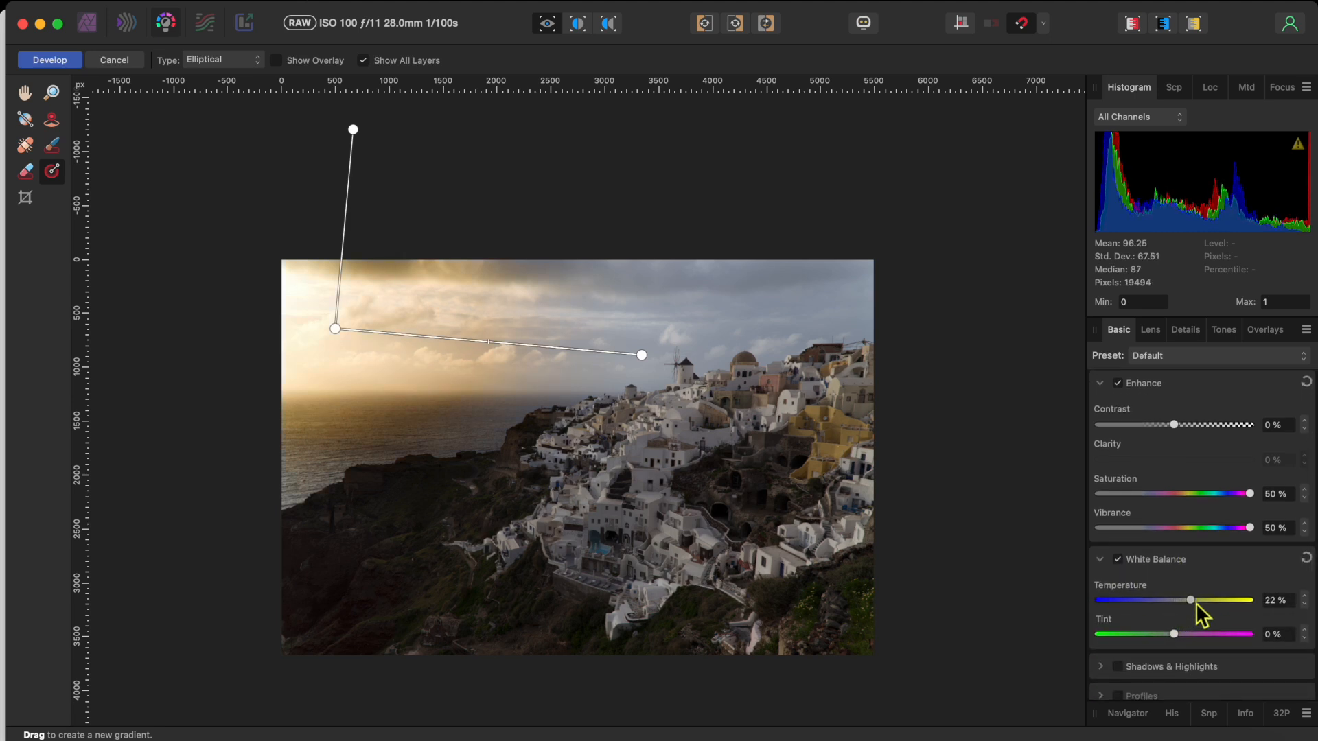
{"action": "left_click_drag", "start_coordinate": [1188, 600], "coordinate": [1197, 600]}
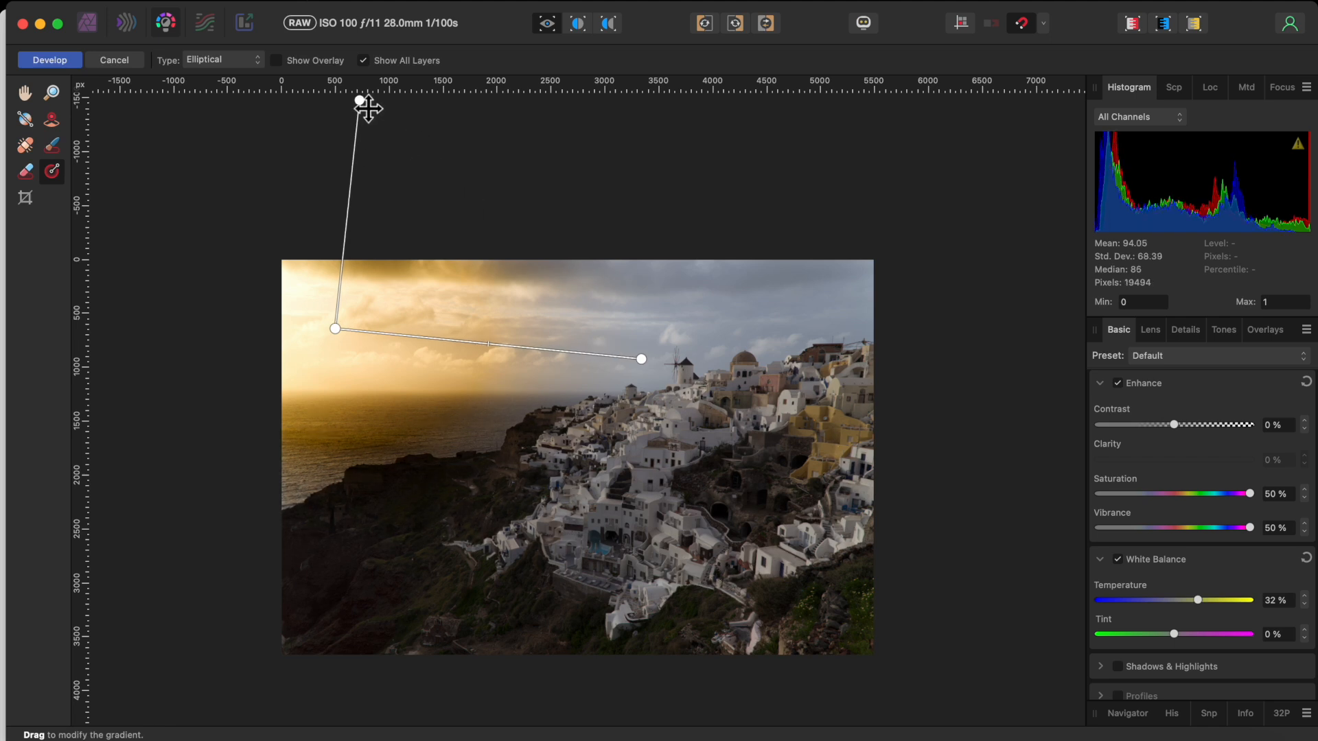
- Stretch the ellipse higher and place its edge on the windmill
{"action": "left_click_drag", "start_coordinate": [641, 359], "coordinate": [636, 348]}
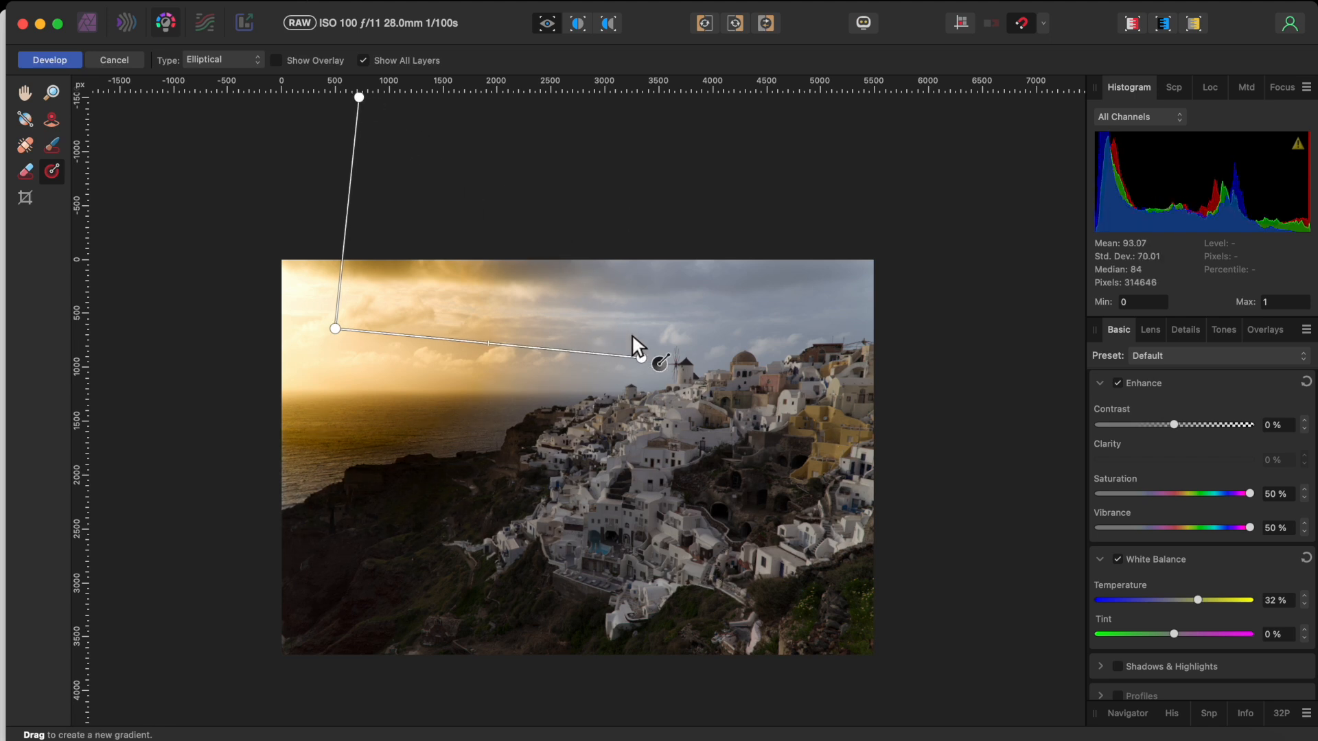
{"action": "left_click_drag", "start_coordinate": [639, 348], "coordinate": [673, 357]}
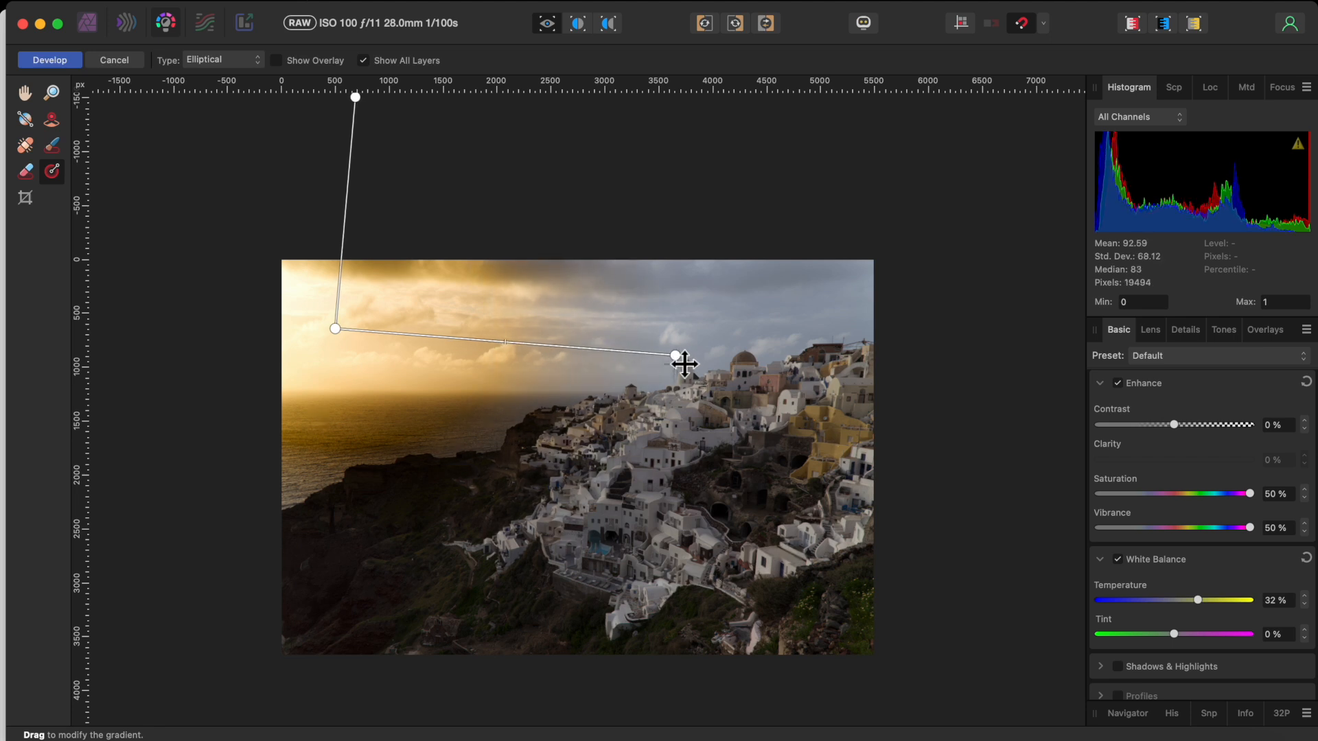
{"action": "left_click_drag", "start_coordinate": [674, 357], "coordinate": [687, 361]}
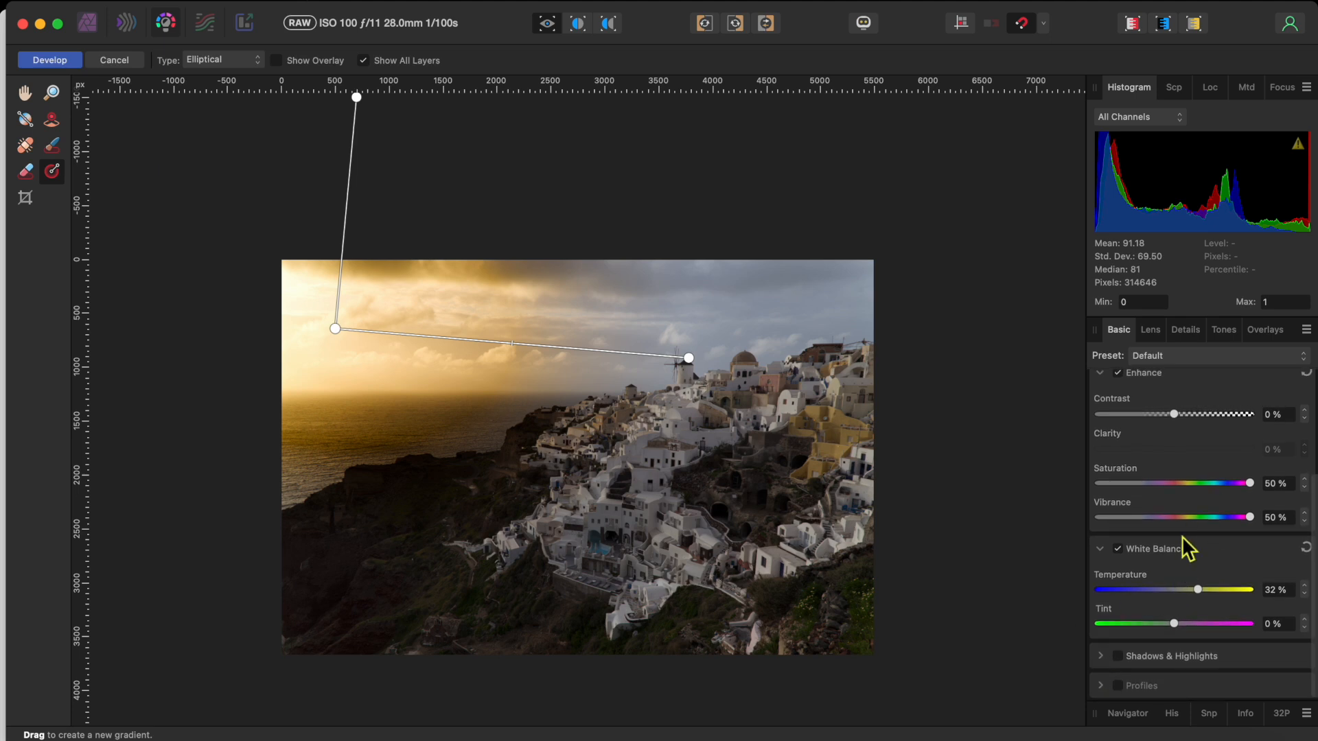
{"action": "mouse_move", "coordinate": [1126, 664]}
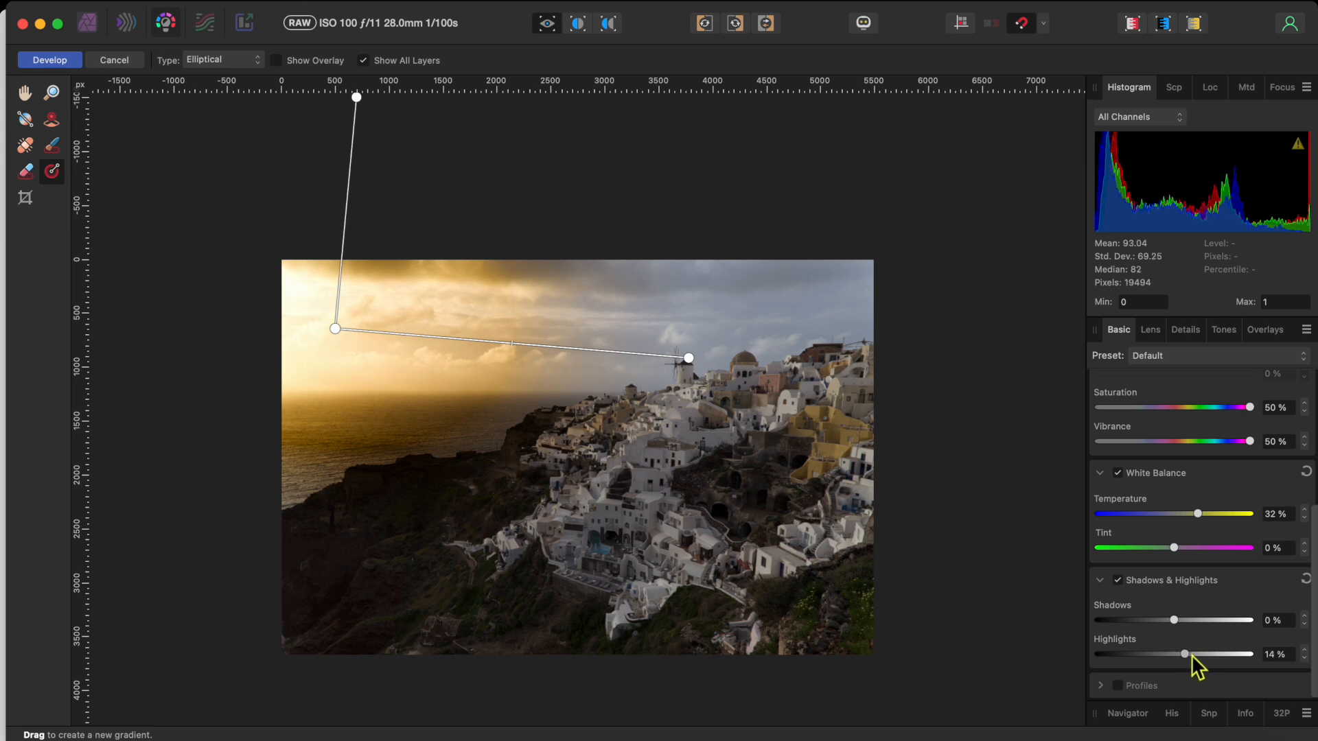
- Brighten the gradient's highlights and ease its Blackpoint back down to 10%
{"action": "left_click_drag", "start_coordinate": [1184, 653], "coordinate": [1241, 654]}
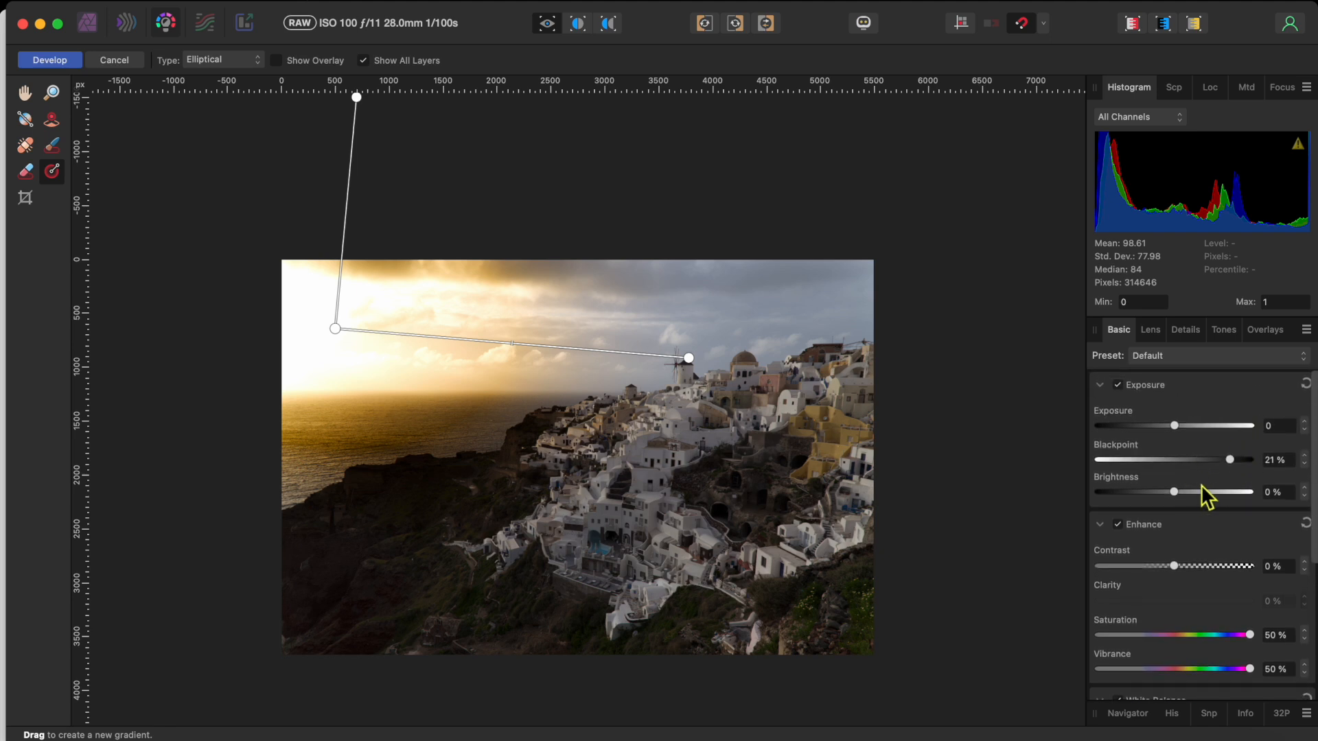
{"action": "left_click_drag", "start_coordinate": [1232, 459], "coordinate": [1219, 458]}
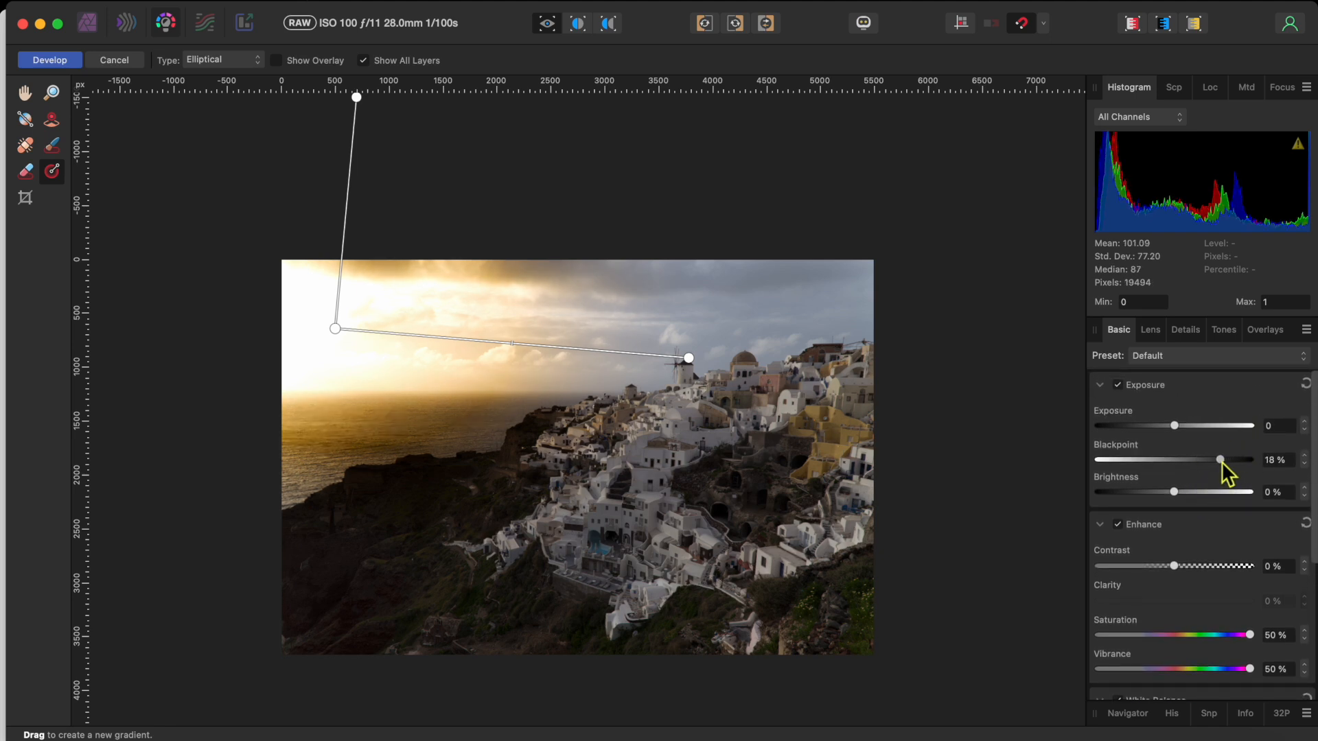
{"action": "left_click_drag", "start_coordinate": [1219, 459], "coordinate": [1189, 458]}
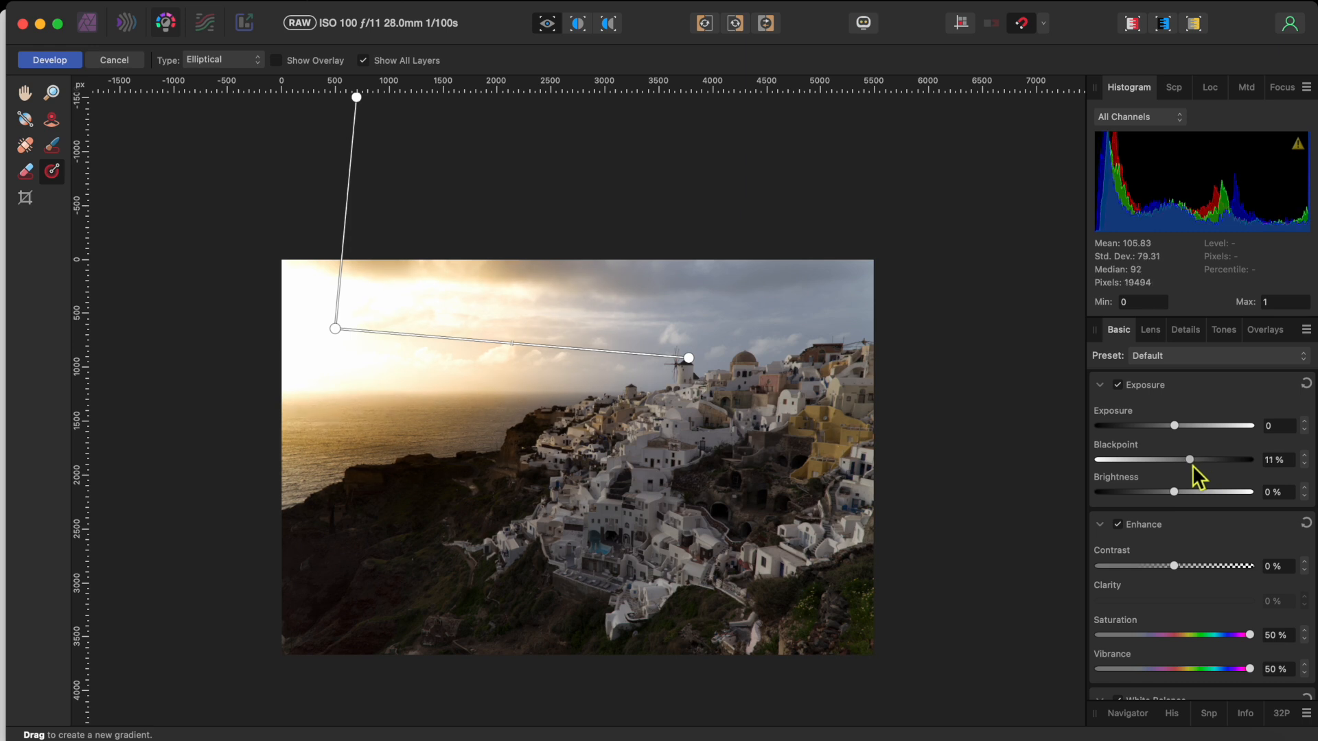
{"action": "left_click_drag", "start_coordinate": [1190, 460], "coordinate": [1185, 460]}
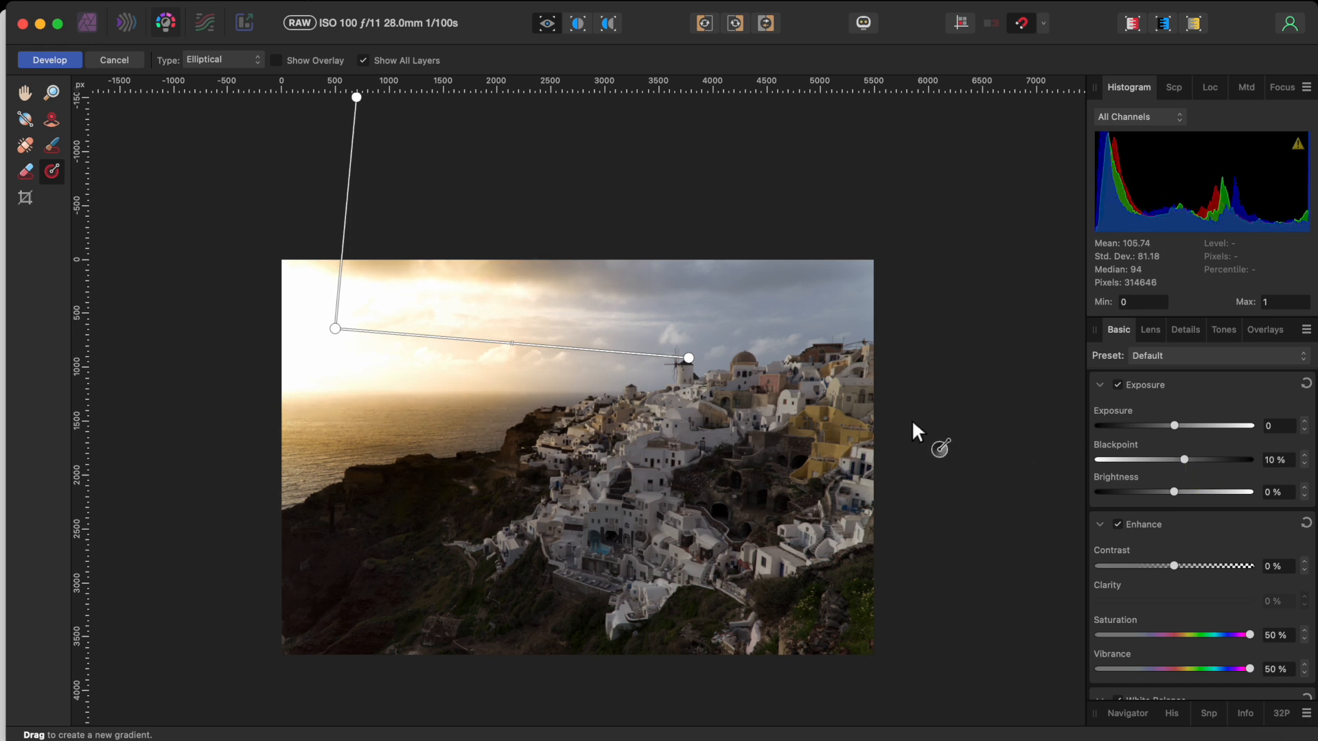
{"action": "mouse_move", "coordinate": [816, 309]}
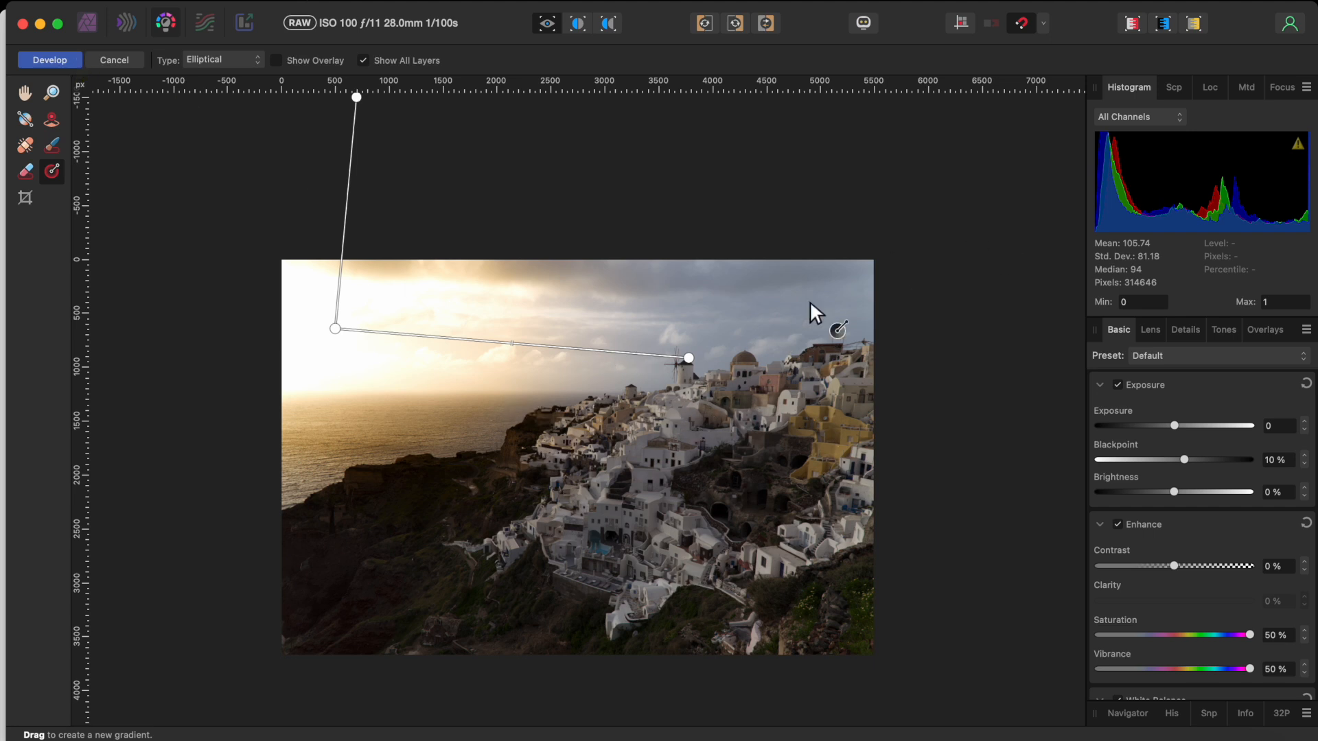
{"action": "mouse_move", "coordinate": [1278, 372]}
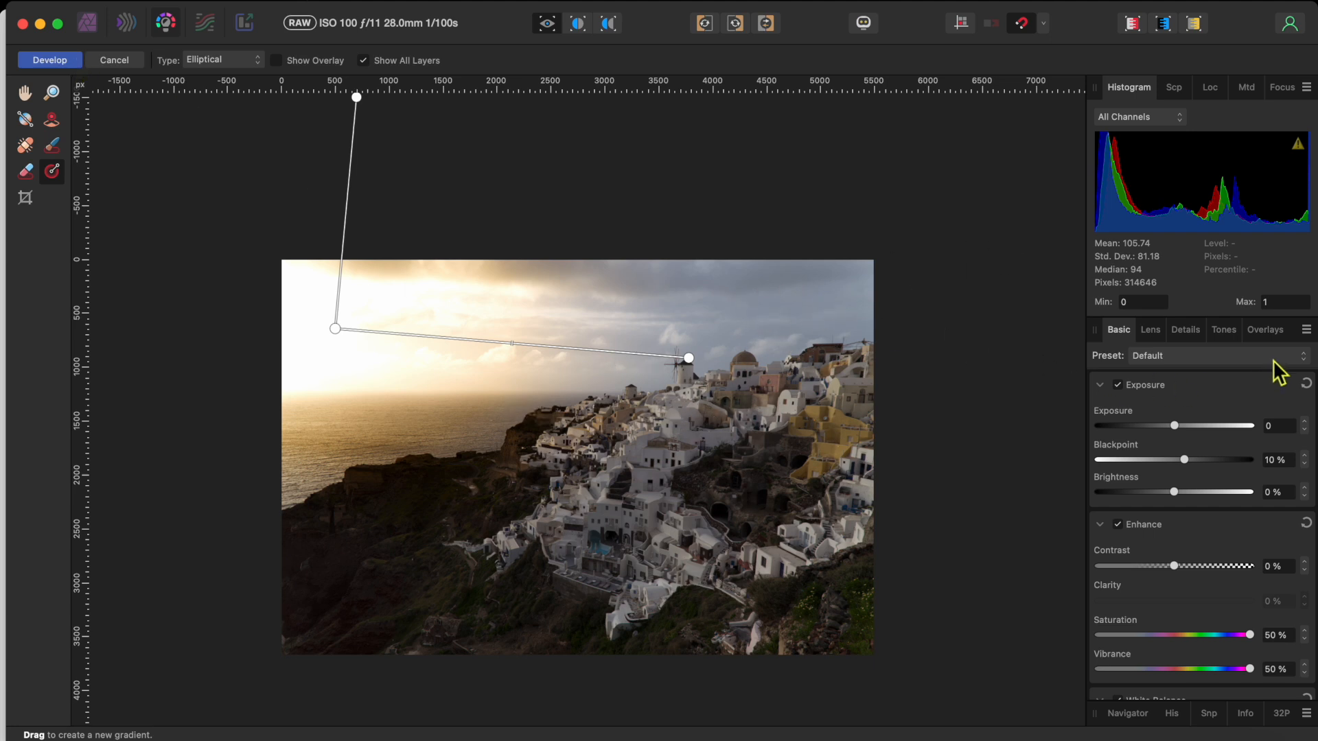
- In the Overlays list, add a brush overlay and then delete it, leaving the gradient overlays
{"action": "left_click", "coordinate": [1264, 329]}
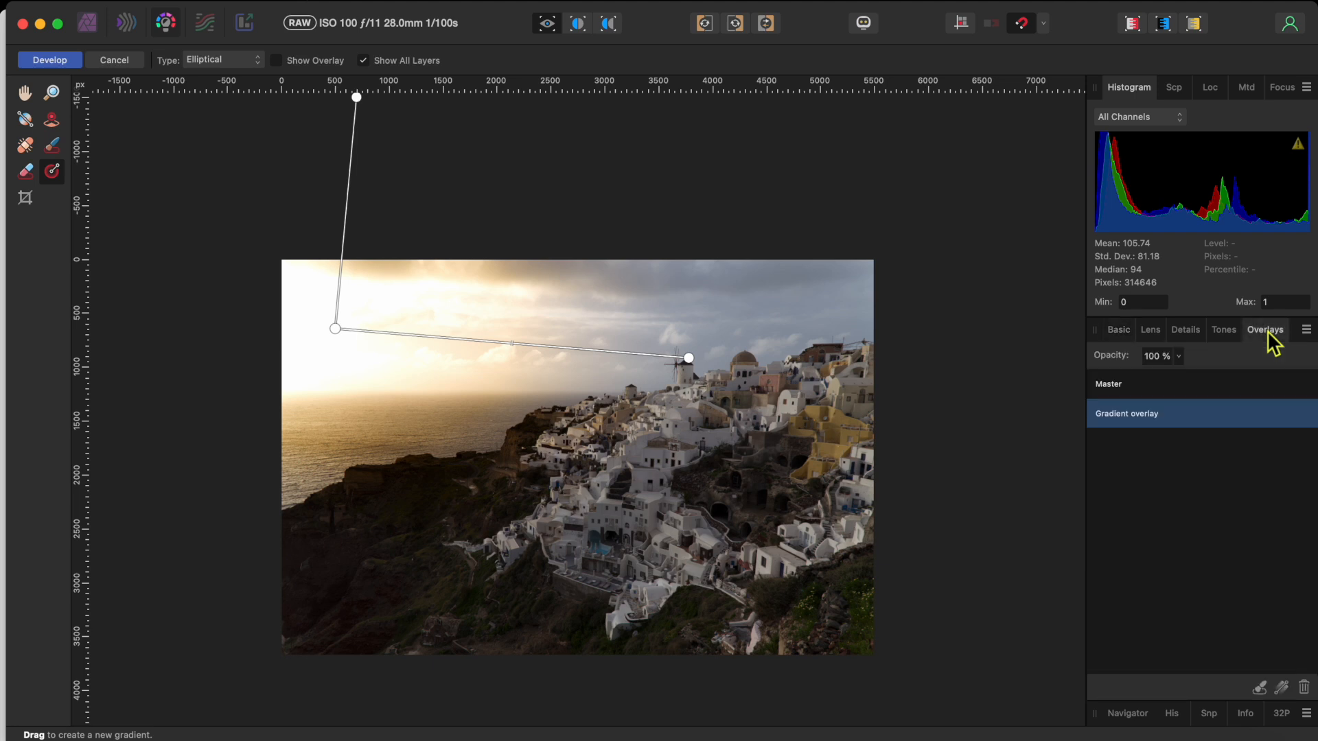
{"action": "mouse_move", "coordinate": [1117, 445]}
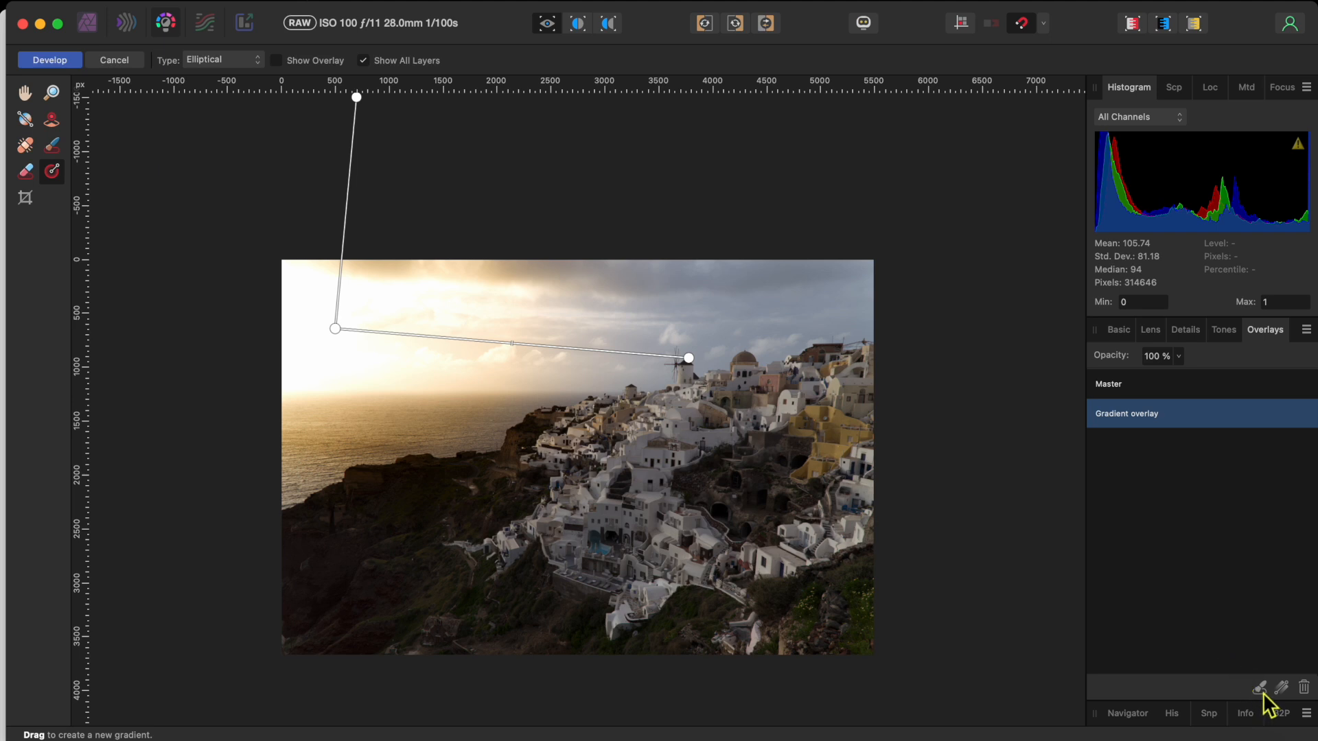
{"action": "mouse_move", "coordinate": [1260, 688]}
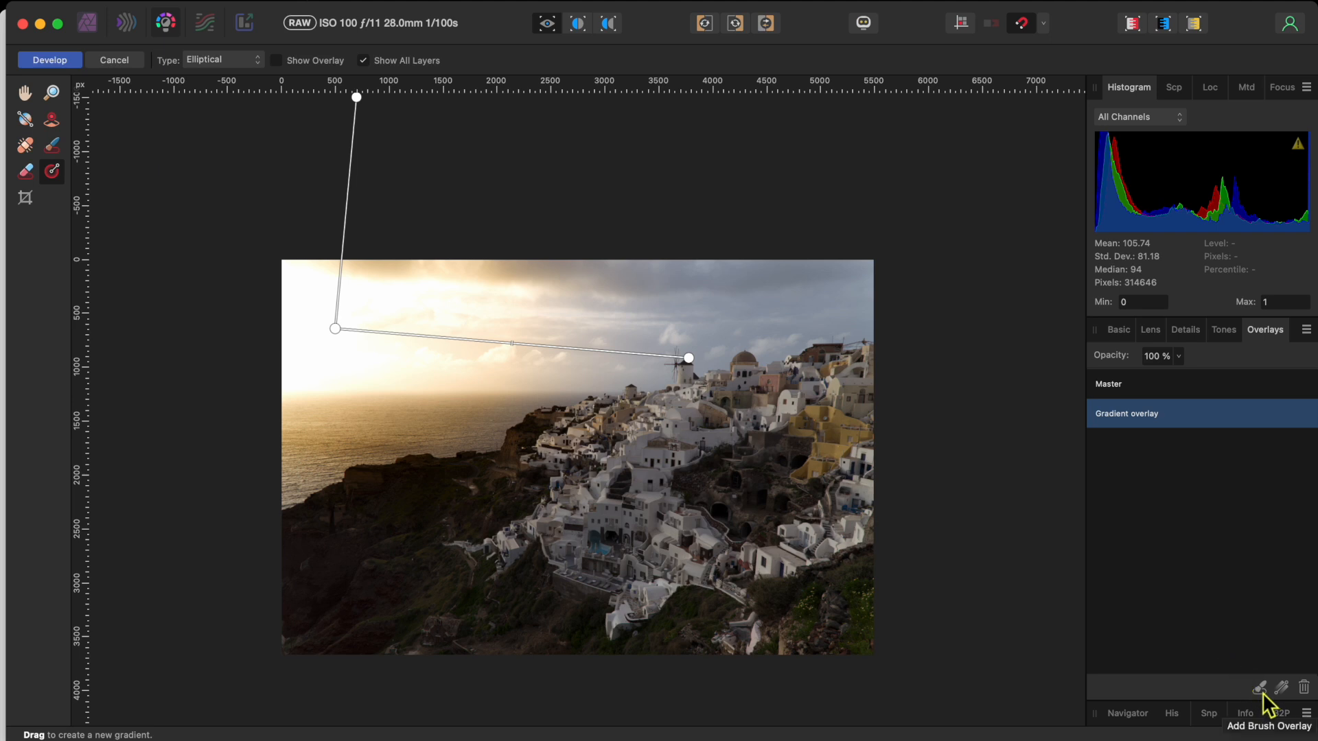
{"action": "left_click", "coordinate": [1259, 688]}
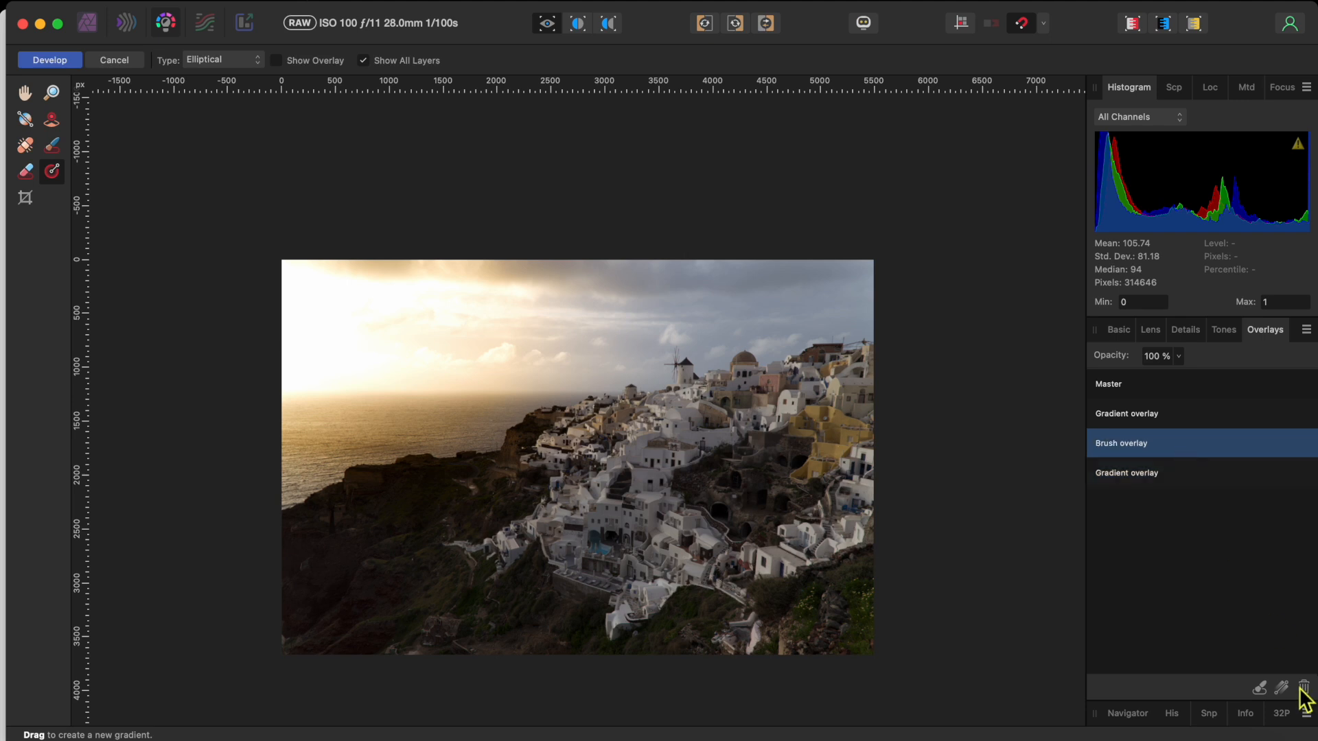
{"action": "left_click", "coordinate": [1304, 688]}
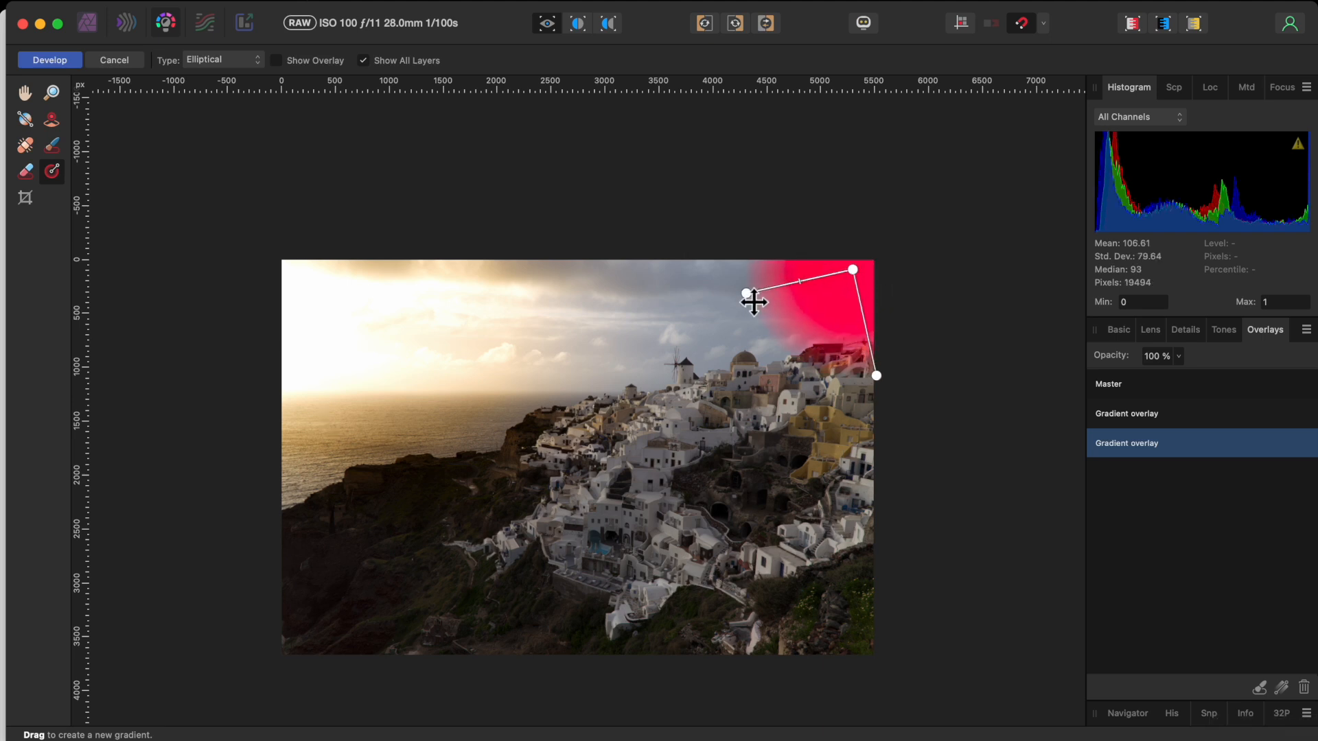
- Stretch the second gradient over the upper-right sky with Saturation 50% and Vibrance 39%
{"action": "left_click_drag", "start_coordinate": [744, 294], "coordinate": [721, 299]}
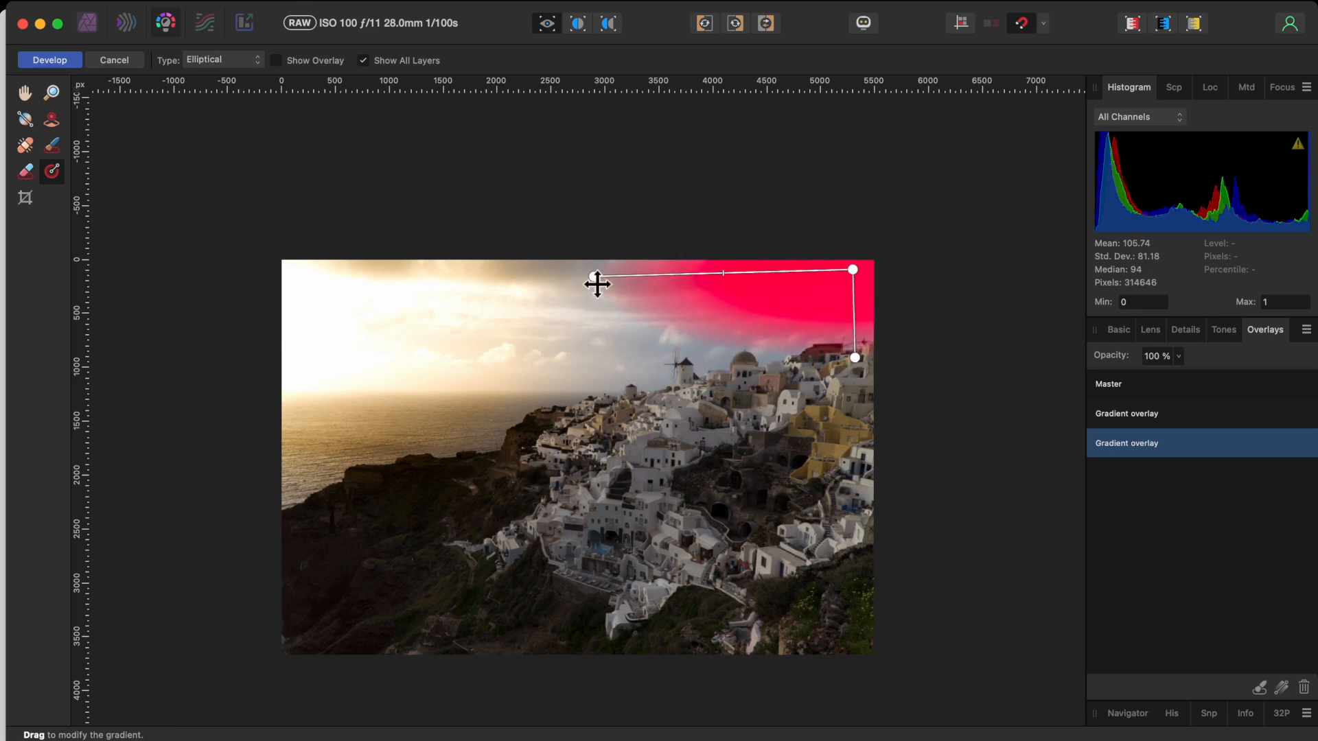
{"action": "left_click", "coordinate": [1118, 330]}
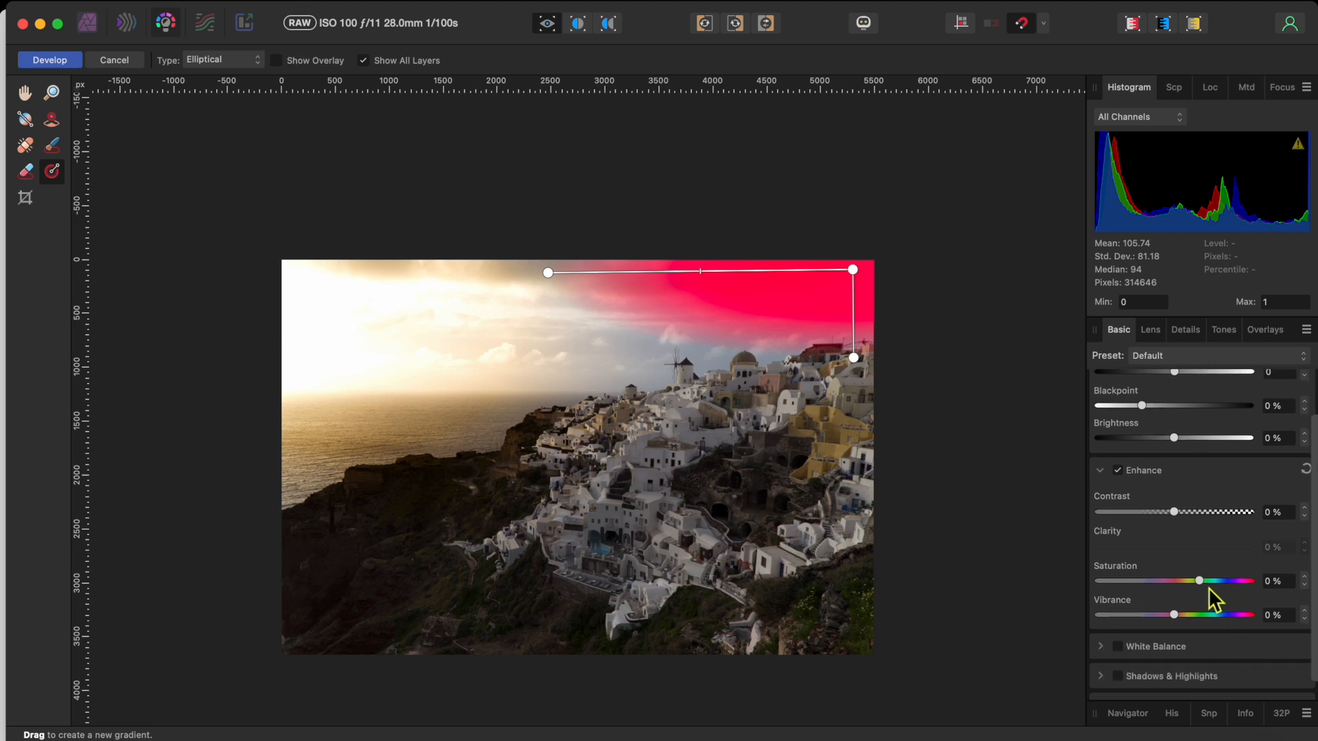
{"action": "left_click_drag", "start_coordinate": [1200, 581], "coordinate": [1249, 581]}
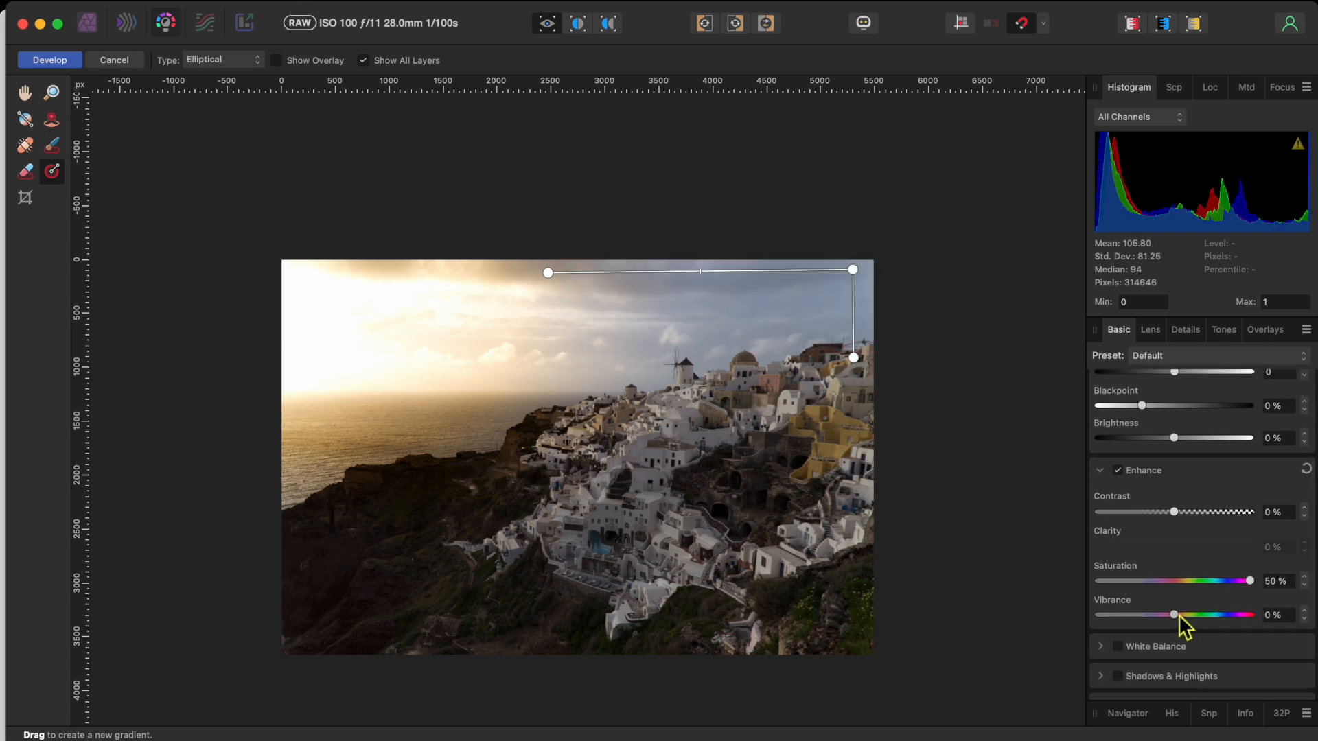
{"action": "left_click_drag", "start_coordinate": [1165, 615], "coordinate": [1233, 594]}
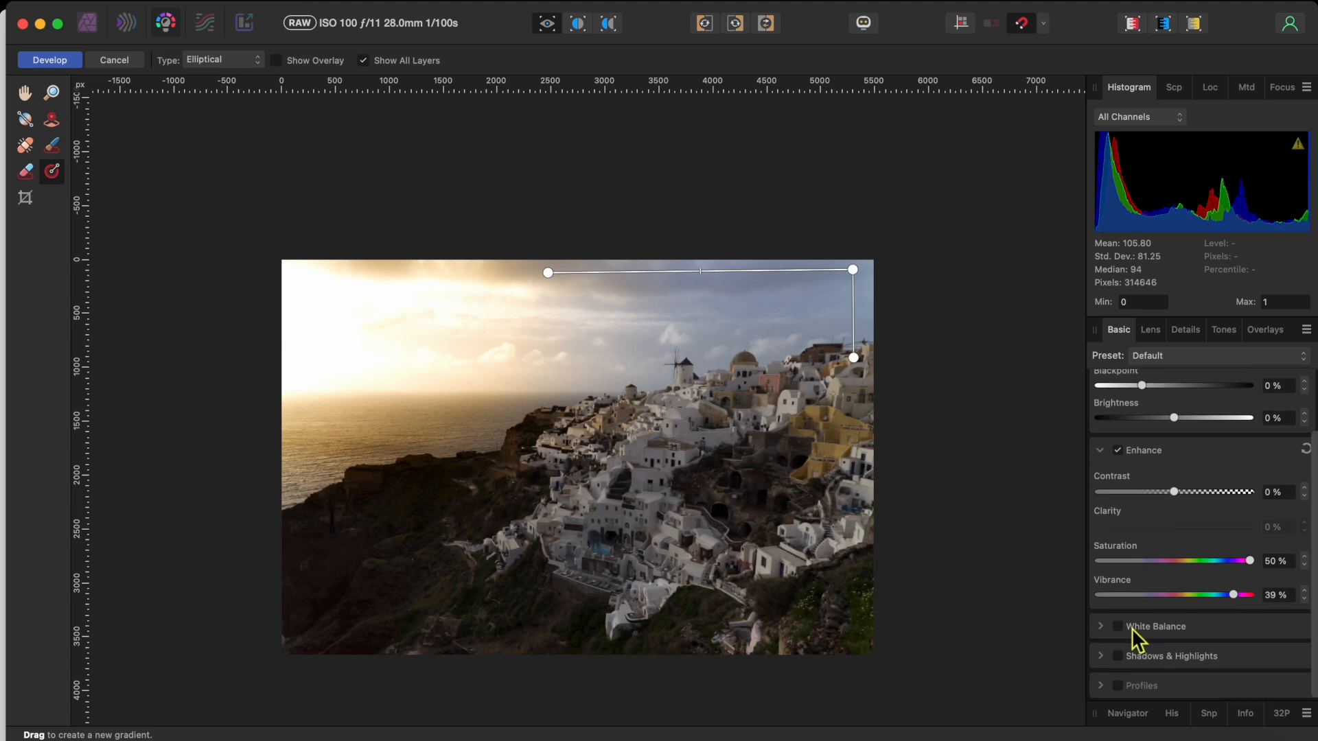
- Enable White Balance and cool the right sky's Temperature to -13%
{"action": "left_click", "coordinate": [1118, 626]}
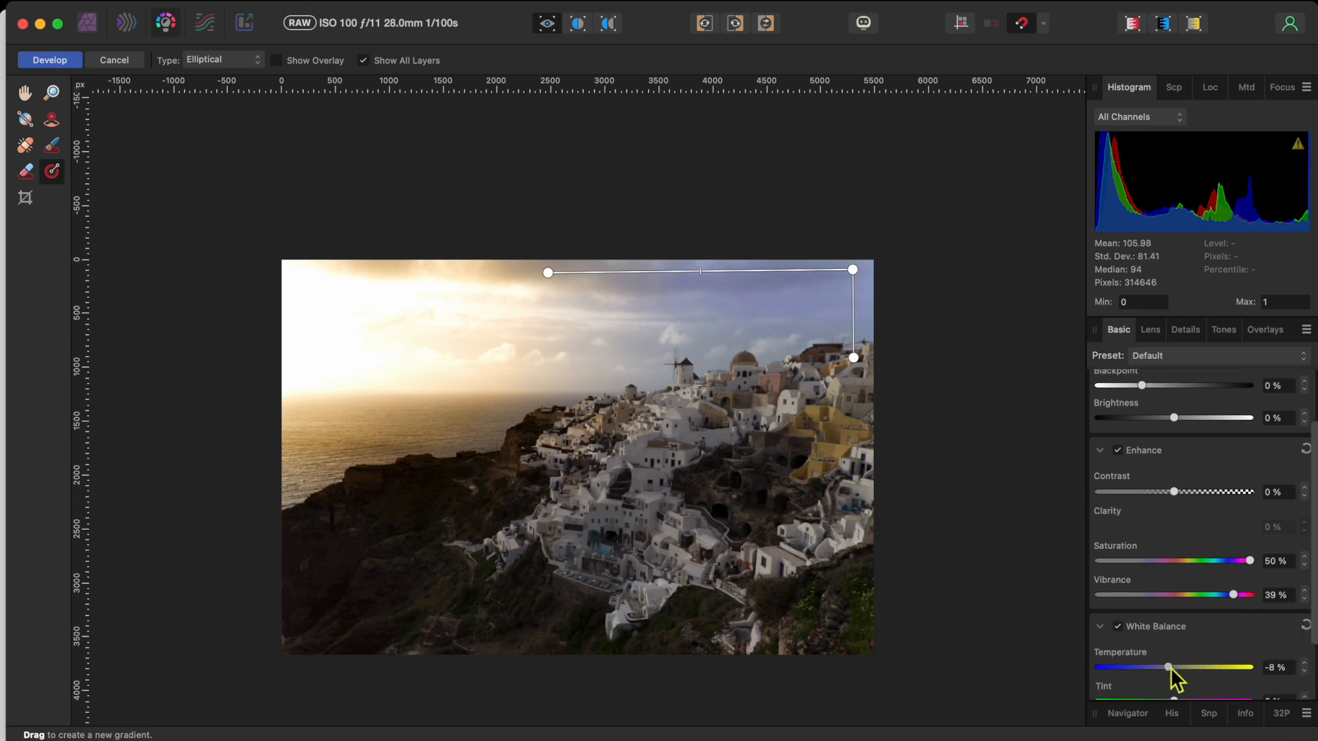
{"action": "left_click_drag", "start_coordinate": [1168, 667], "coordinate": [1166, 668]}
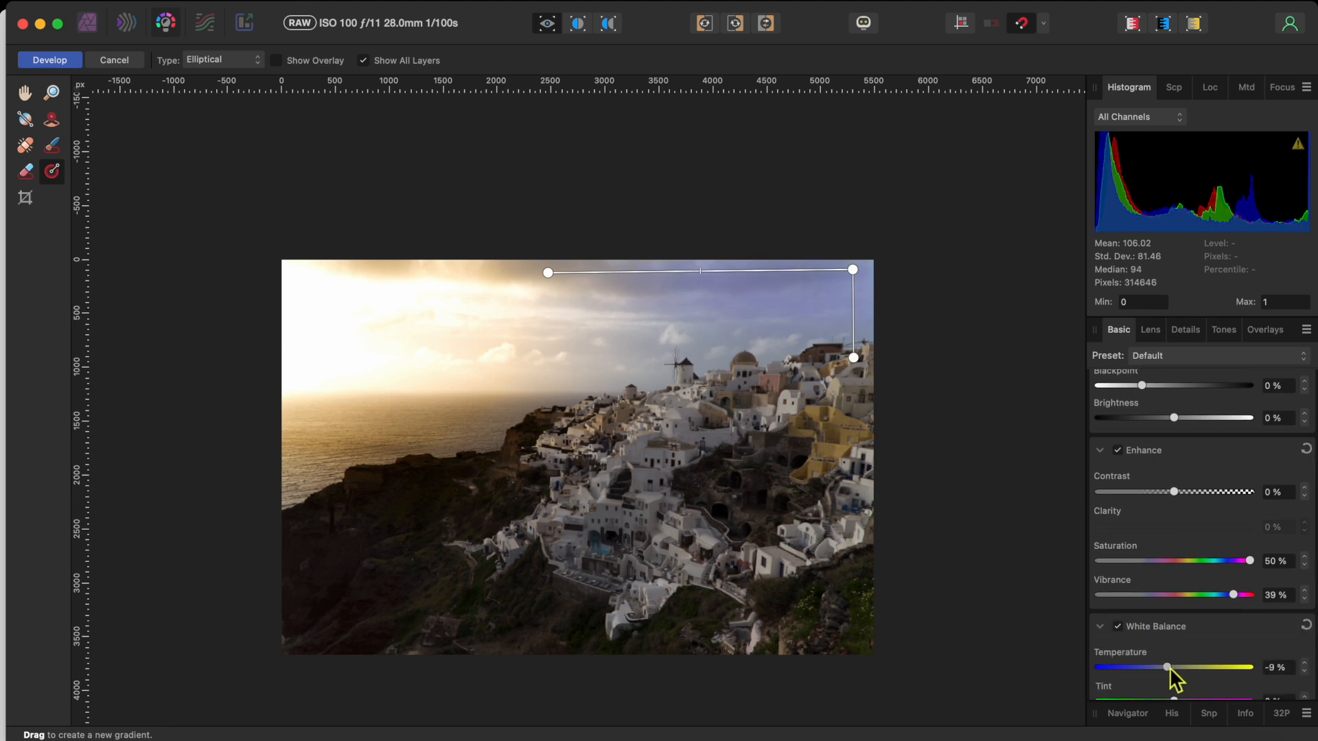
{"action": "left_click_drag", "start_coordinate": [1170, 667], "coordinate": [1164, 667]}
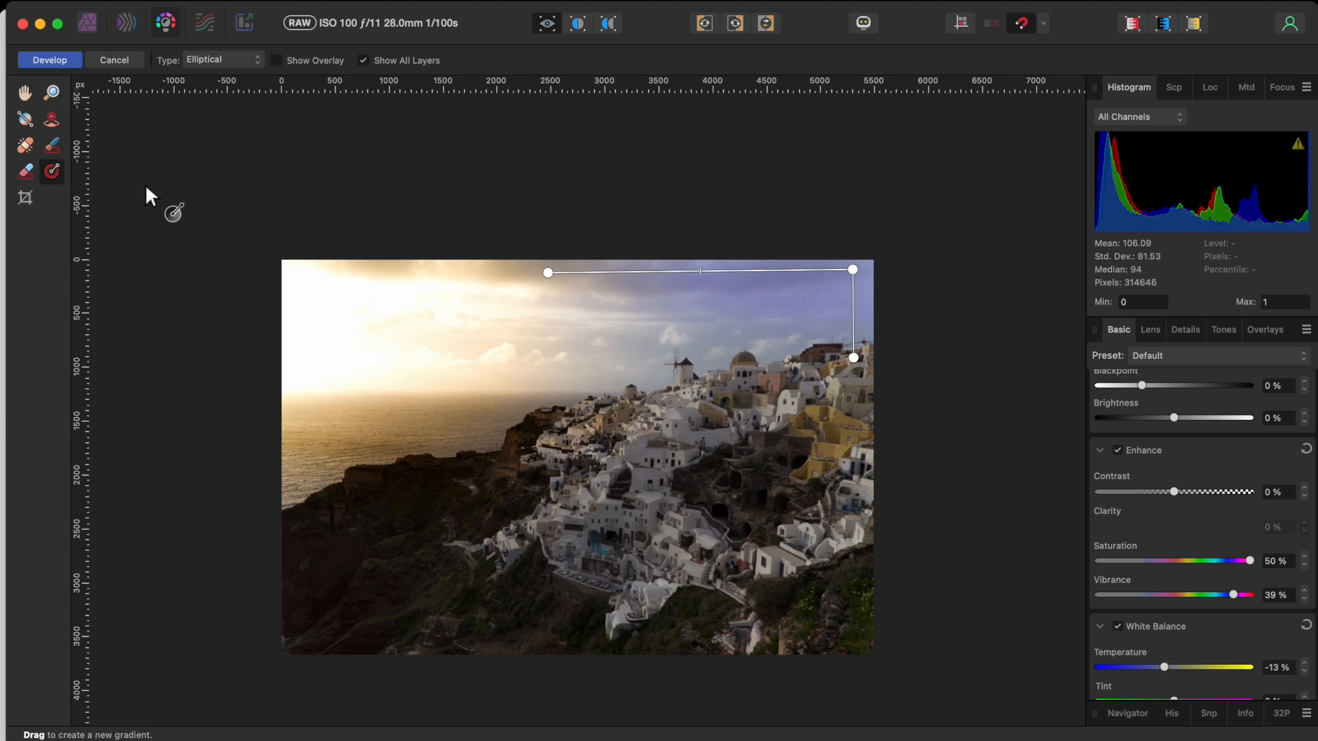
{"action": "mouse_move", "coordinate": [721, 290]}
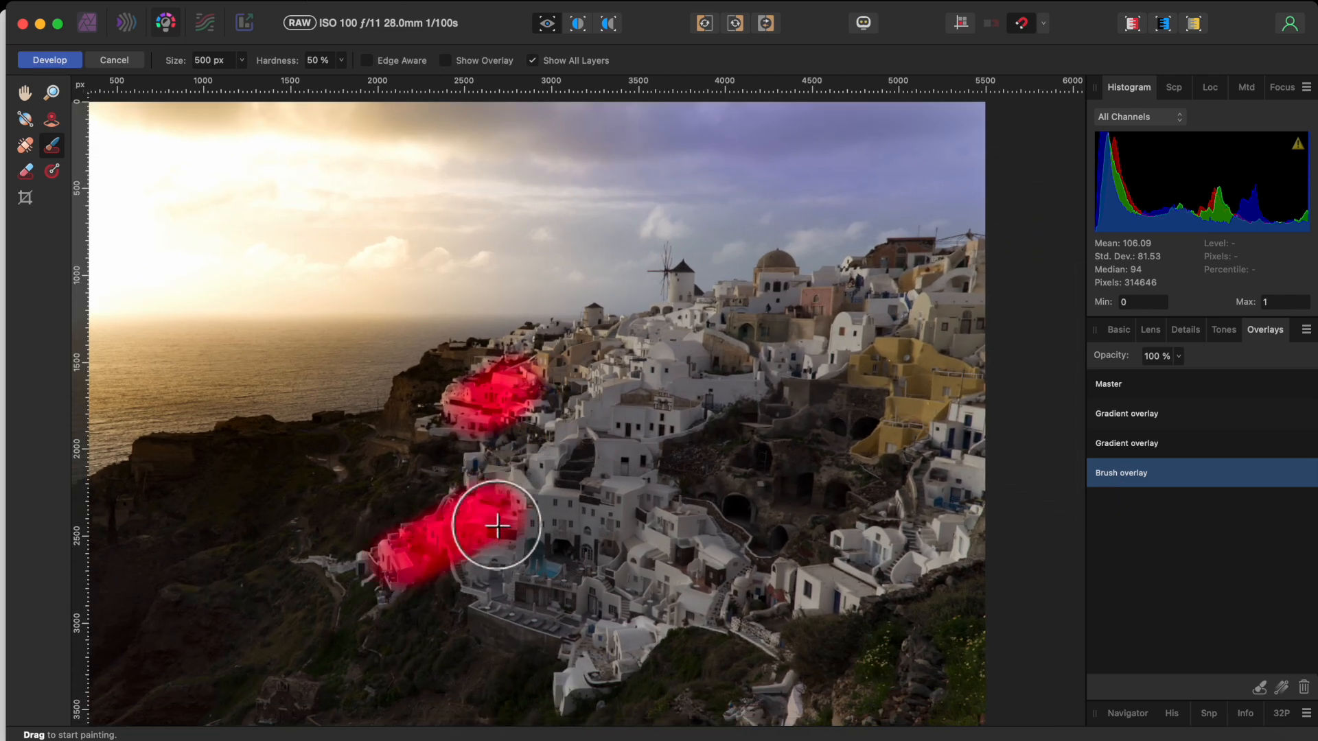
- Paint the brush overlay mask over the village houses along the cliff up to the windmill
{"action": "left_click_drag", "start_coordinate": [497, 527], "coordinate": [558, 504]}
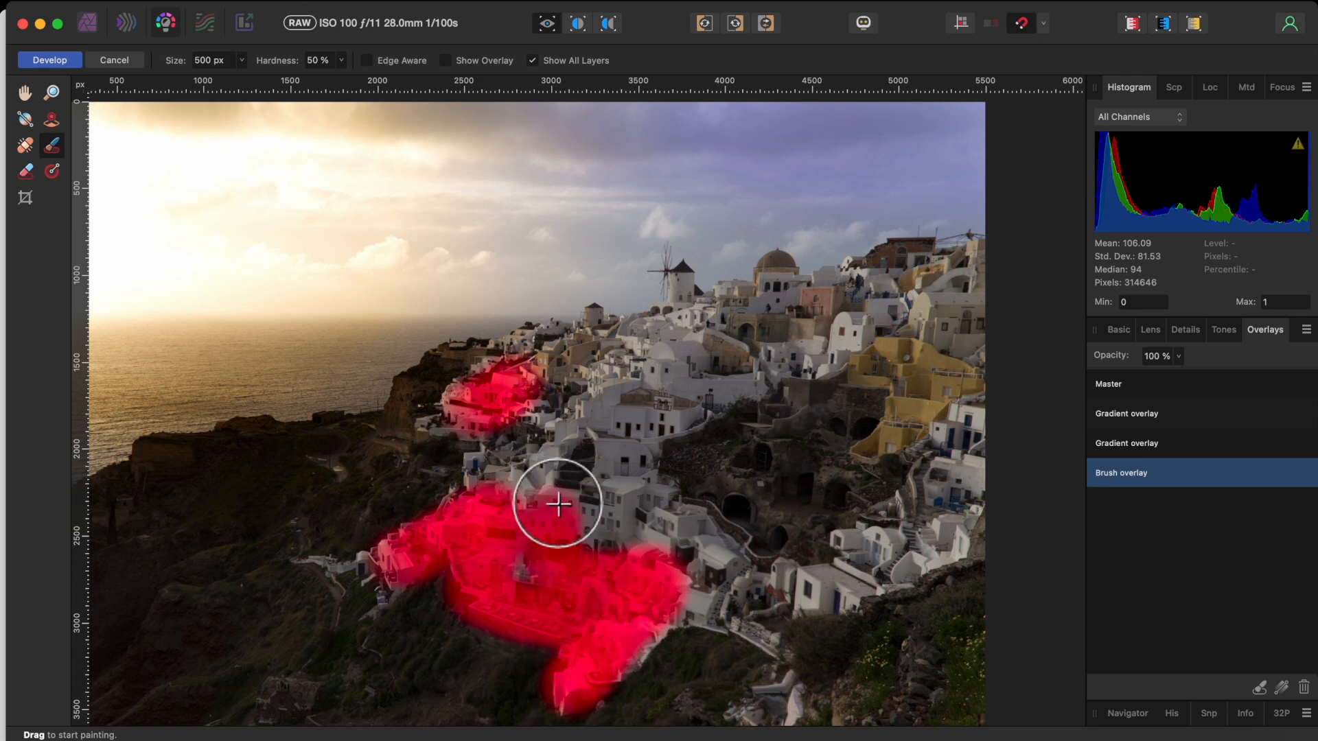
{"action": "left_click_drag", "start_coordinate": [559, 504], "coordinate": [481, 470]}
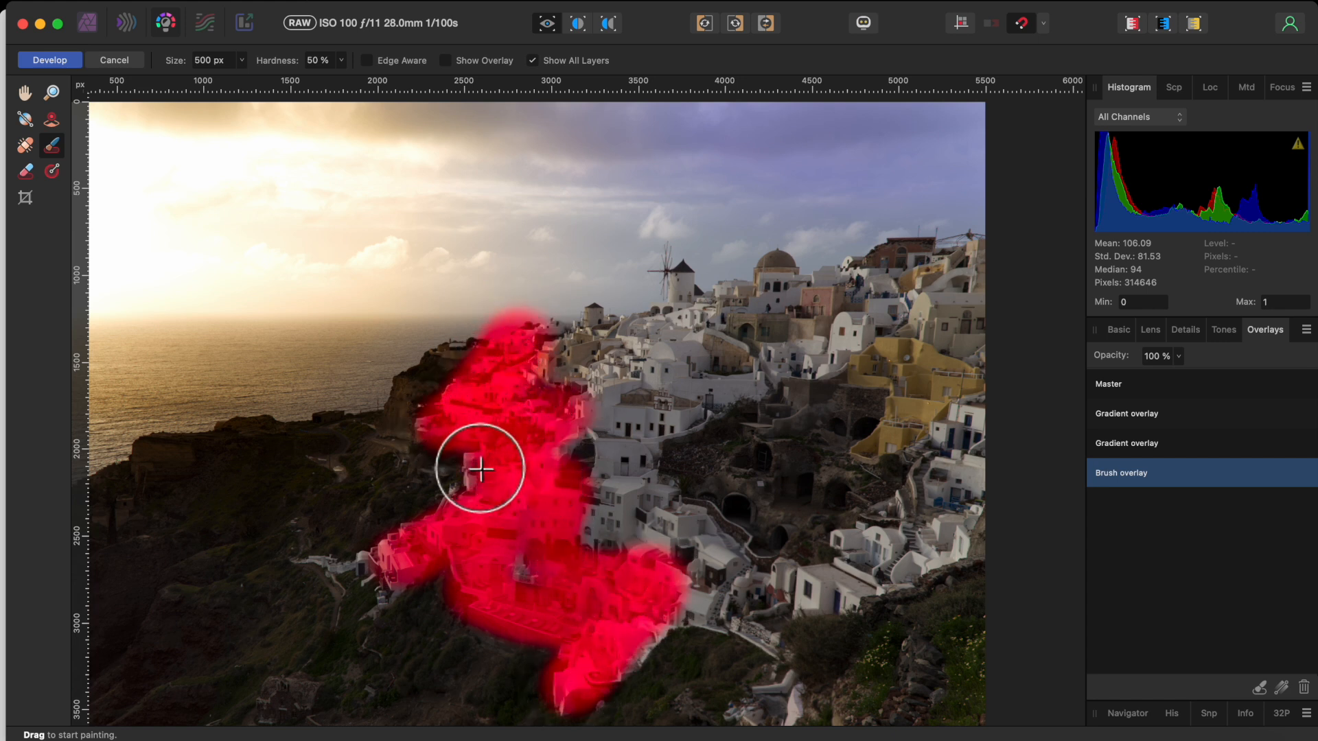
{"action": "left_click_drag", "start_coordinate": [481, 470], "coordinate": [780, 279]}
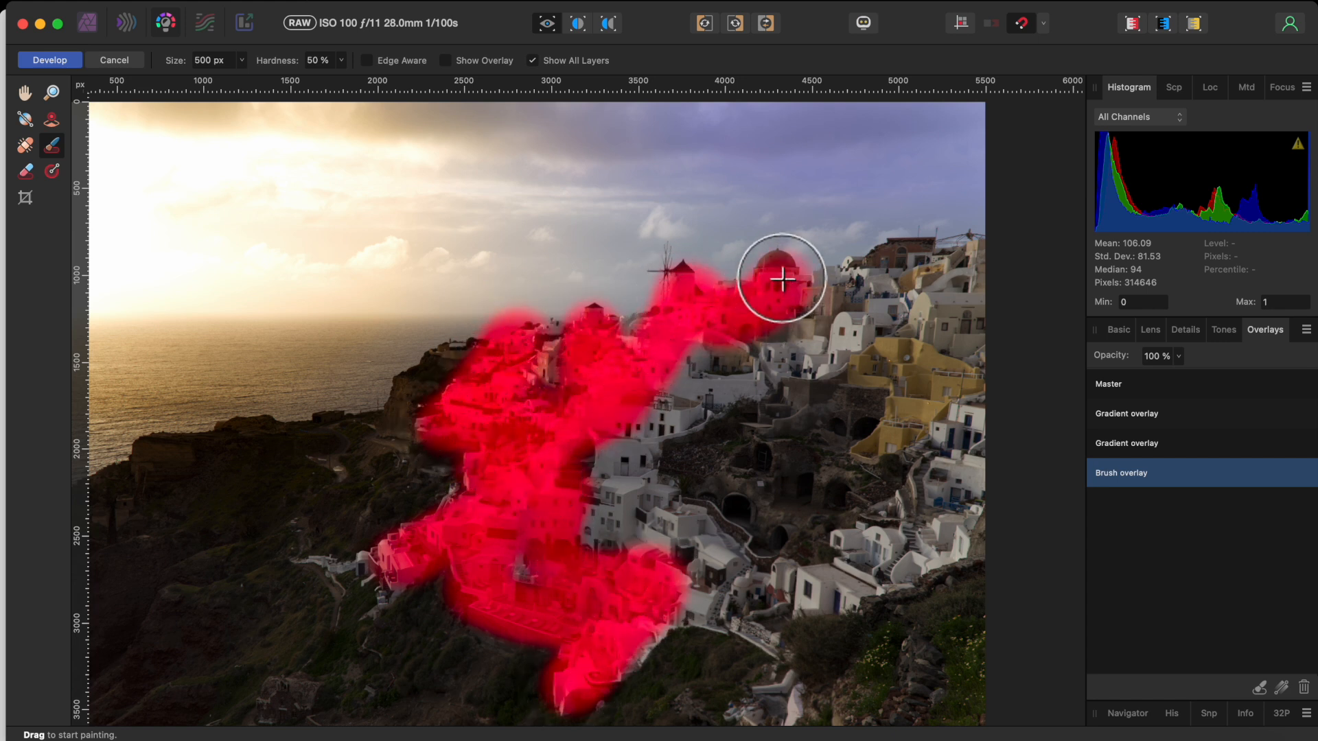
{"action": "left_click_drag", "start_coordinate": [780, 279], "coordinate": [954, 373]}
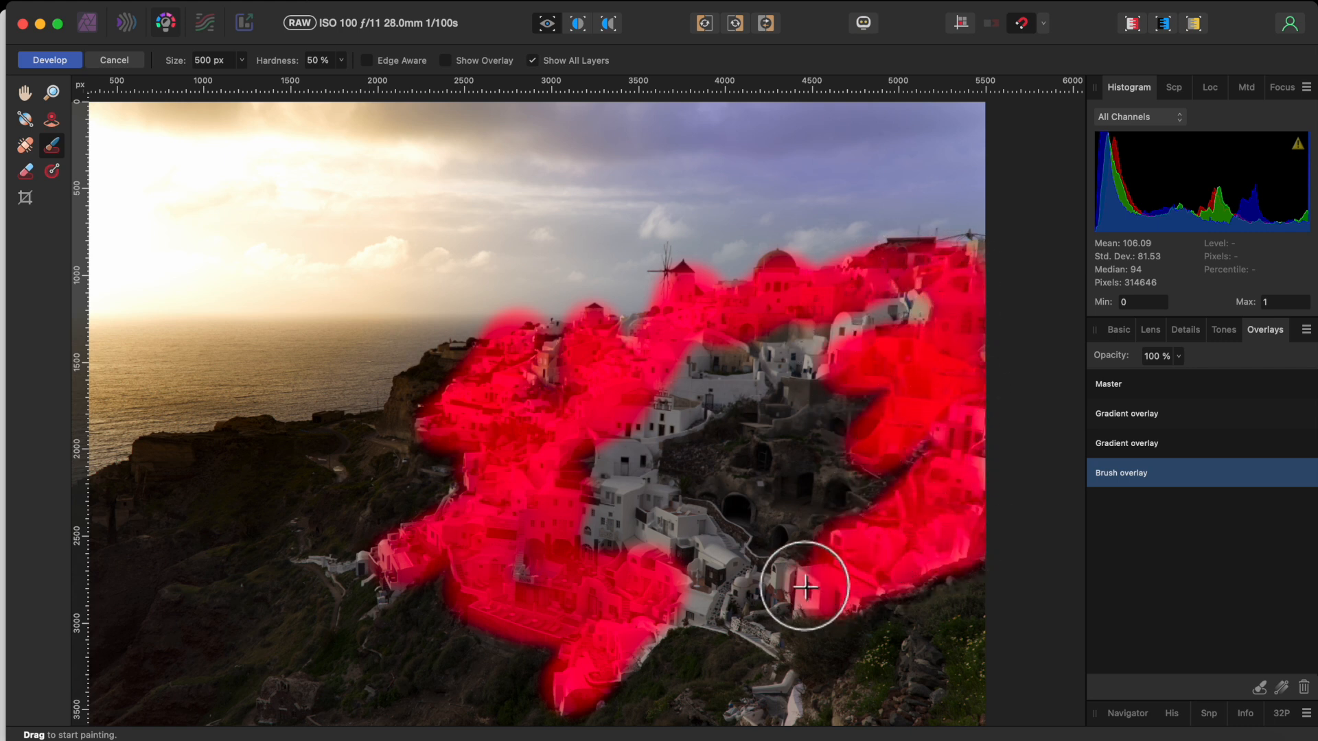
{"action": "left_click_drag", "start_coordinate": [805, 587], "coordinate": [635, 502]}
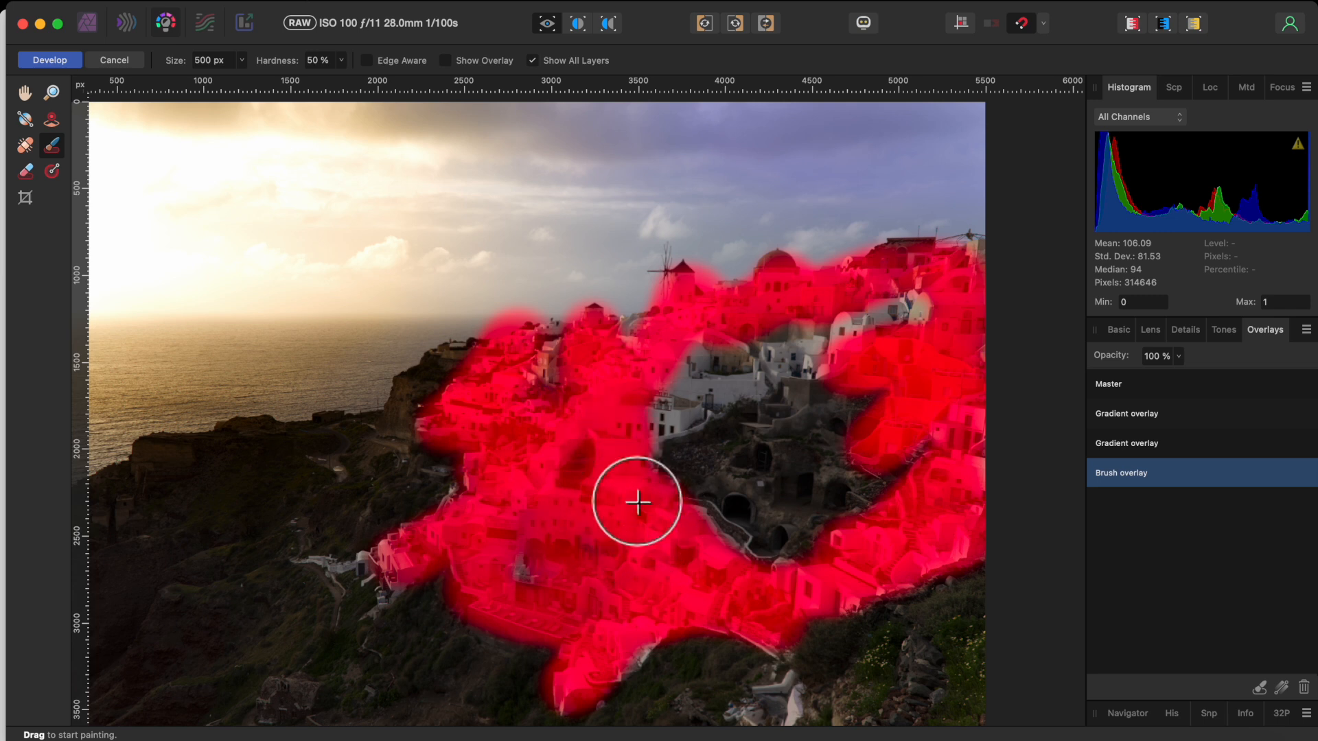
{"action": "left_click_drag", "start_coordinate": [635, 502], "coordinate": [685, 404]}
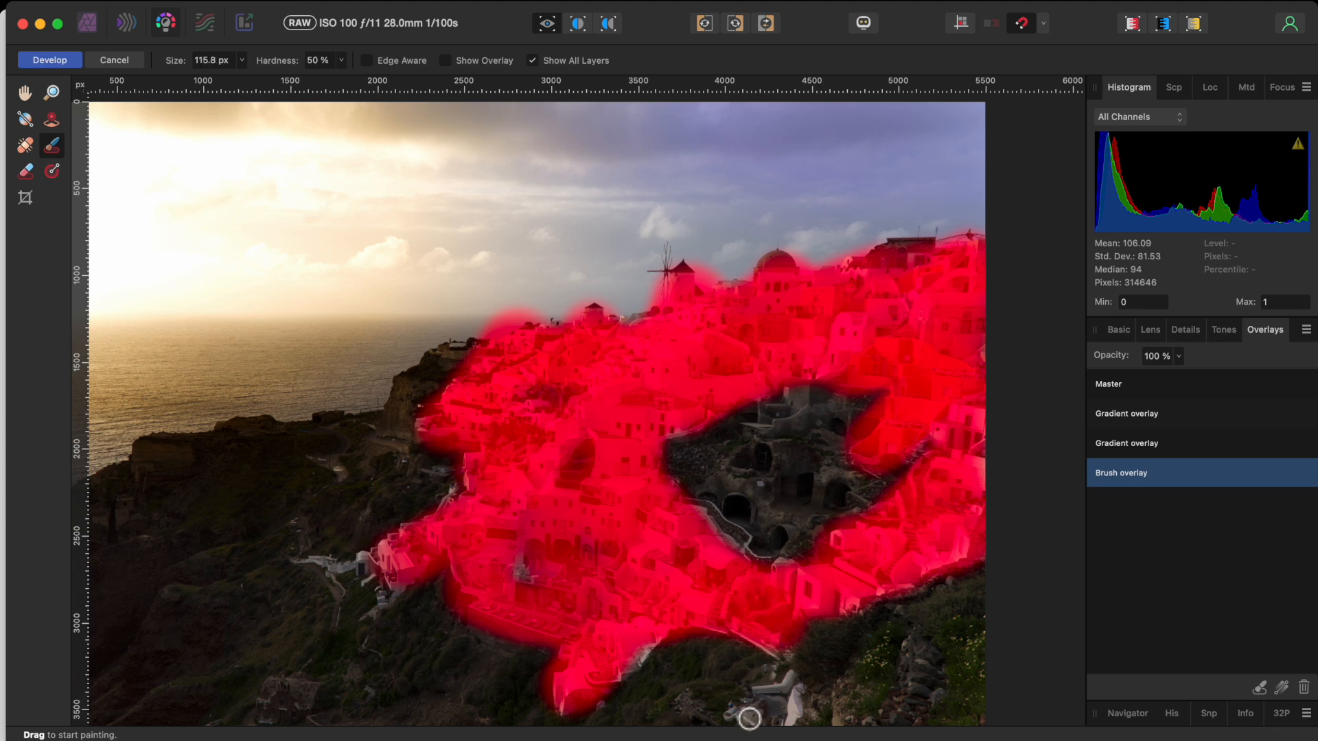
- Mask the thin paths at the bottom and lower left with a smaller brush
{"action": "left_click_drag", "start_coordinate": [748, 718], "coordinate": [795, 727]}
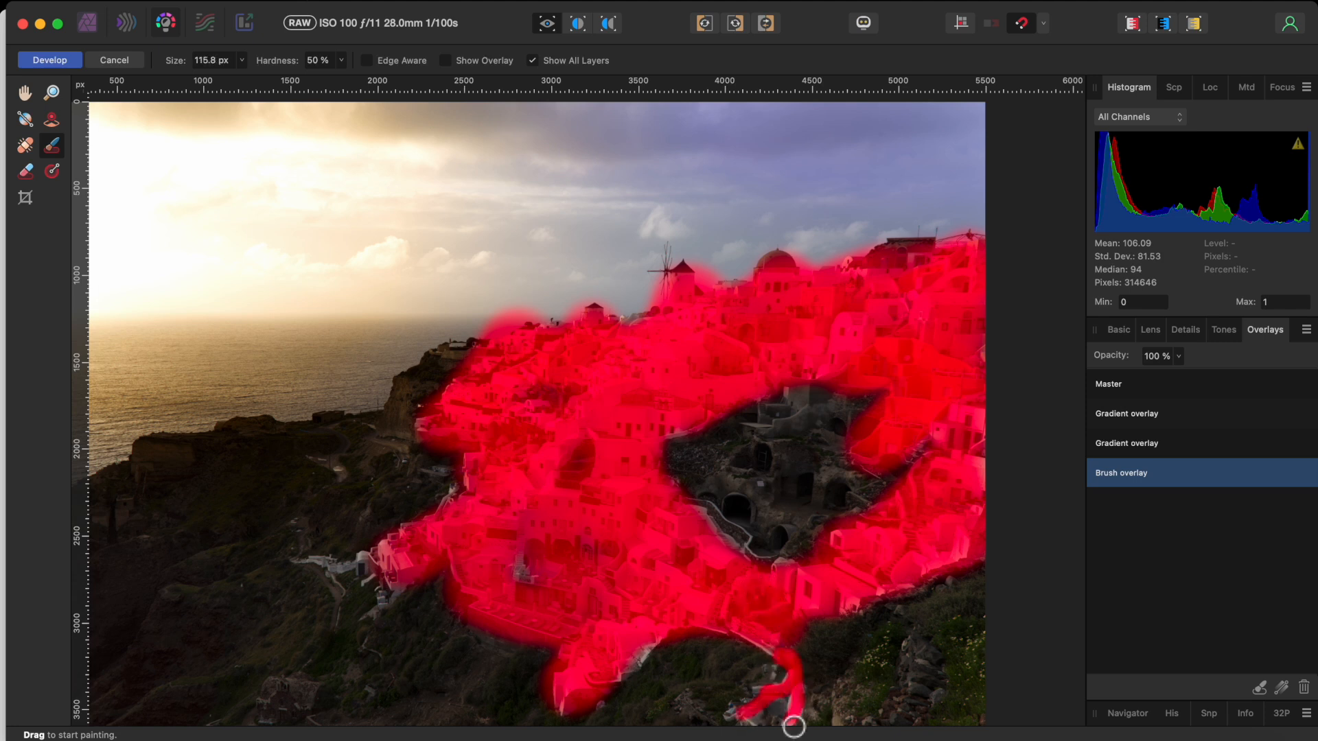
{"action": "left_click_drag", "start_coordinate": [792, 727], "coordinate": [391, 587]}
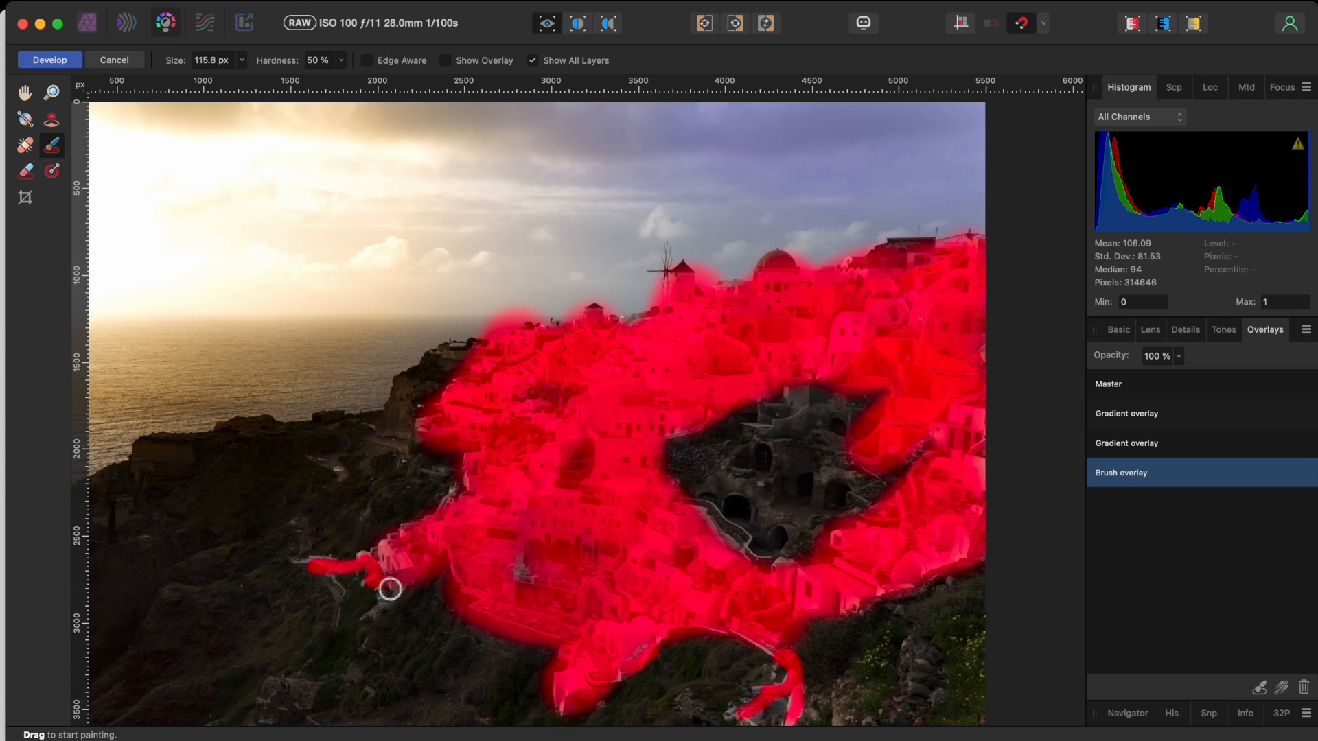
{"action": "left_click_drag", "start_coordinate": [391, 586], "coordinate": [705, 519]}
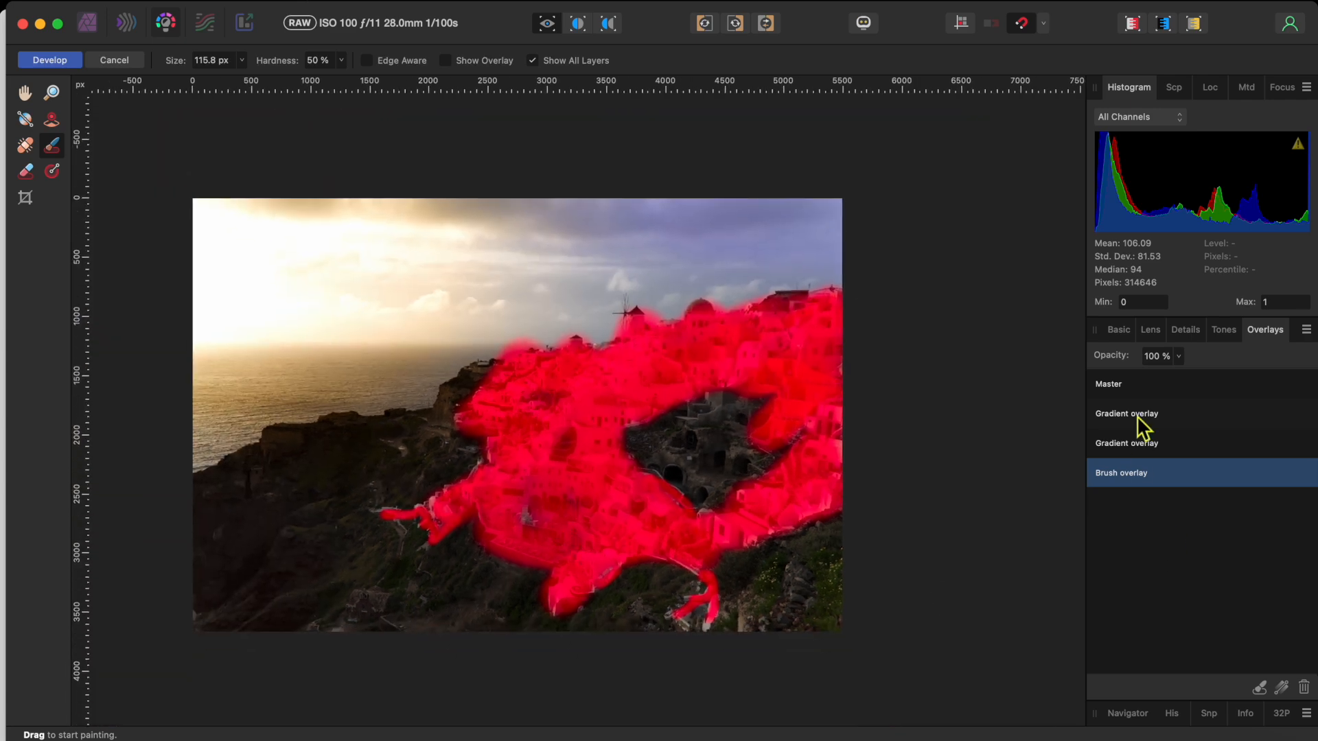
- Brighten the painted village: Brightness 13%, Highlights 90% and Shadows 29%
{"action": "left_click", "coordinate": [1118, 329]}
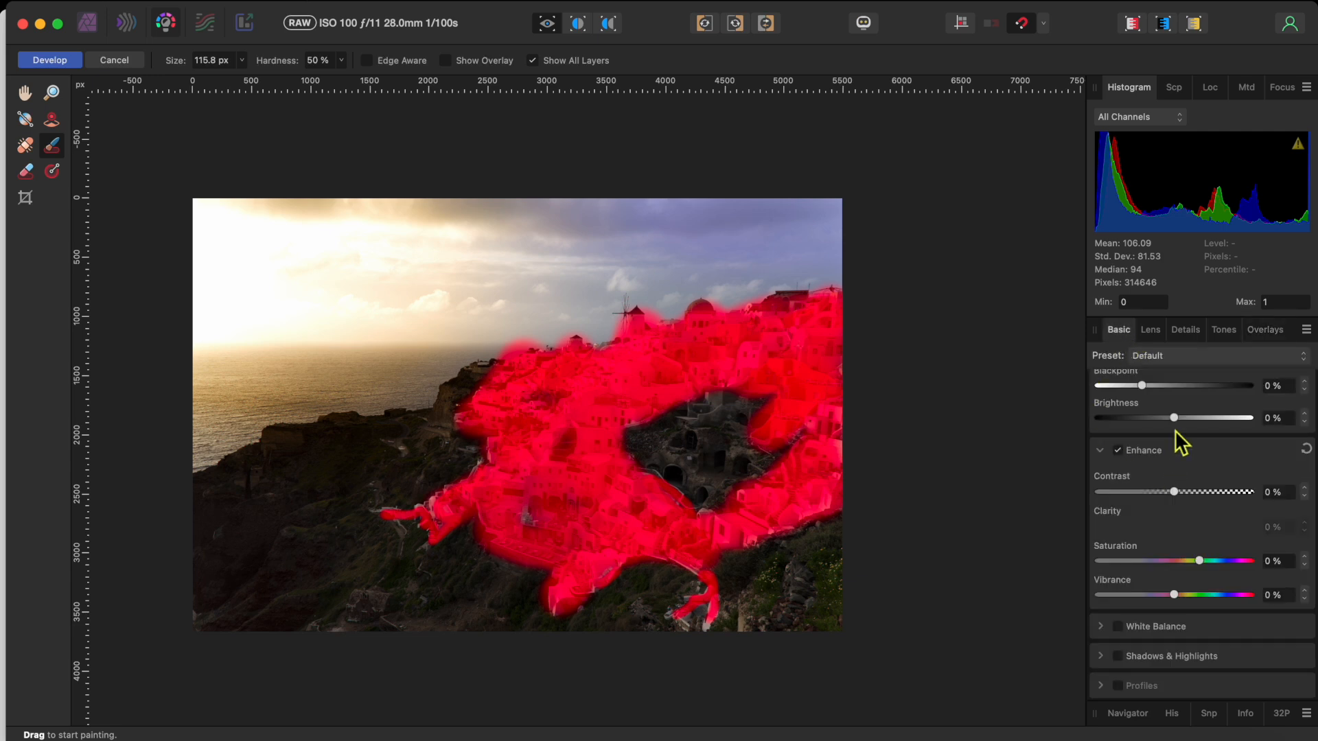
{"action": "left_click_drag", "start_coordinate": [1174, 417], "coordinate": [1210, 417]}
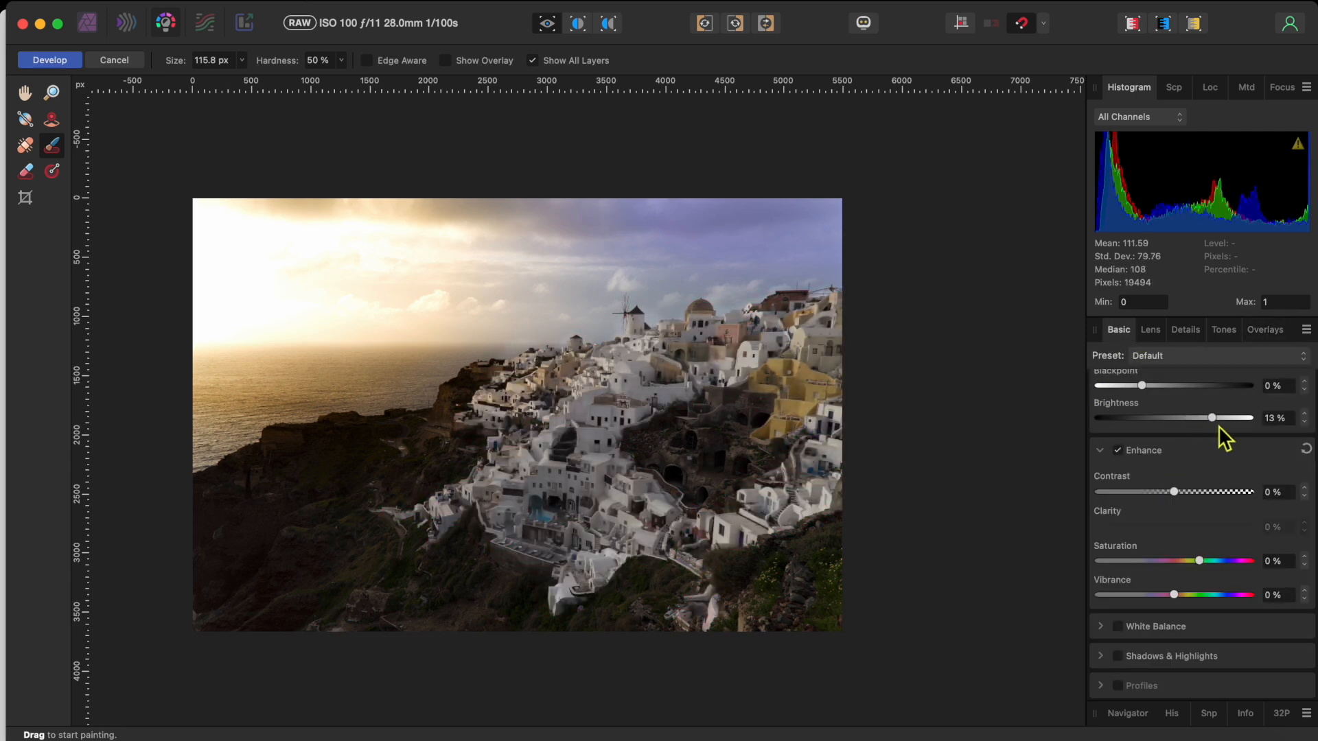
{"action": "left_click_drag", "start_coordinate": [1210, 417], "coordinate": [1215, 418]}
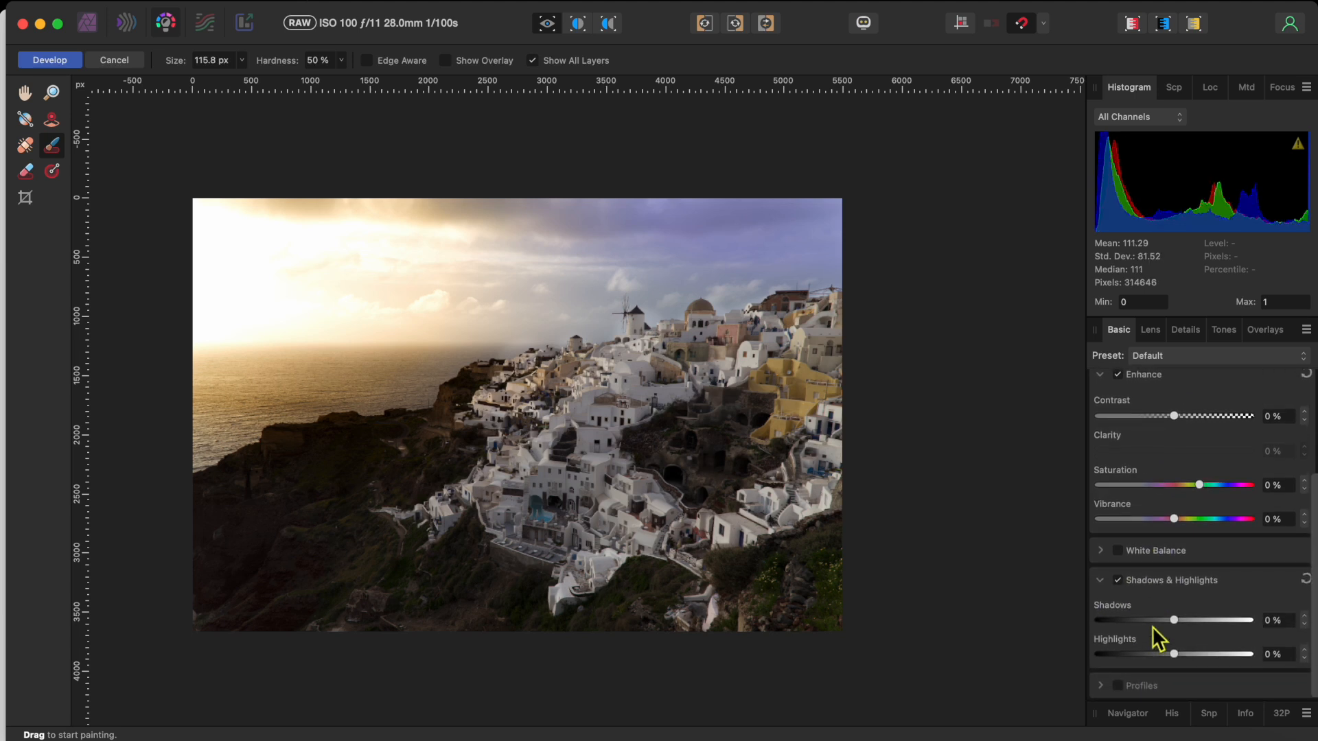
{"action": "left_click_drag", "start_coordinate": [1171, 653], "coordinate": [1211, 653]}
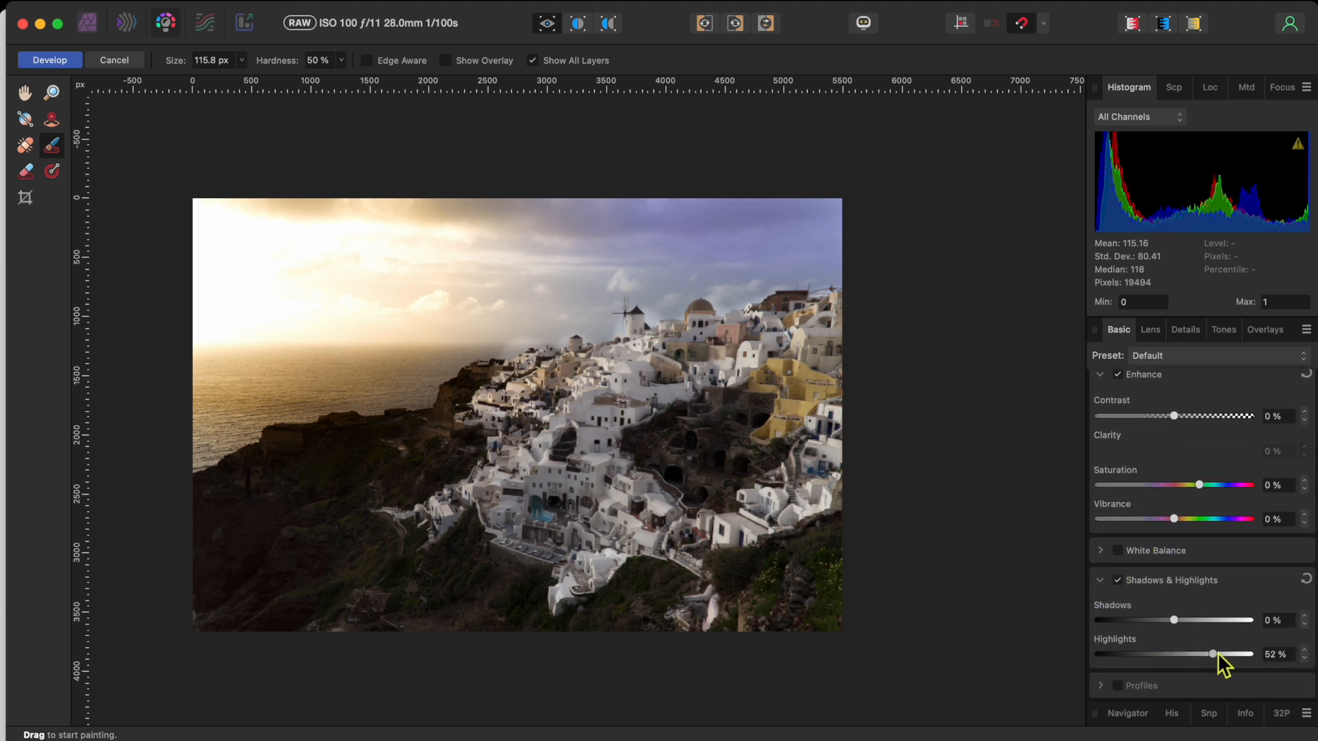
{"action": "left_click_drag", "start_coordinate": [1211, 654], "coordinate": [1224, 654]}
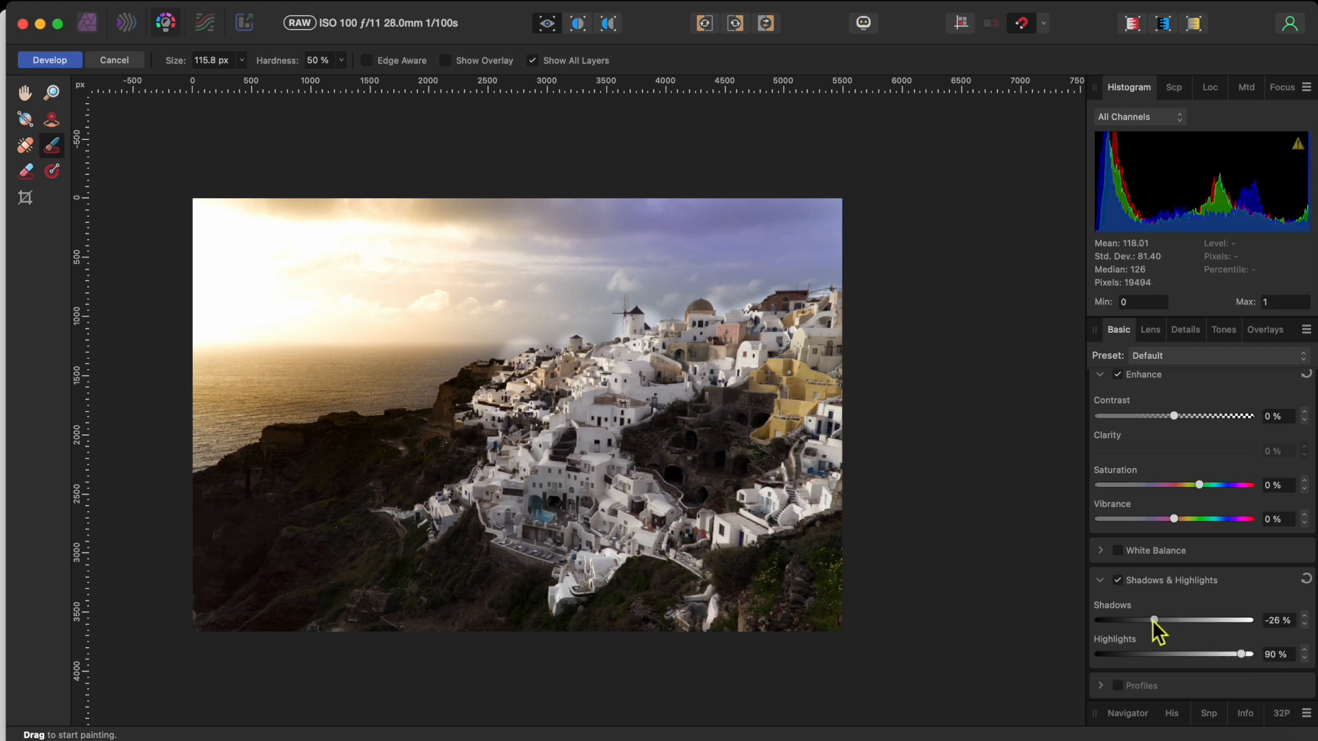
{"action": "left_click_drag", "start_coordinate": [1153, 620], "coordinate": [1193, 620]}
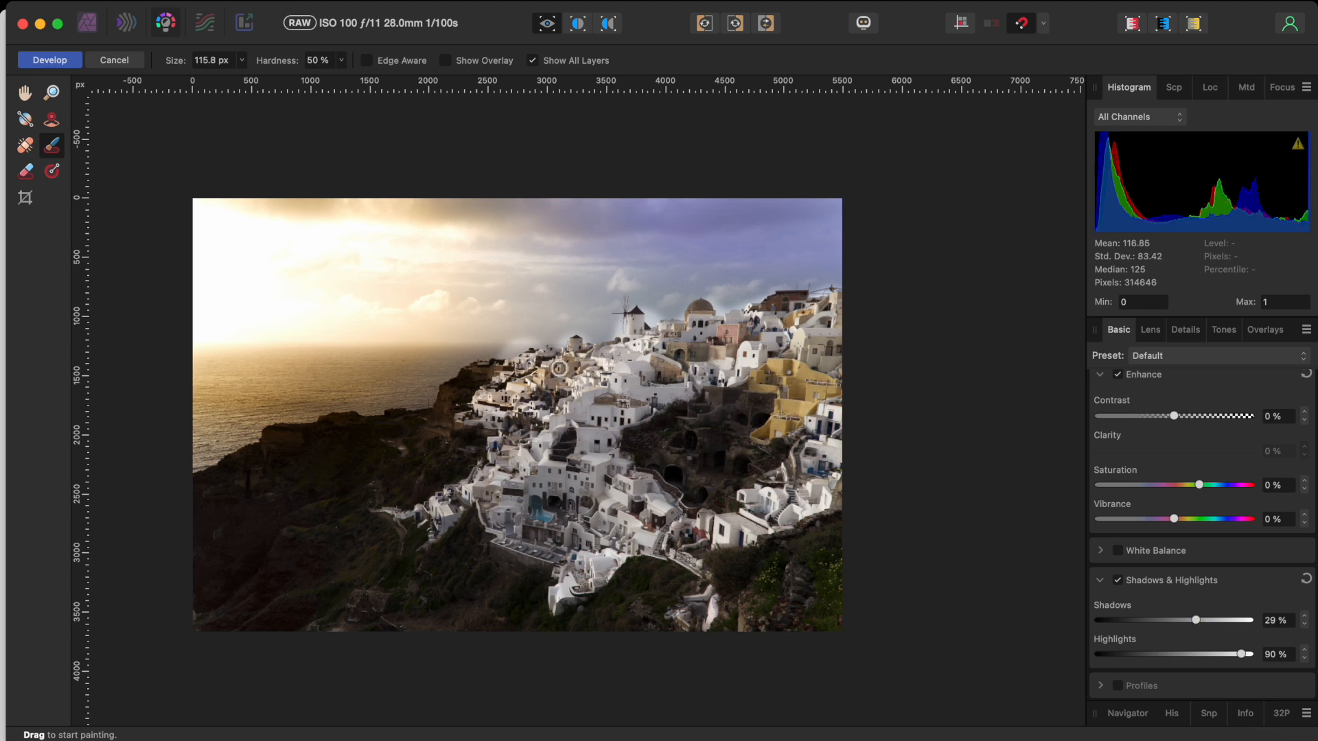
{"action": "mouse_move", "coordinate": [564, 368]}
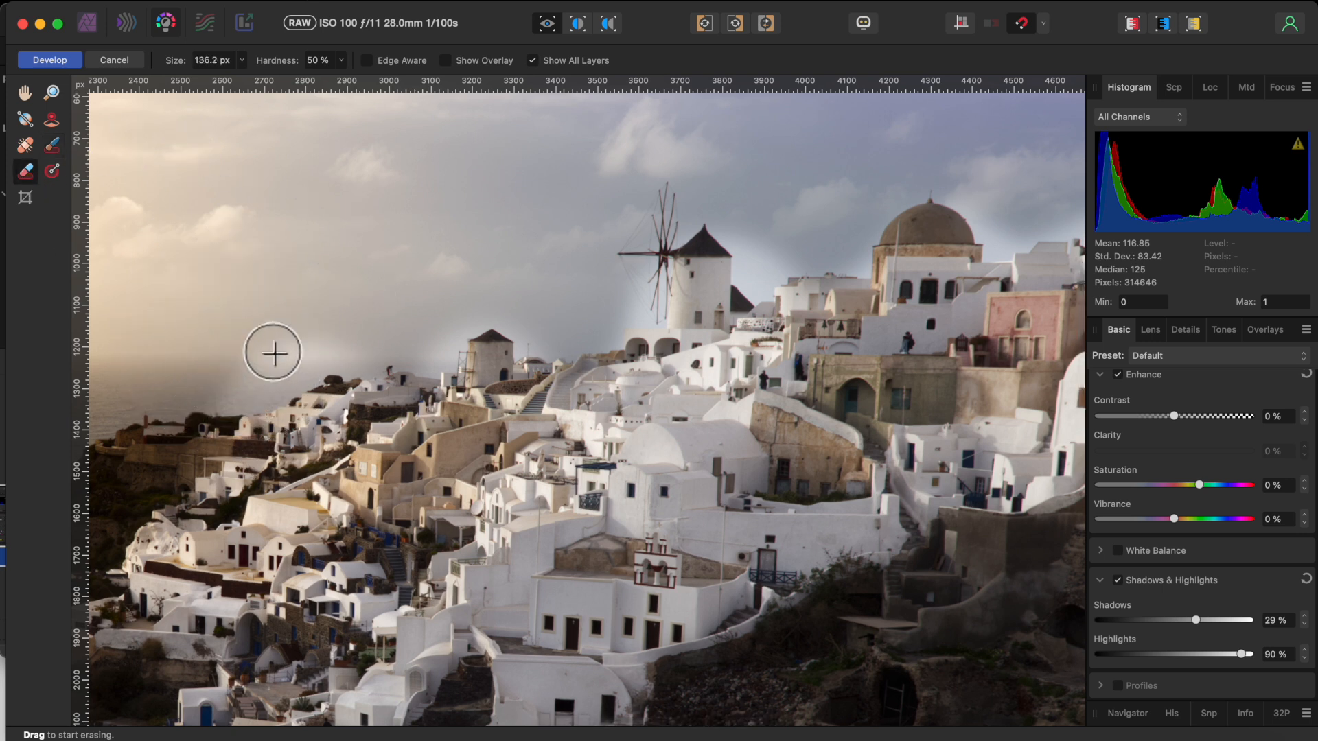
{"action": "mouse_move", "coordinate": [262, 391]}
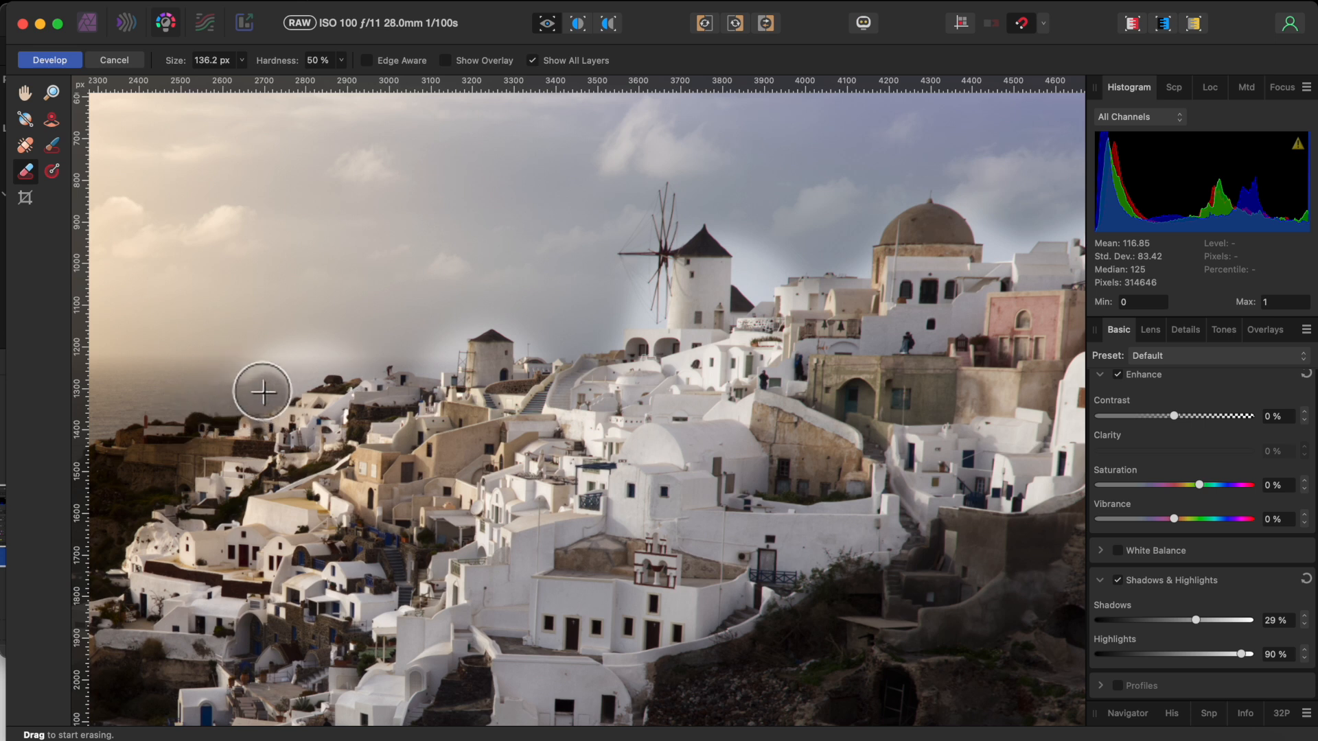
{"action": "mouse_move", "coordinate": [282, 385]}
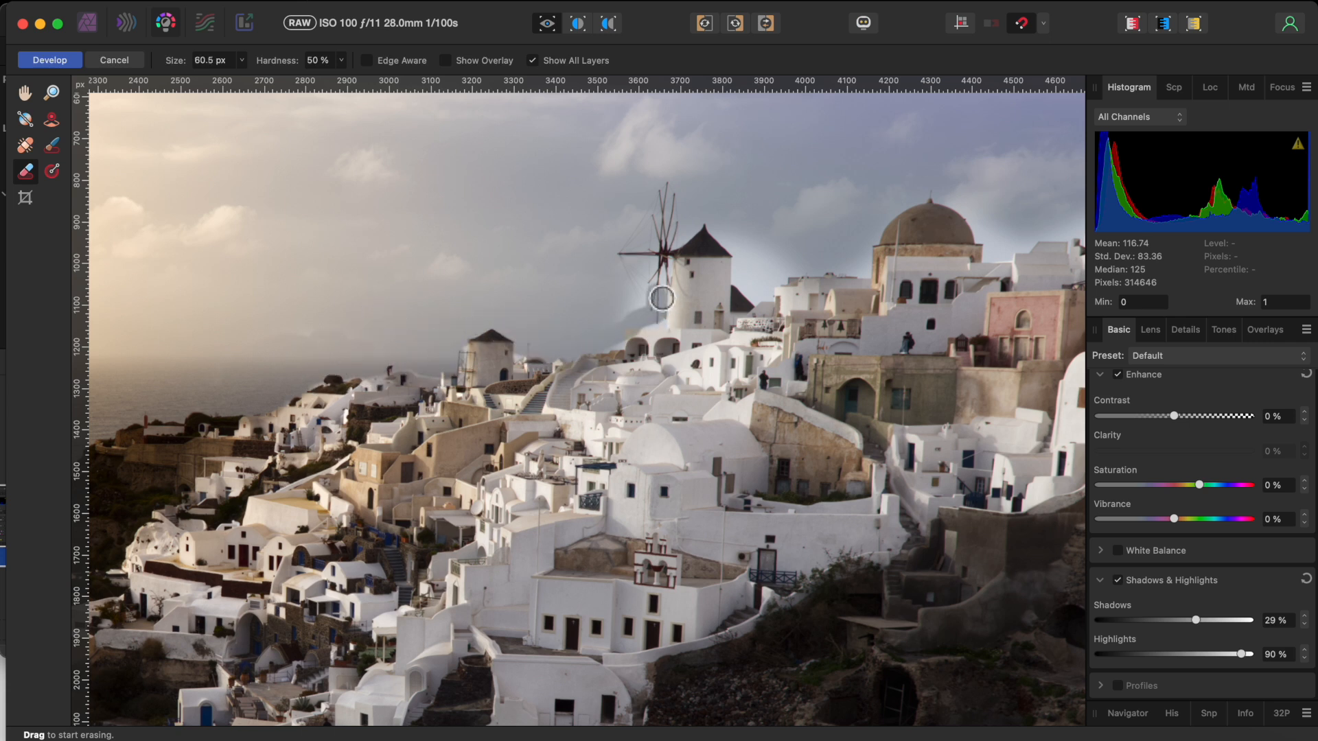
- Erase the mask's glow from the sky around the windmill, dome and rooftops
{"action": "left_click_drag", "start_coordinate": [660, 296], "coordinate": [747, 282]}
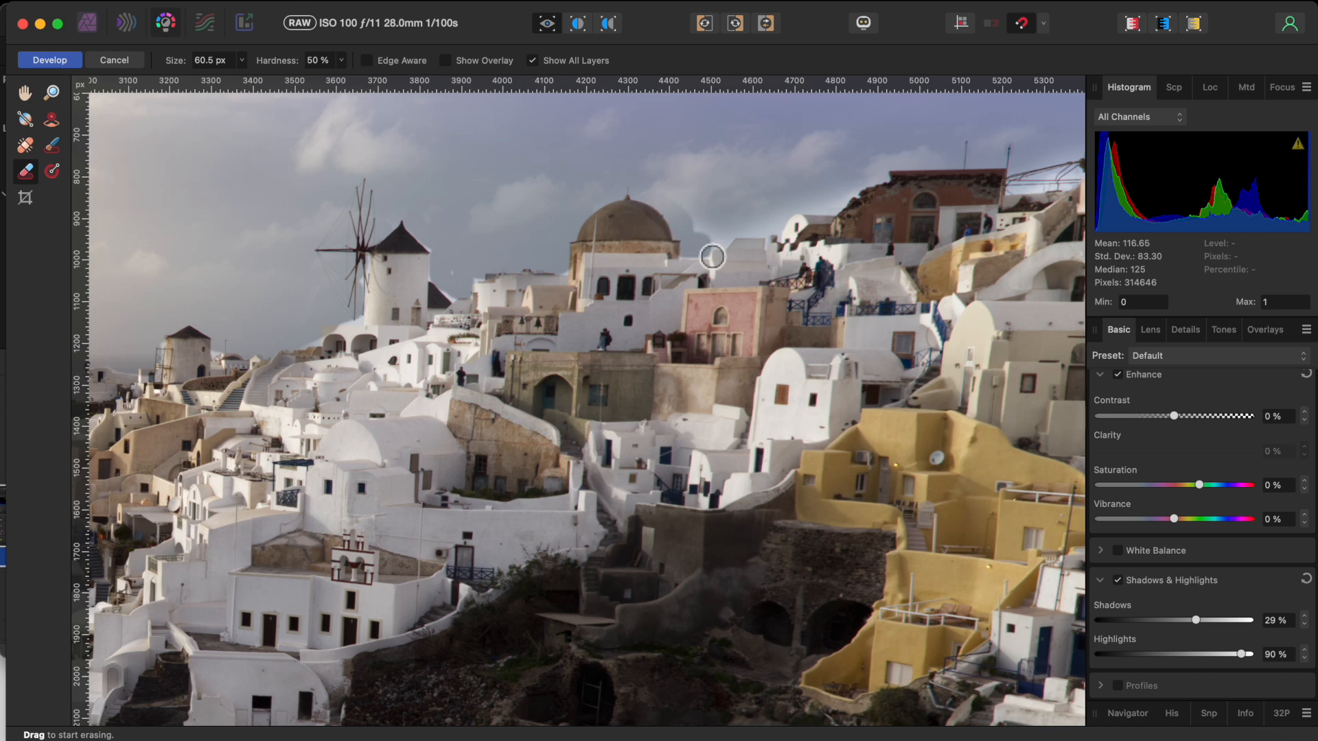
{"action": "left_click_drag", "start_coordinate": [713, 256], "coordinate": [815, 206]}
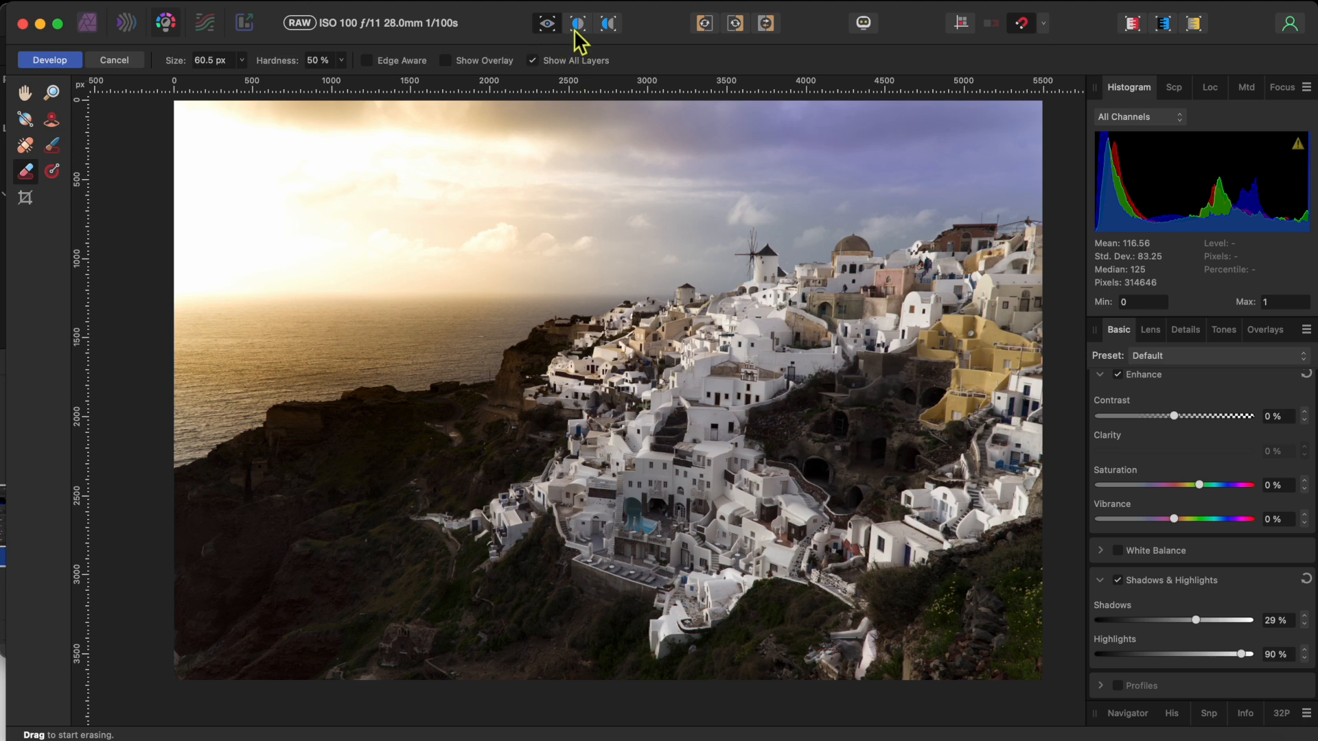
- Show the split Before/After view and sweep the divider across the image
{"action": "left_click", "coordinate": [577, 24]}
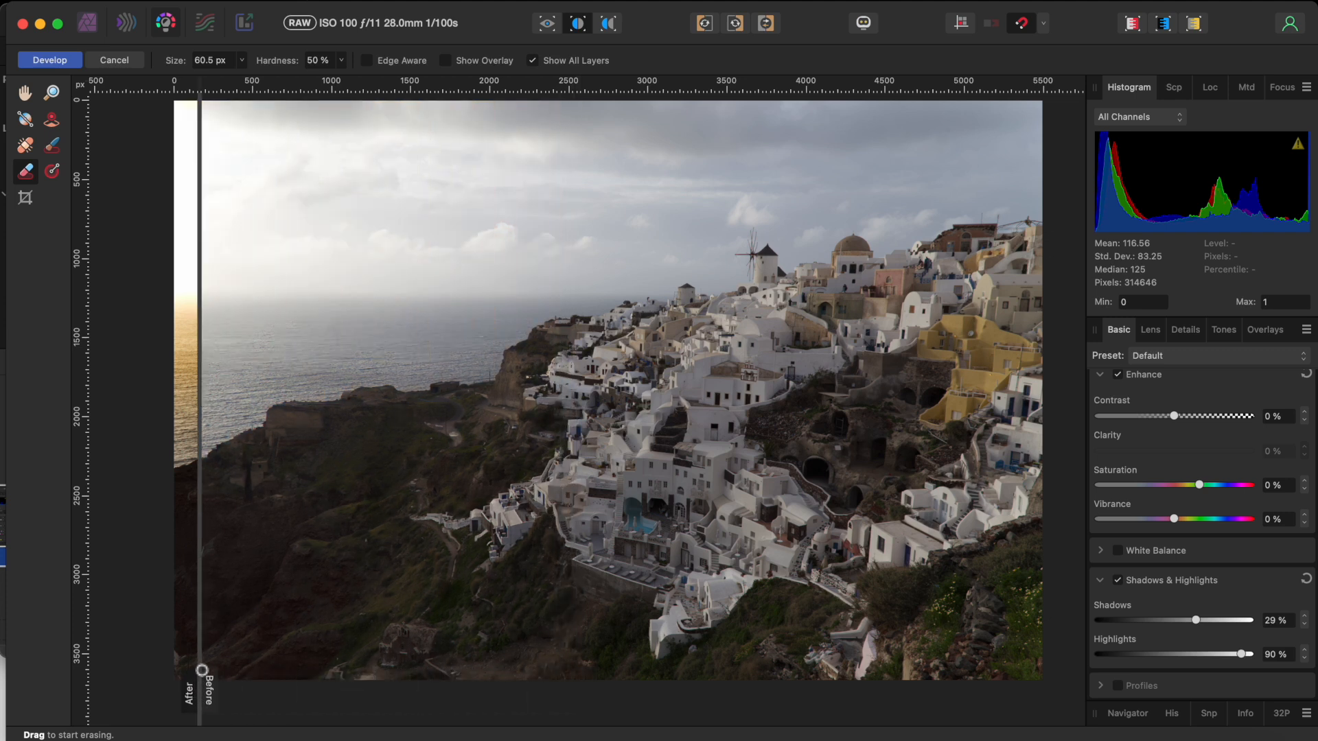
{"action": "left_click_drag", "start_coordinate": [202, 673], "coordinate": [673, 648]}
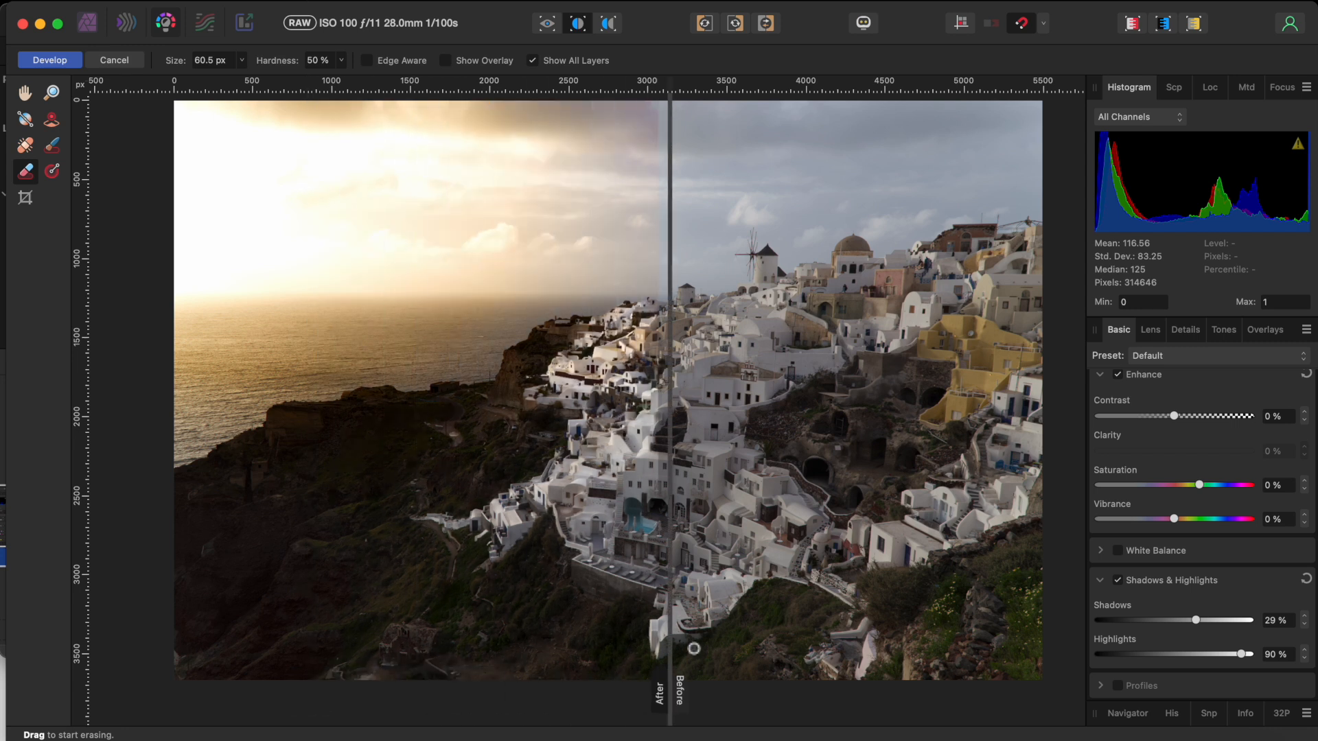
{"action": "left_click_drag", "start_coordinate": [693, 648], "coordinate": [978, 690]}
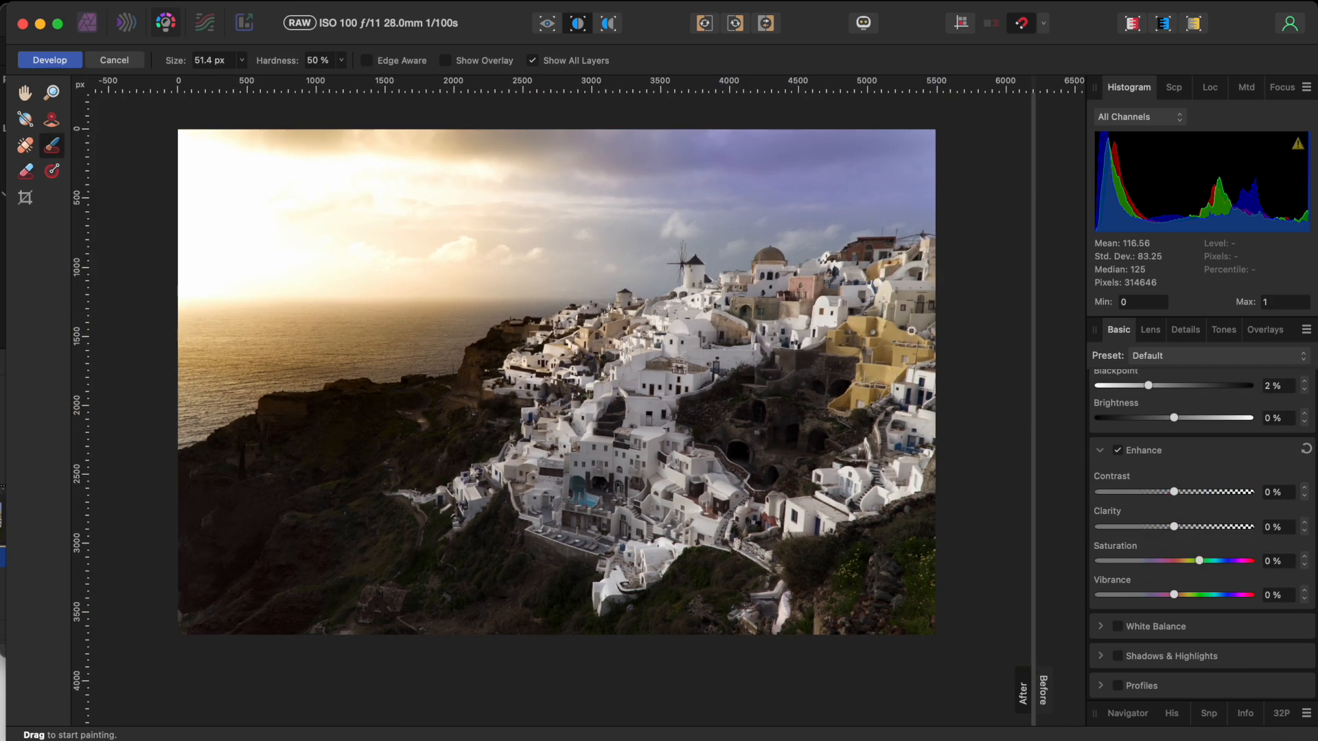
- Add a brush overlay and paint its mask over the yellow building above the caves
{"action": "left_click", "coordinate": [1265, 329]}
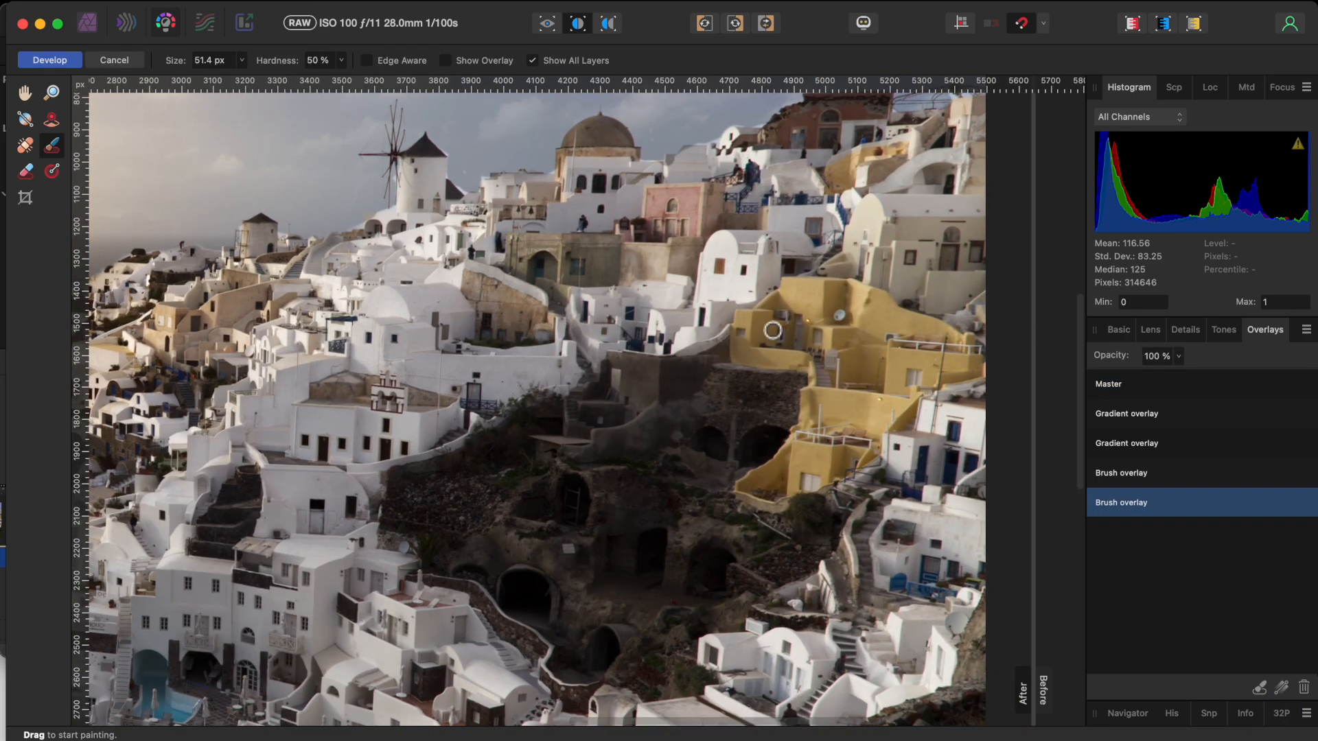
{"action": "left_click_drag", "start_coordinate": [749, 348], "coordinate": [841, 301]}
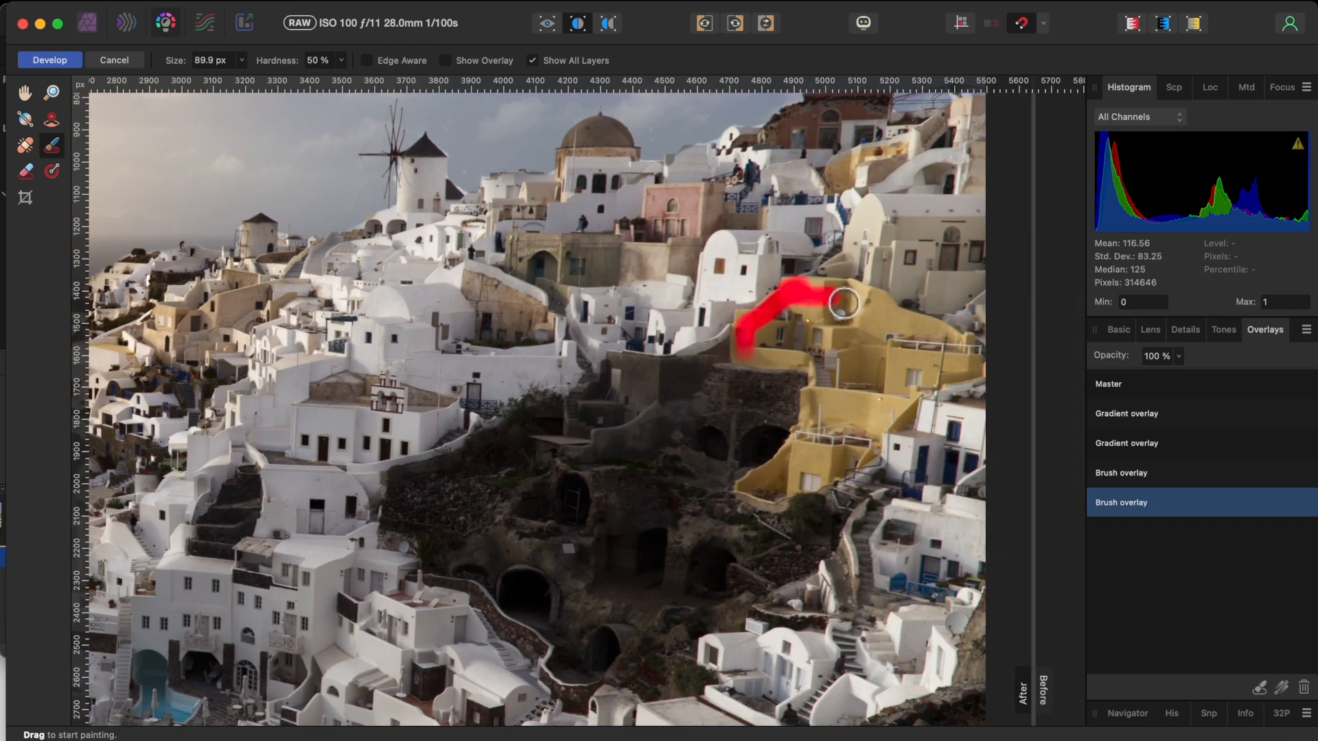
{"action": "left_click_drag", "start_coordinate": [840, 301], "coordinate": [941, 340]}
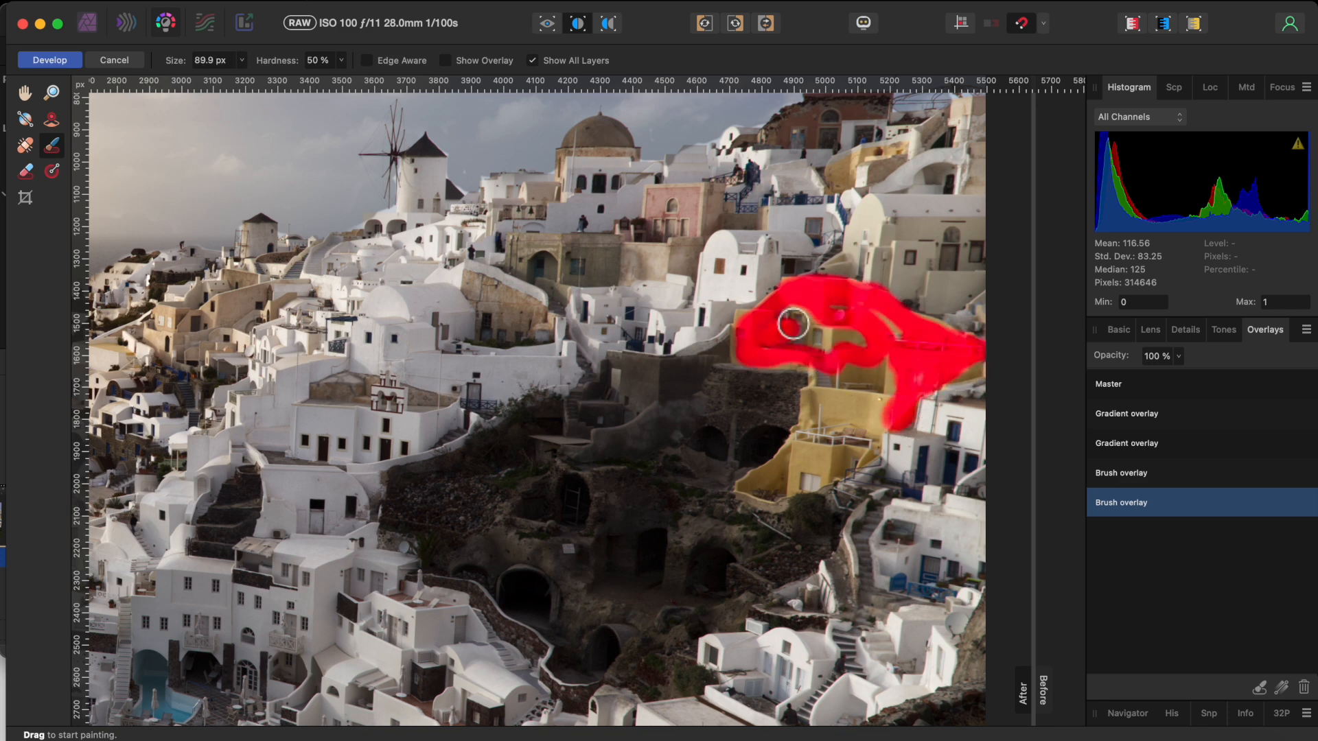
{"action": "left_click_drag", "start_coordinate": [790, 324], "coordinate": [795, 500]}
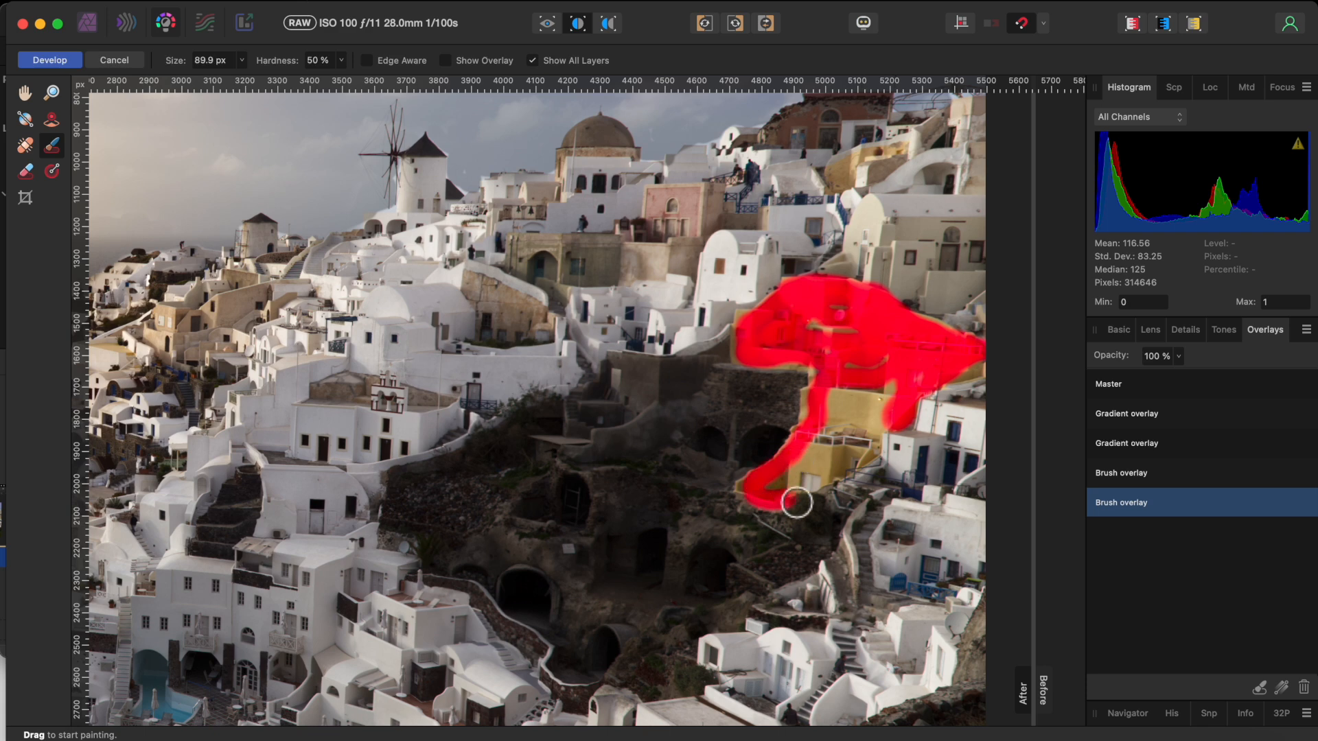
{"action": "left_click_drag", "start_coordinate": [794, 503], "coordinate": [847, 394]}
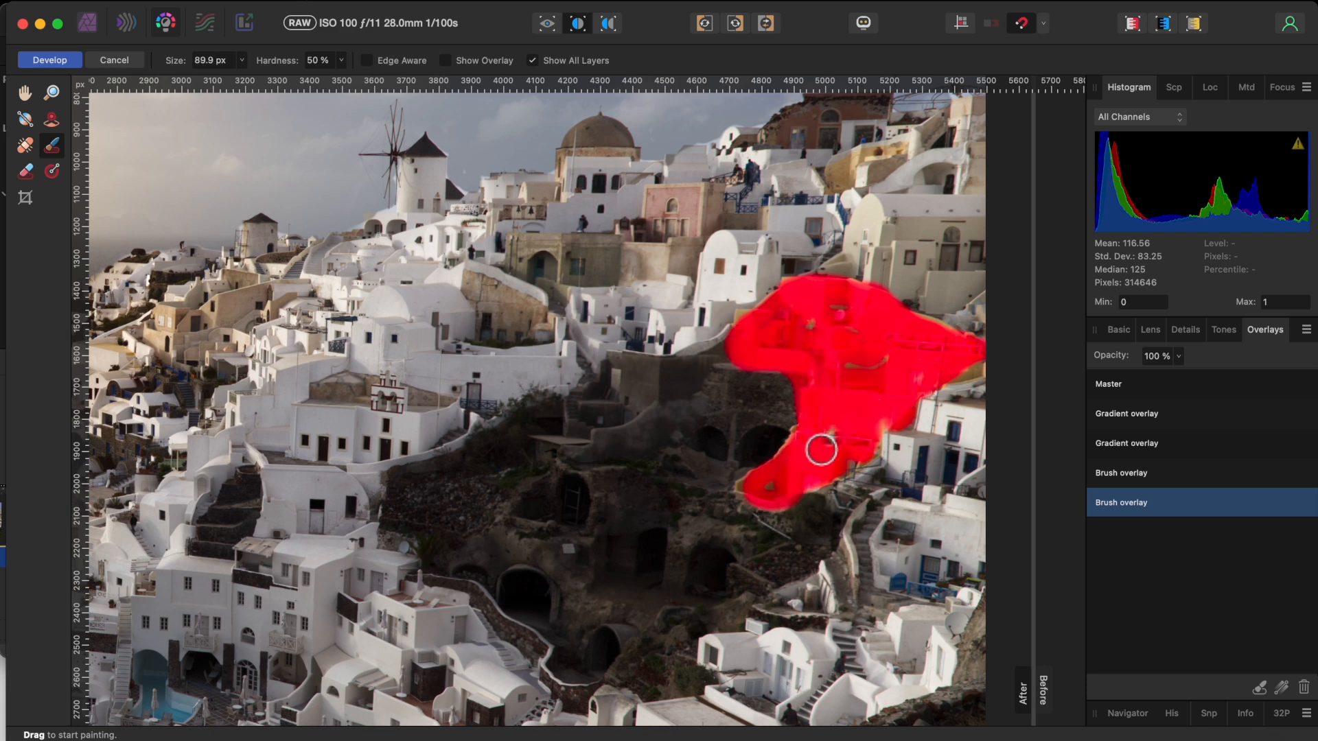
- Extend the mask over the central warm building, the tan and pink buildings by the dome, and the left-side buildings
{"action": "left_click_drag", "start_coordinate": [820, 452], "coordinate": [519, 339]}
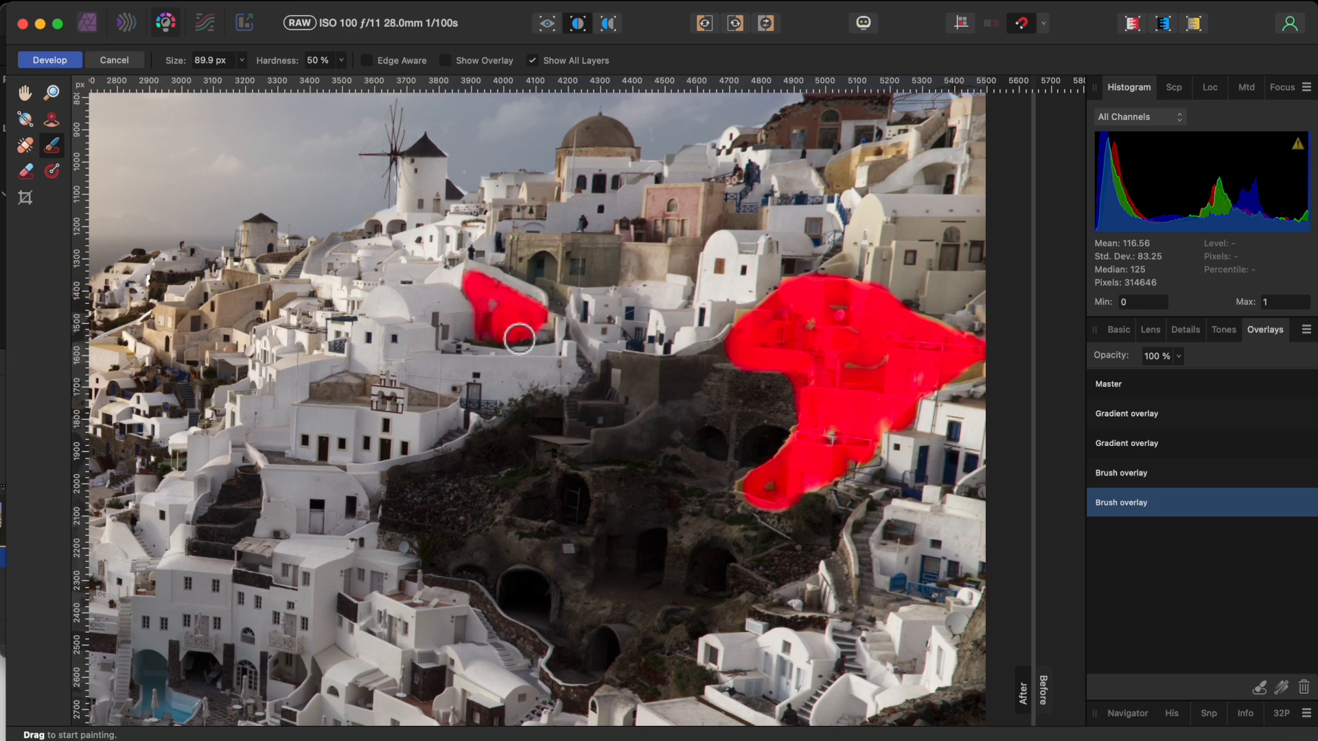
{"action": "left_click_drag", "start_coordinate": [519, 339], "coordinate": [574, 254]}
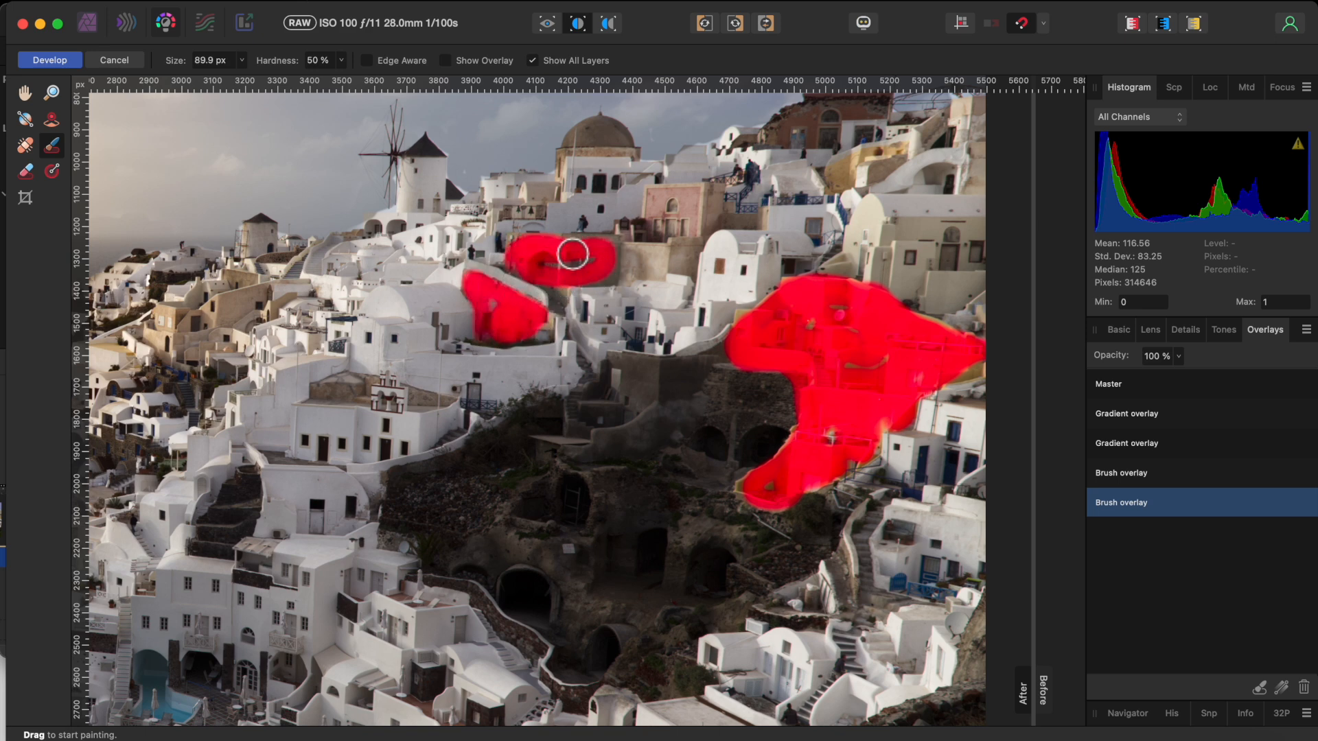
{"action": "left_click_drag", "start_coordinate": [575, 253], "coordinate": [690, 206]}
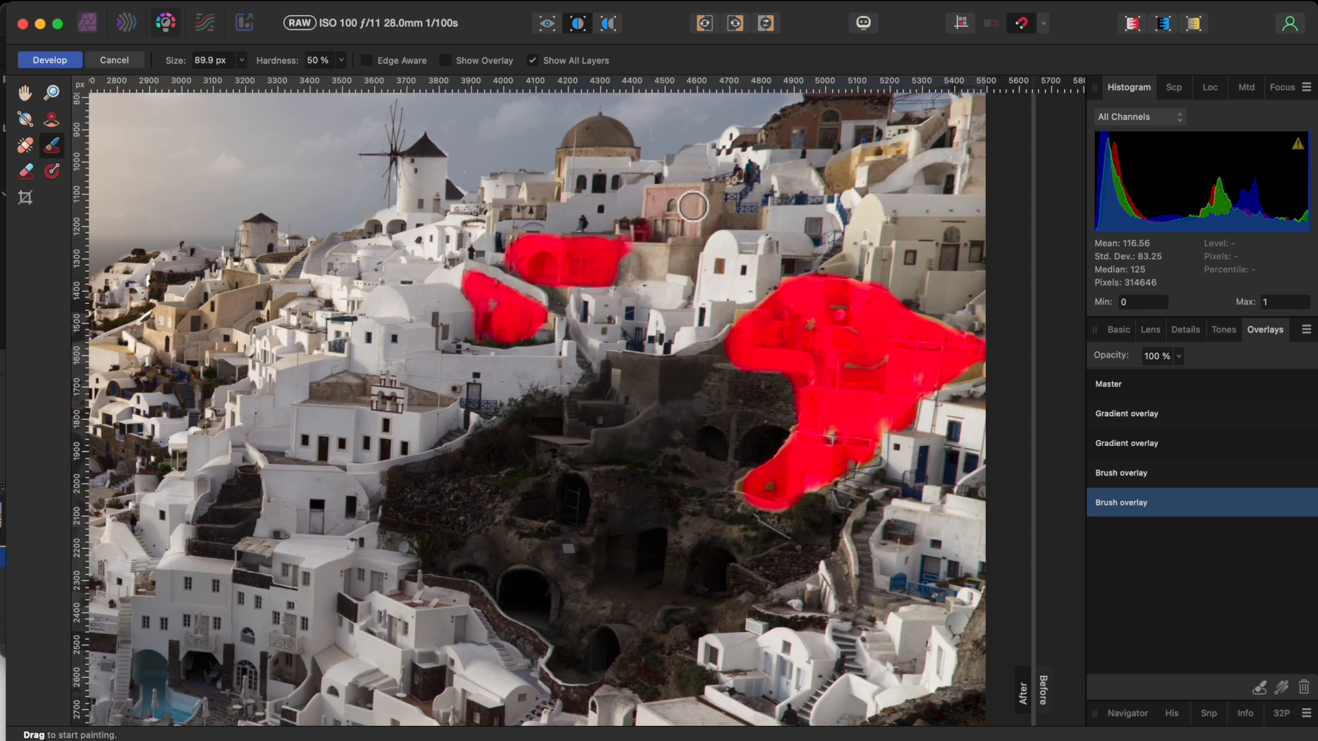
{"action": "left_click_drag", "start_coordinate": [689, 206], "coordinate": [848, 173]}
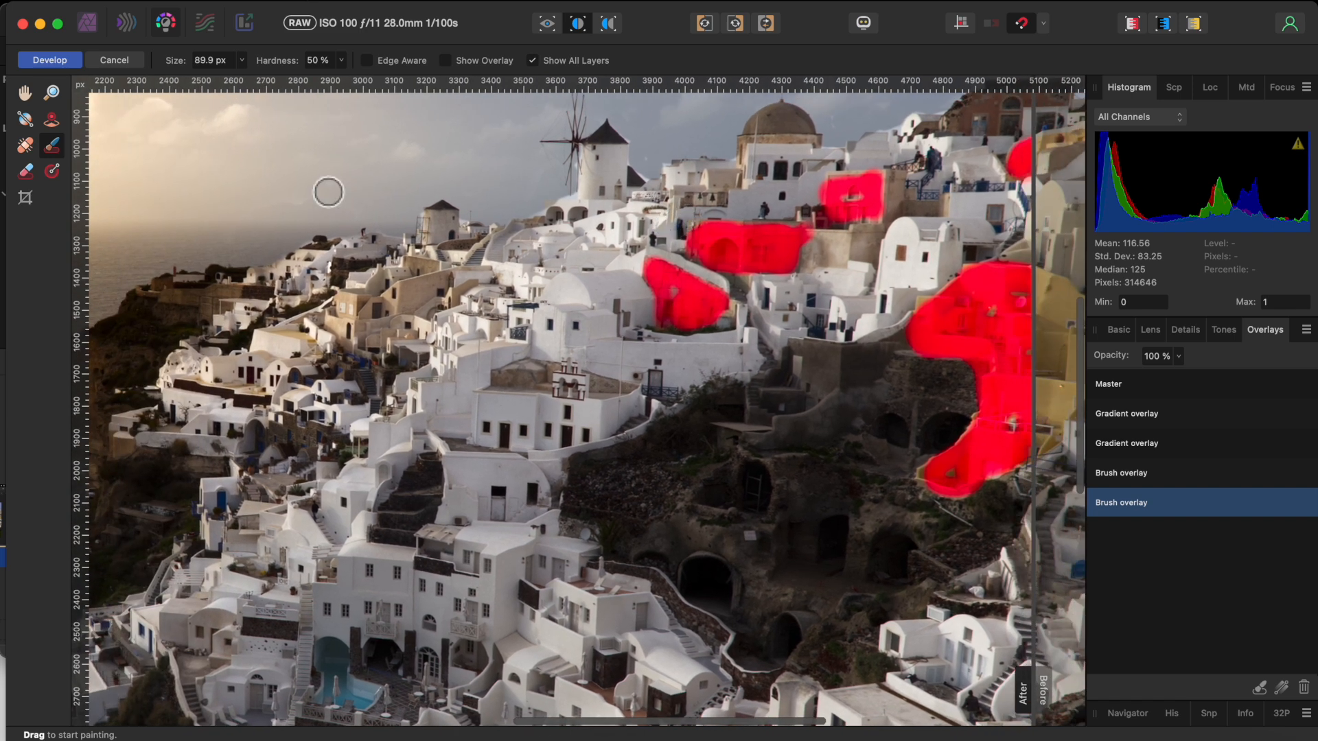
{"action": "left_click_drag", "start_coordinate": [328, 192], "coordinate": [424, 297]}
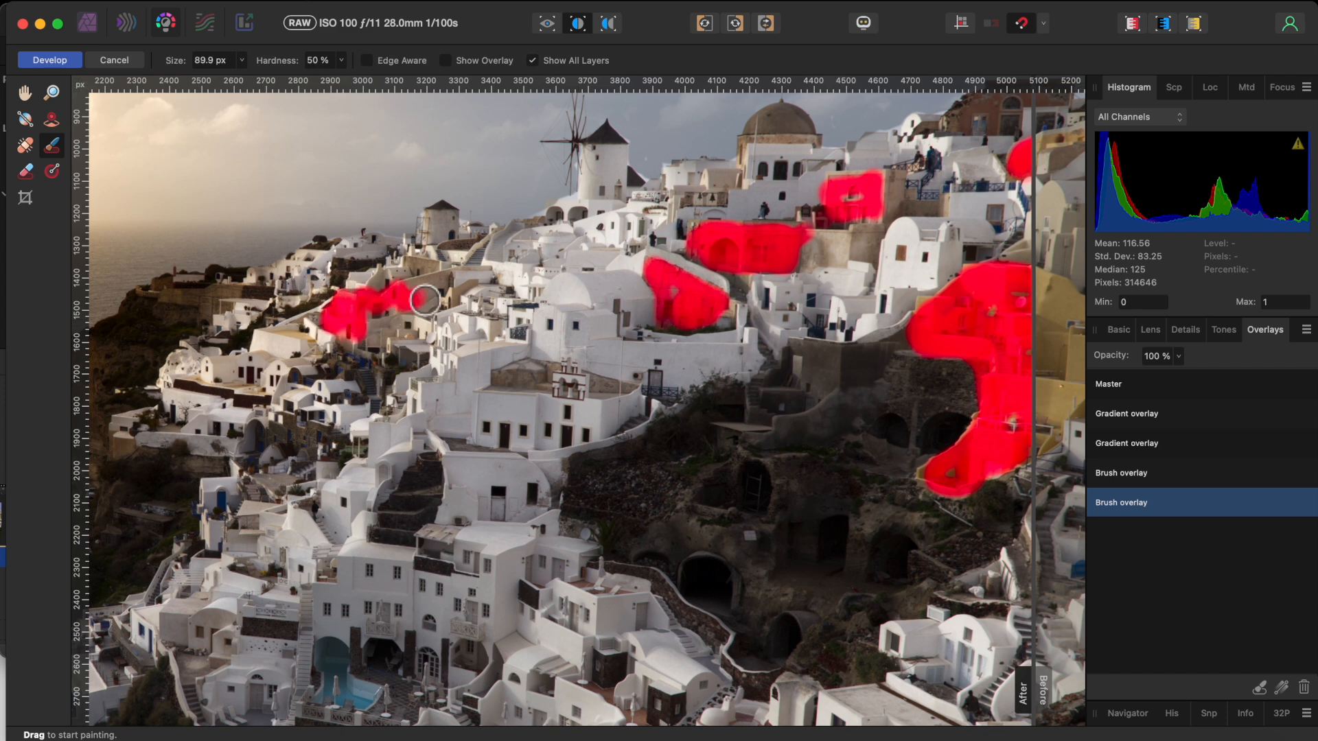
{"action": "left_click_drag", "start_coordinate": [424, 297], "coordinate": [285, 340]}
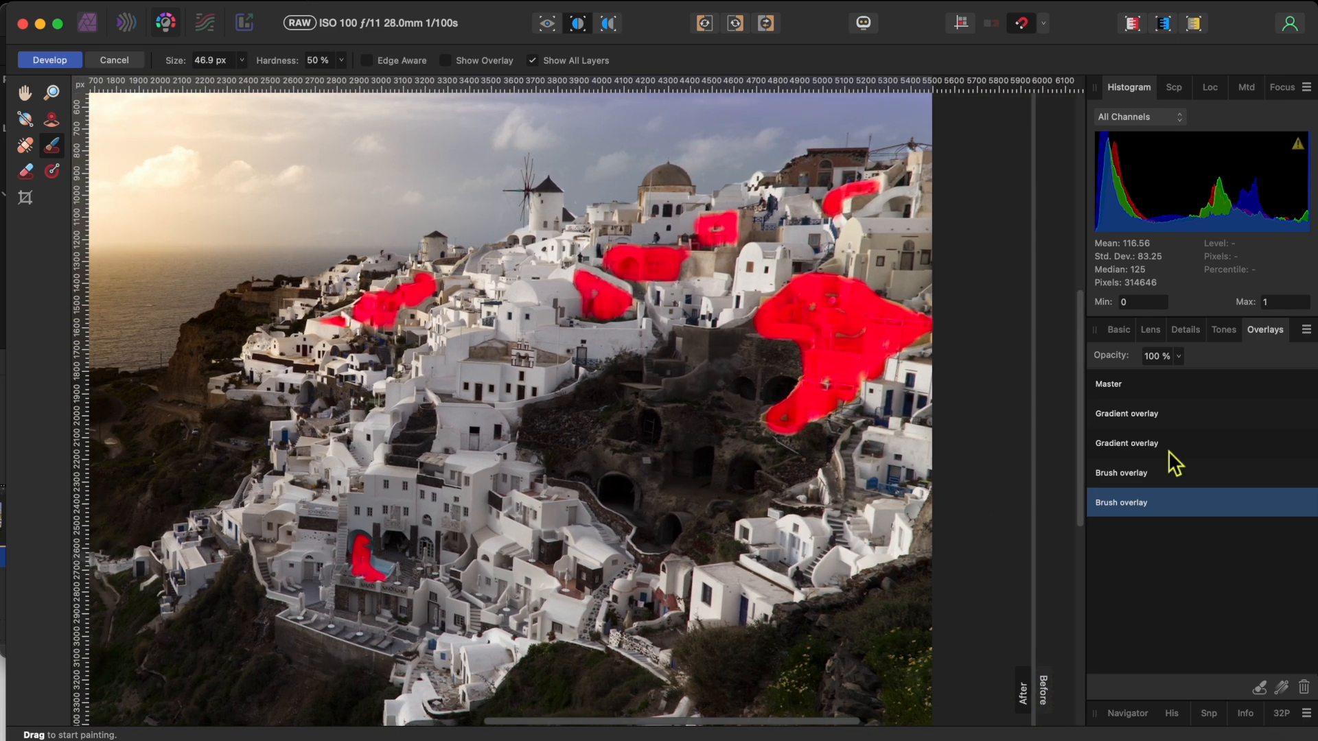
- Set the overlay to Brightness 11%, Saturation 50%, Vibrance 33%, Highlights 43% and Shadows -11%
{"action": "left_click", "coordinate": [1119, 330]}
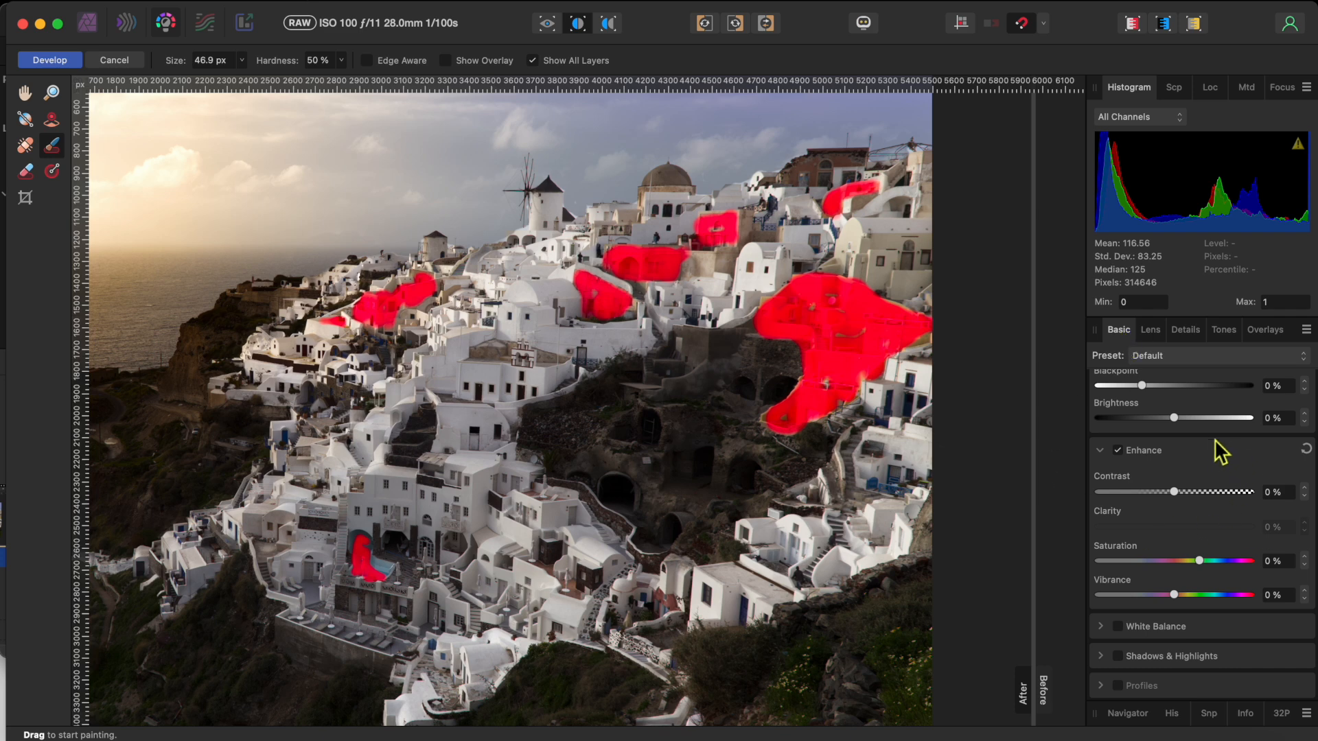
{"action": "left_click_drag", "start_coordinate": [1195, 418], "coordinate": [1215, 417]}
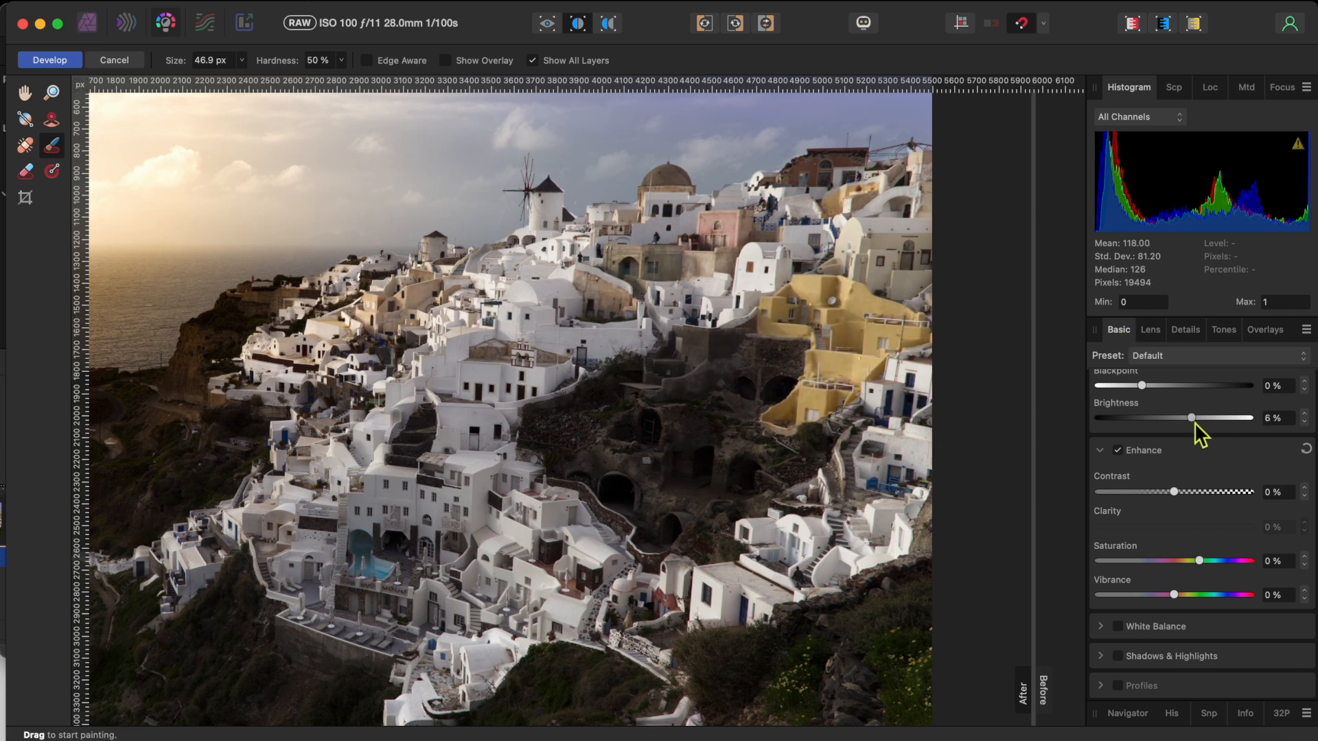
{"action": "left_click_drag", "start_coordinate": [1190, 417], "coordinate": [1207, 418]}
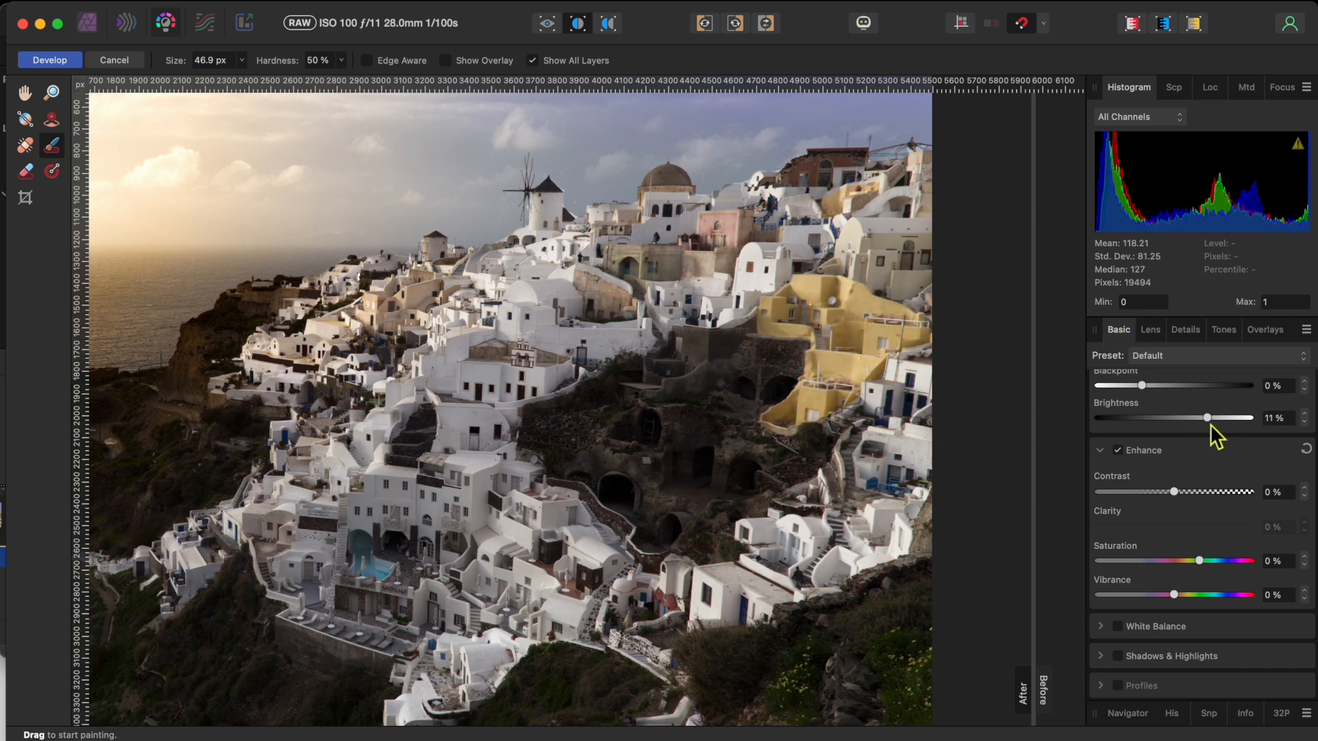
{"action": "left_click_drag", "start_coordinate": [1198, 560], "coordinate": [1249, 560]}
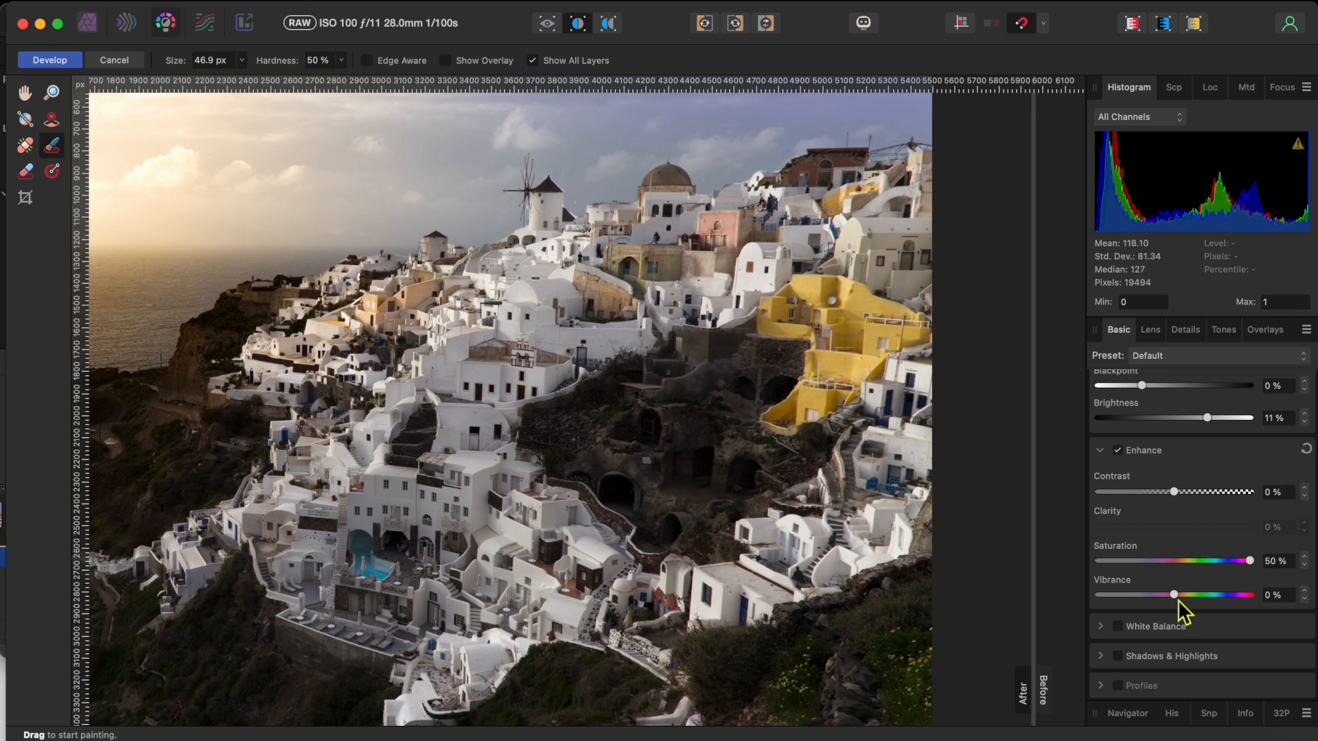
{"action": "left_click_drag", "start_coordinate": [1174, 594], "coordinate": [1223, 595]}
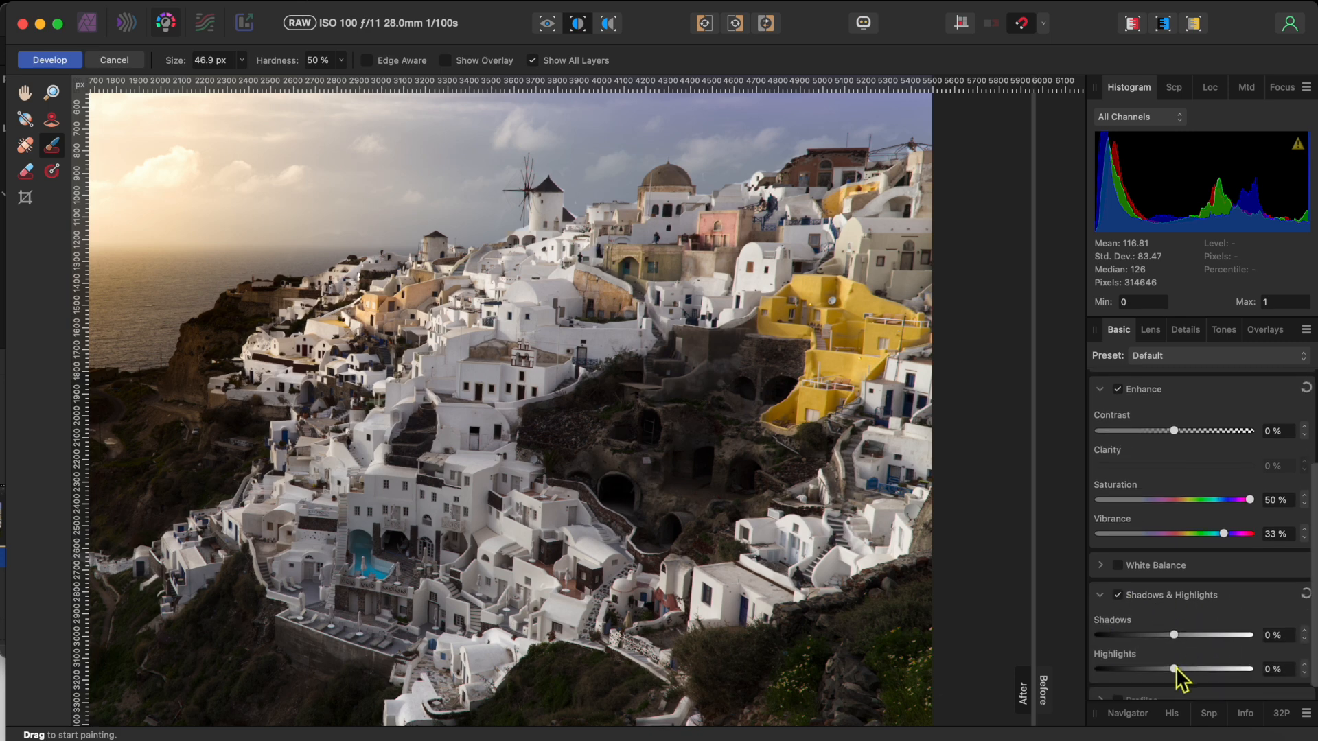
{"action": "left_click_drag", "start_coordinate": [1173, 669], "coordinate": [1208, 669]}
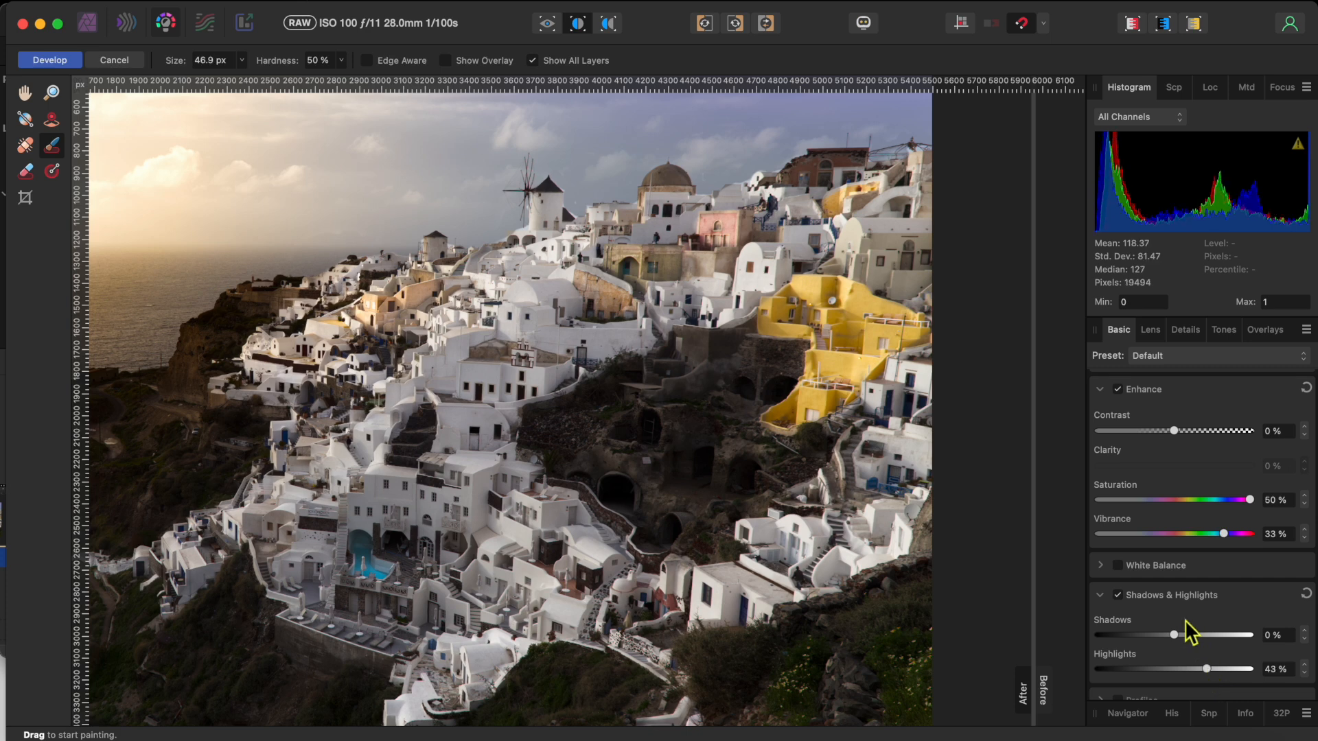
{"action": "left_click_drag", "start_coordinate": [1174, 634], "coordinate": [1164, 634]}
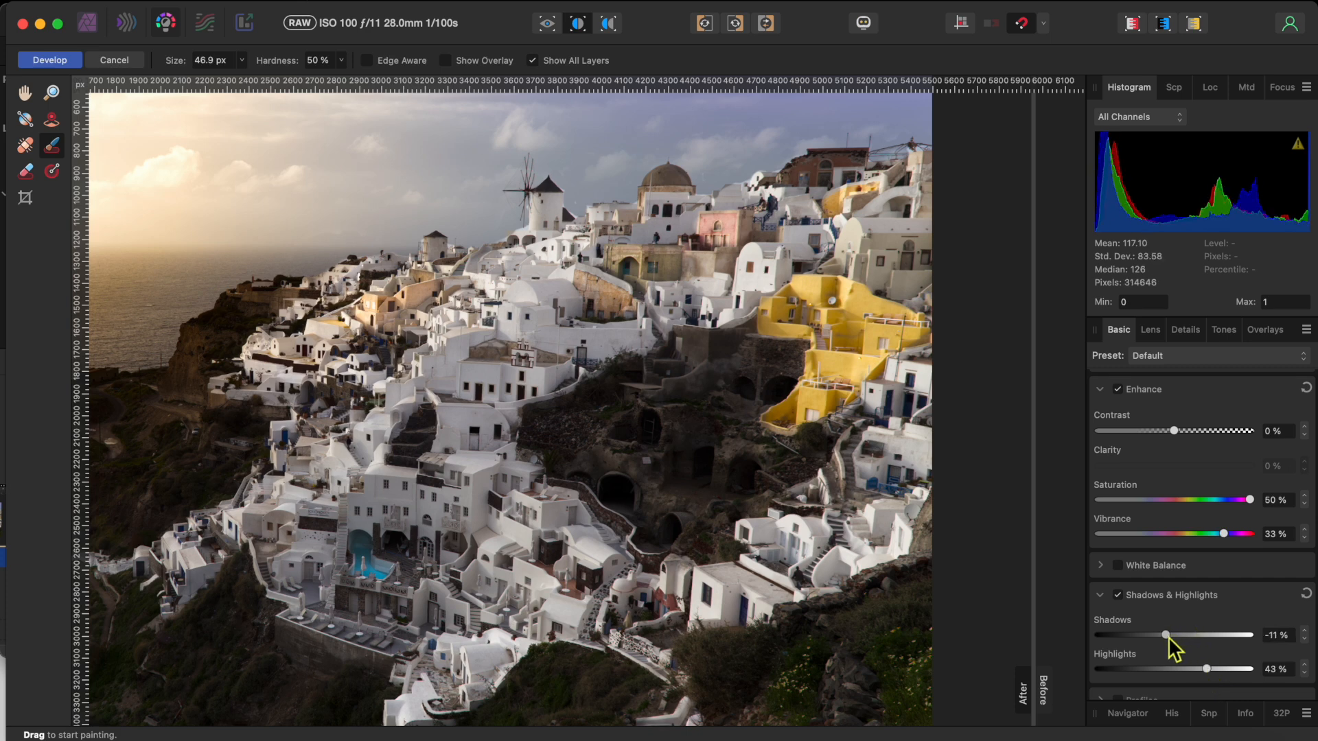
{"action": "mouse_move", "coordinate": [633, 517]}
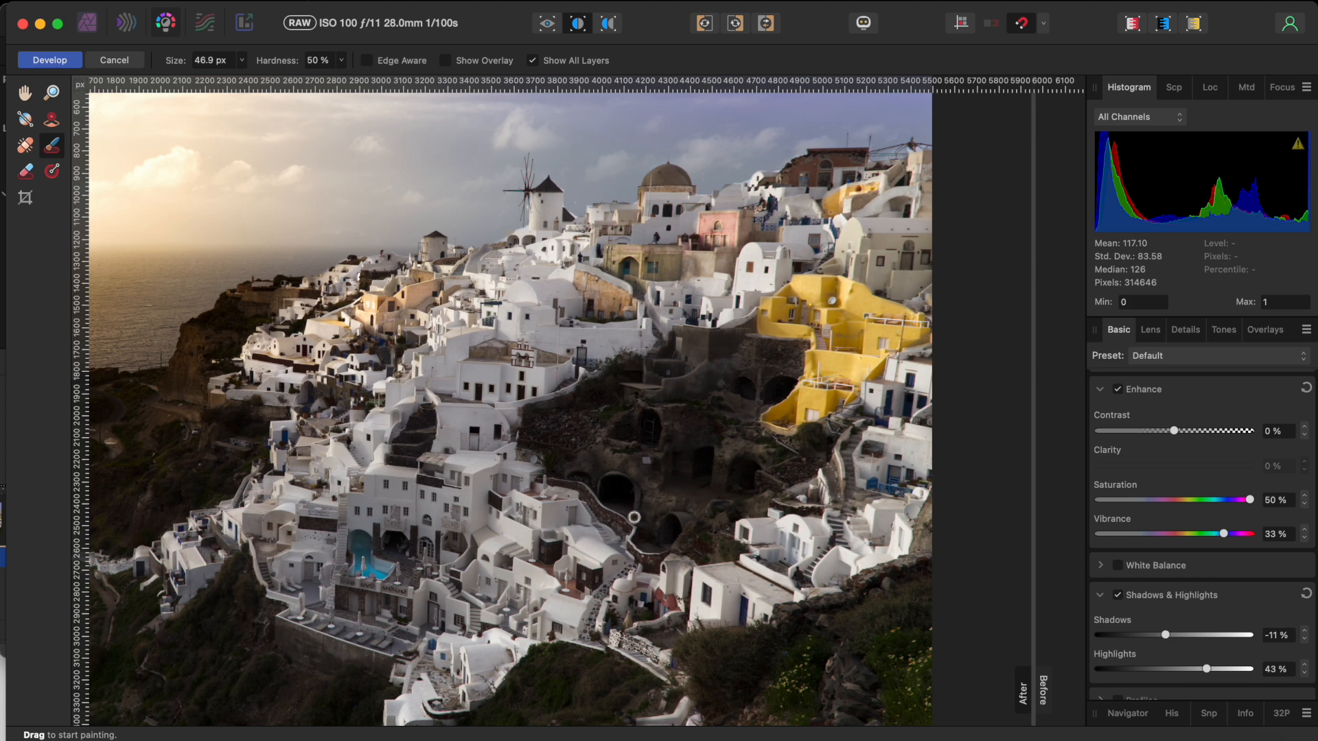